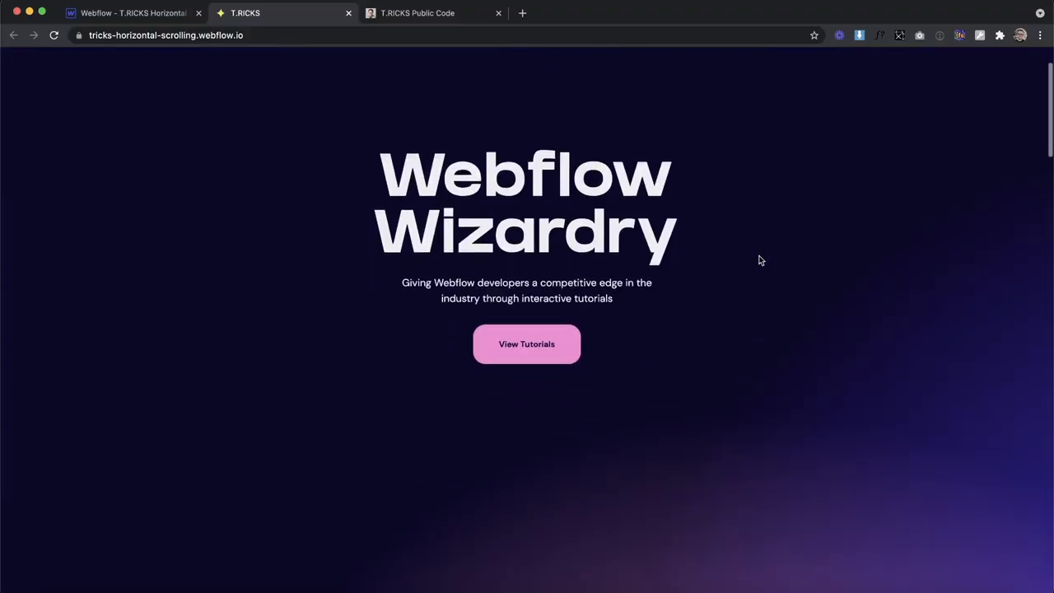
- Add a new div block and class it horizontal-section
scroll("down", 3)
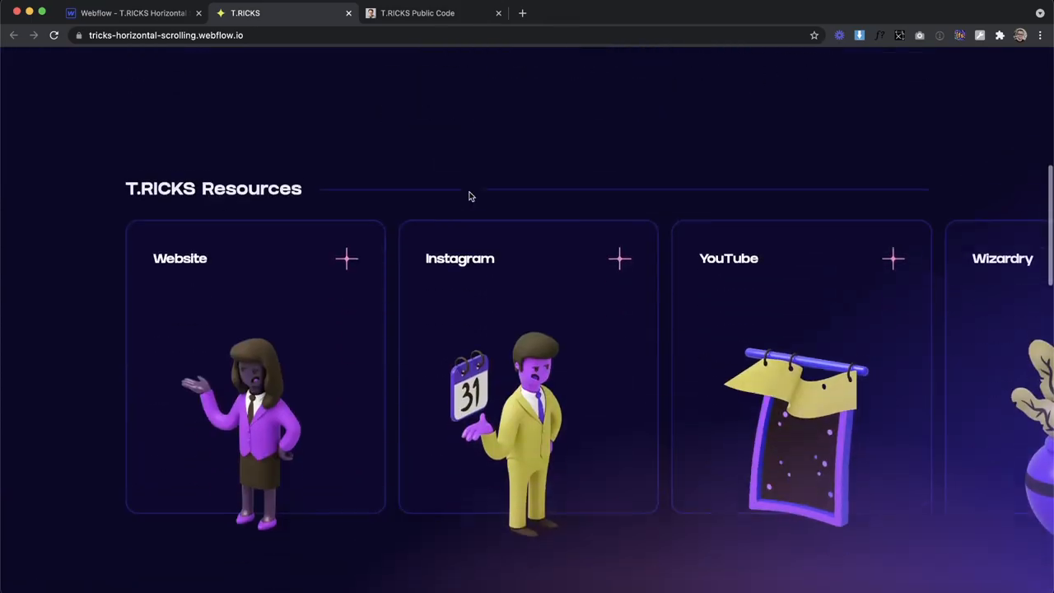
scroll("down", 3)
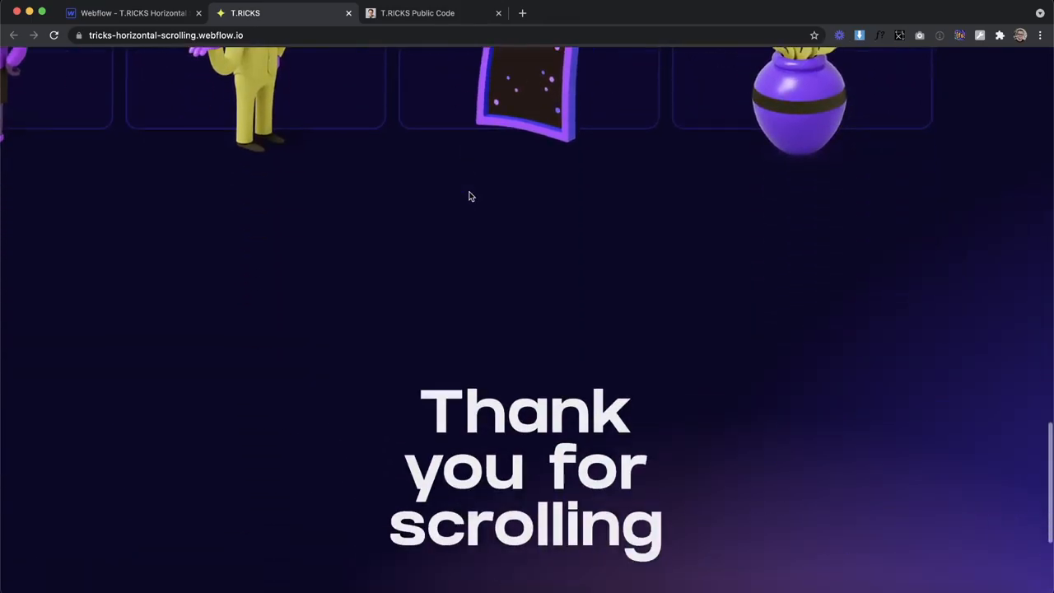
scroll("down", 3)
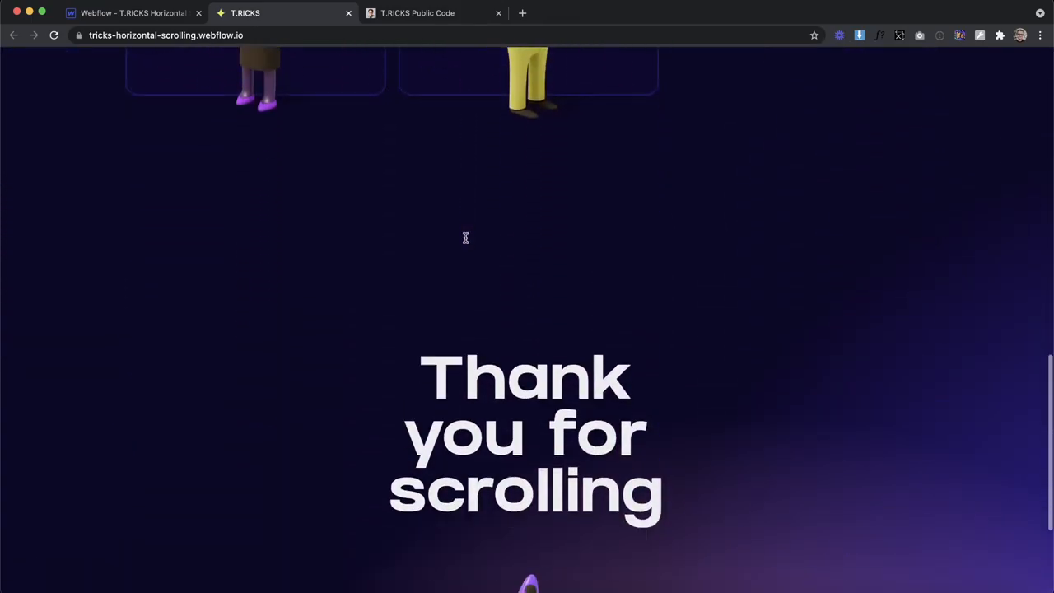
left_click(132, 13)
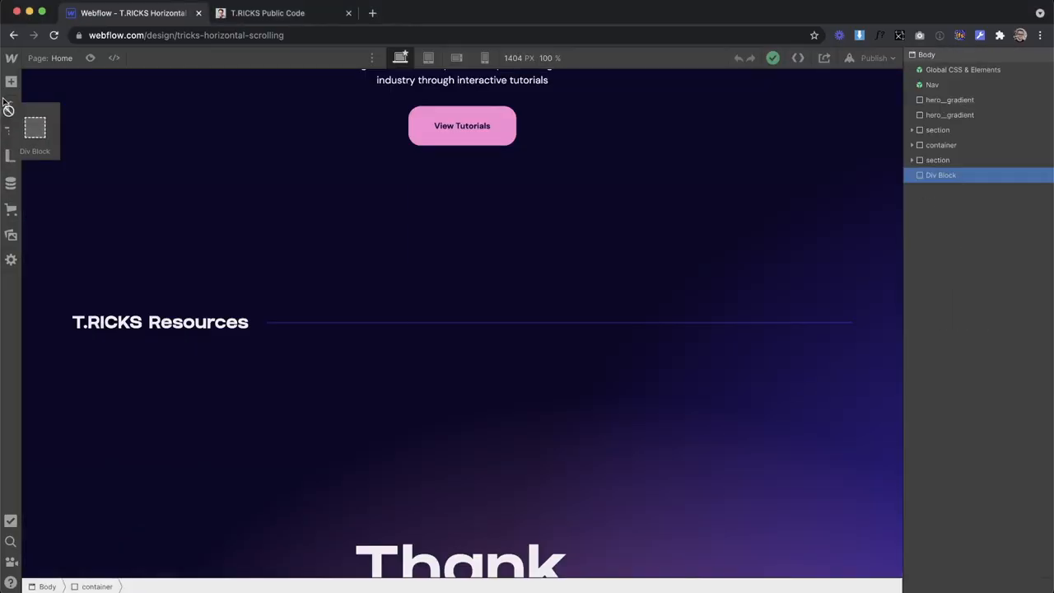
left_click(11, 107)
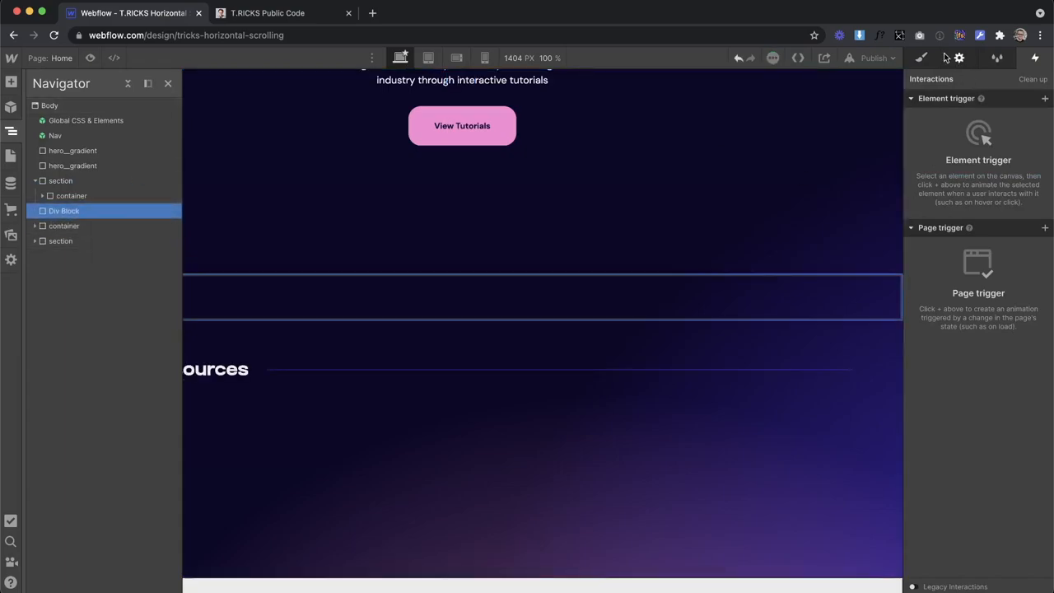
left_click(921, 58)
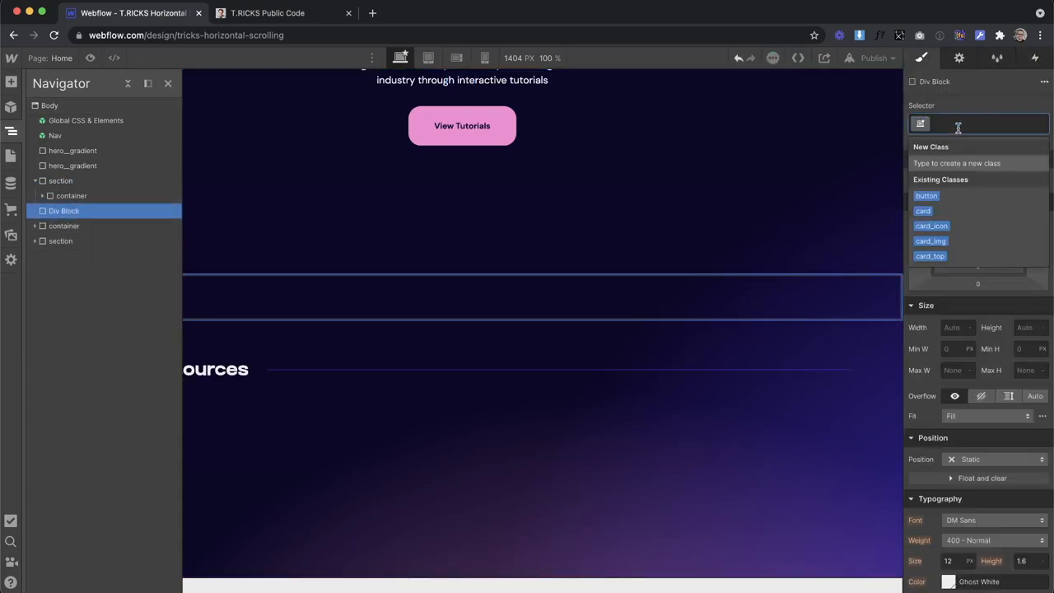
type("horizontal-section")
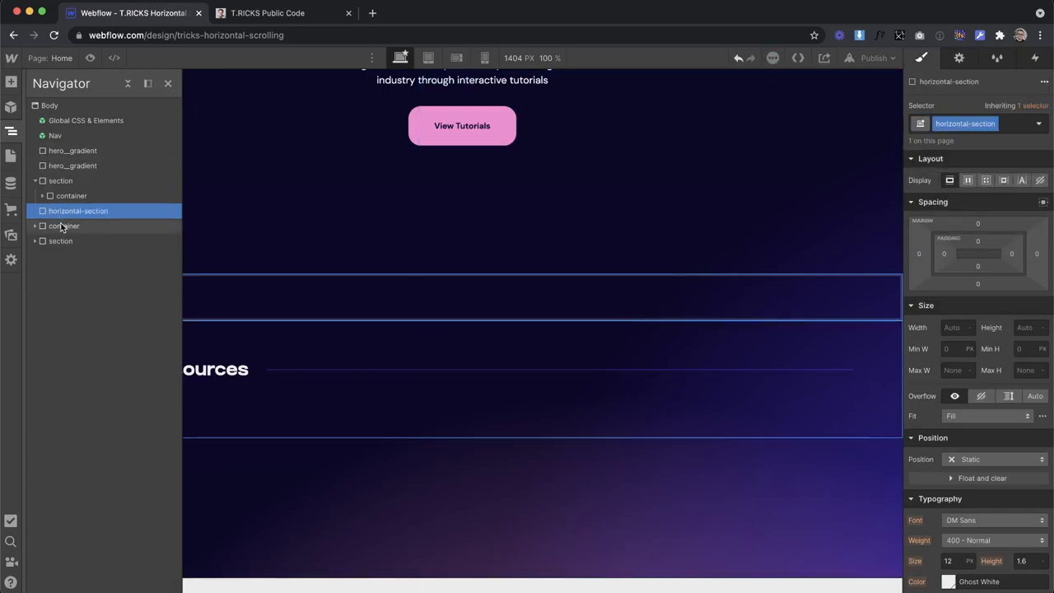
- Flex the resources container, set the horizontal-section height to 300vh and make the container sticky
left_click(66, 226)
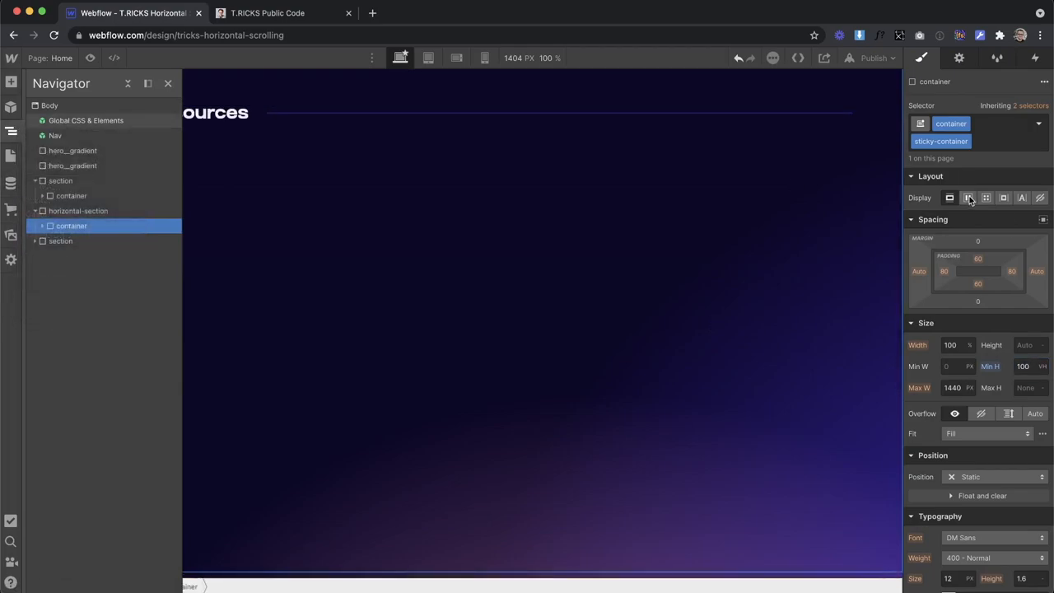
left_click(969, 198)
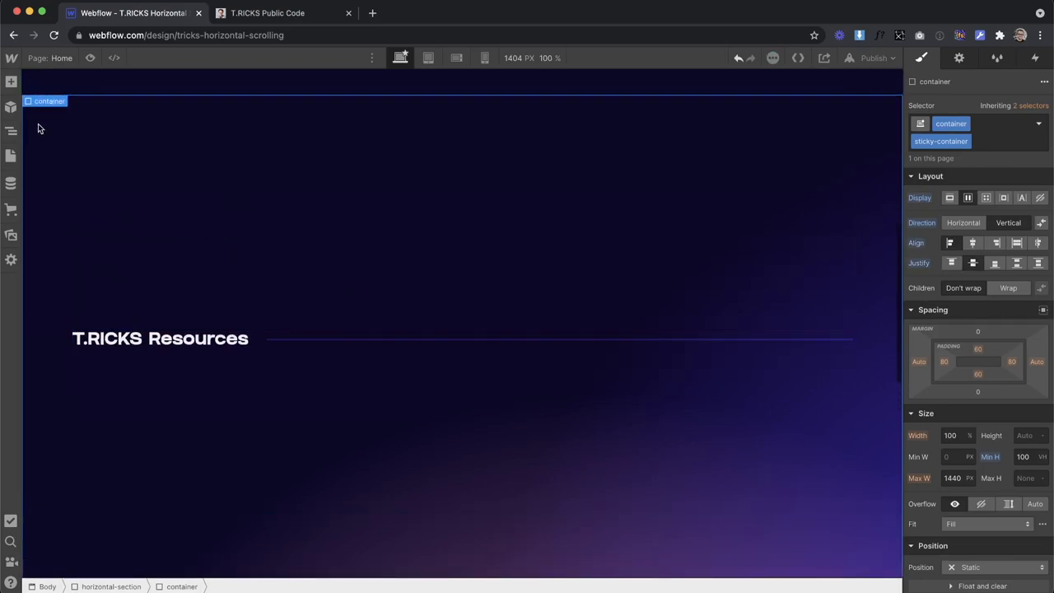
left_click(12, 130)
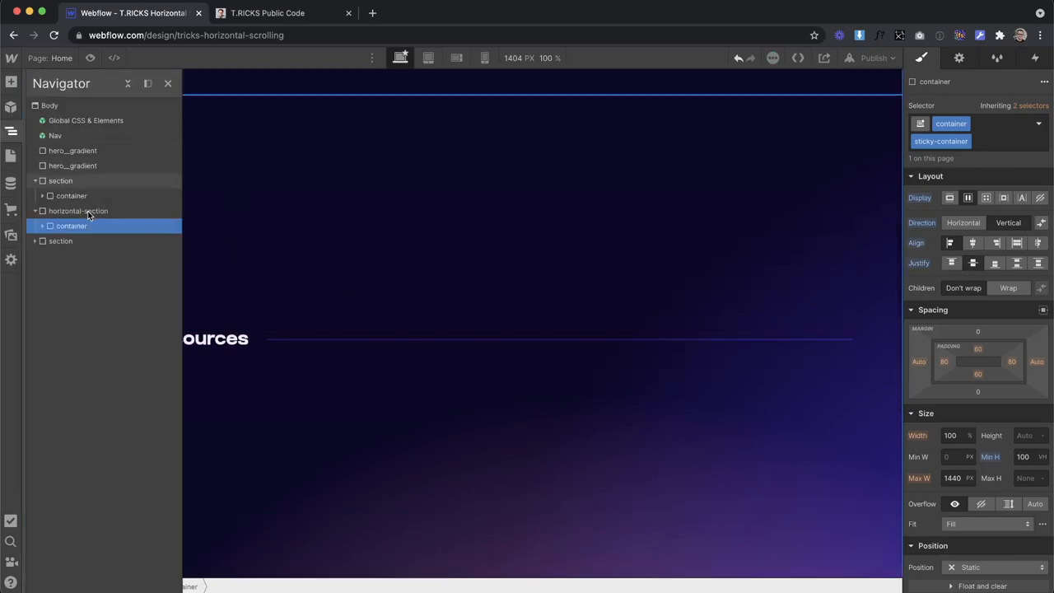
left_click(79, 211)
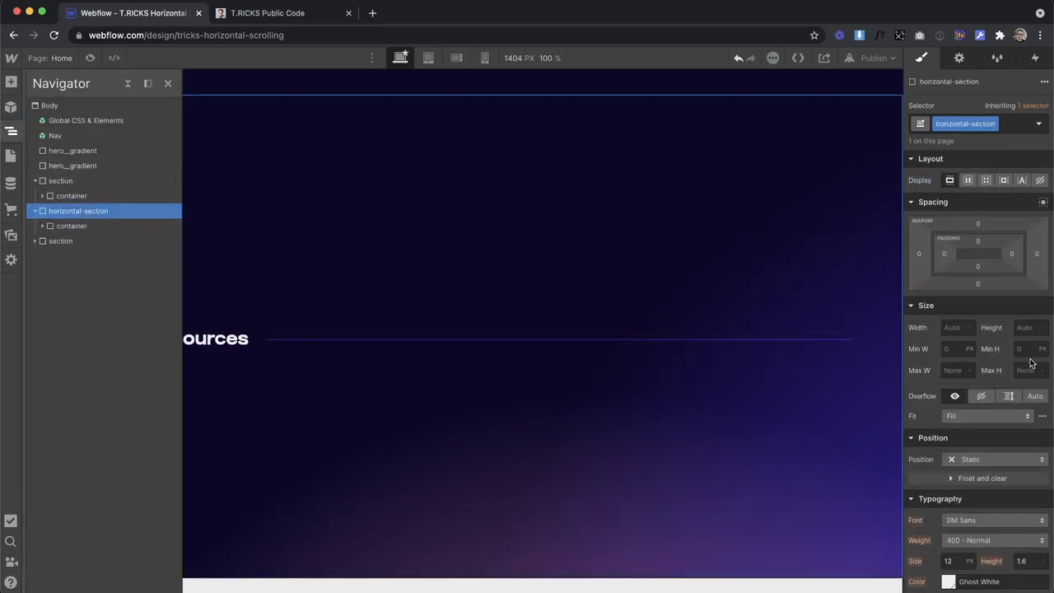
left_click(1024, 326)
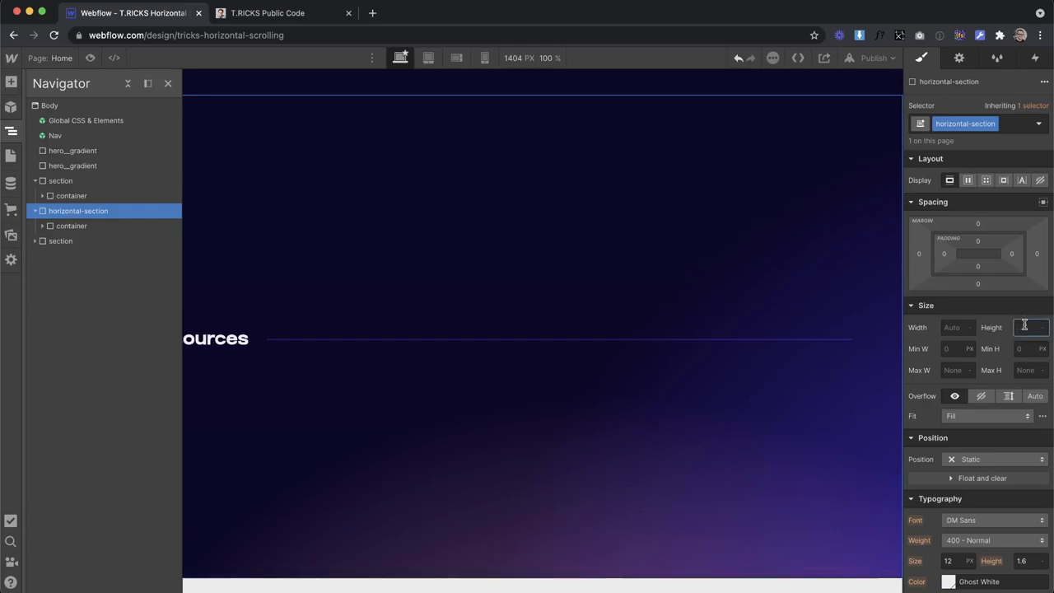
type("300")
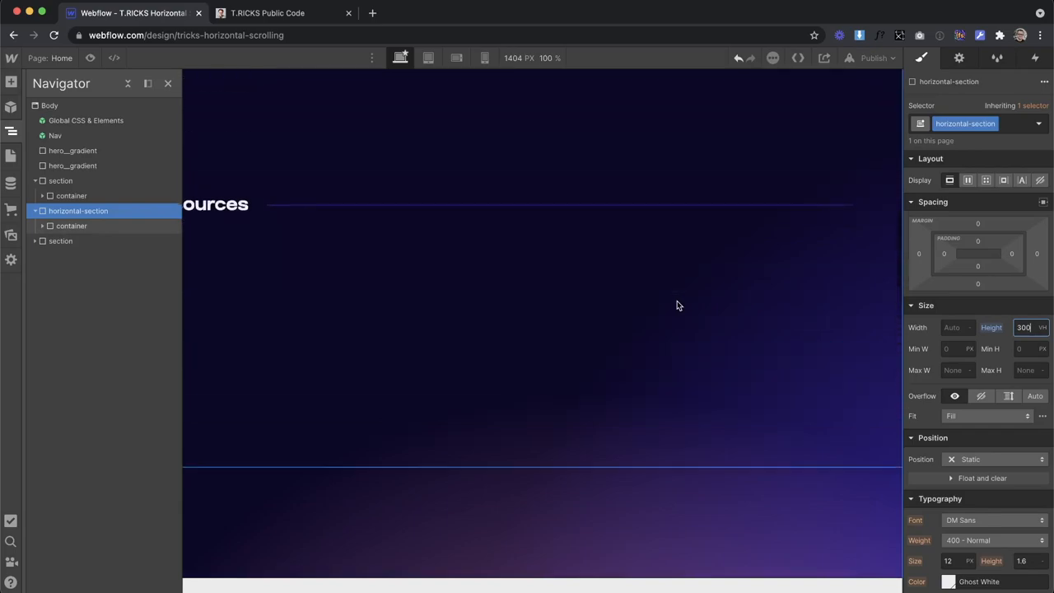
left_click(71, 225)
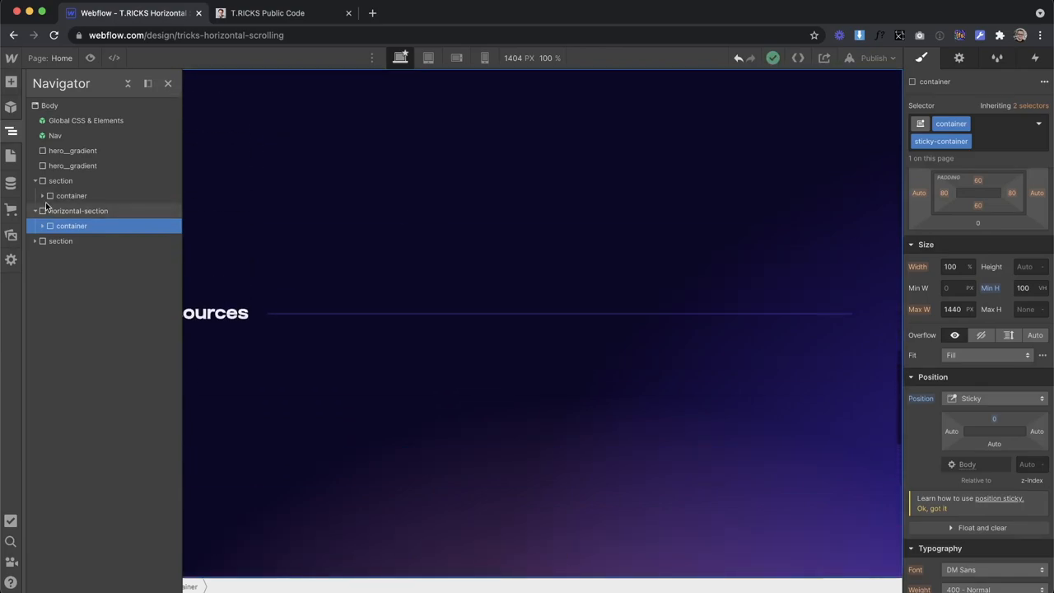
- Place a Collection List in the container sourced from Resources and class its wrapper 'wrapper'
left_click(10, 82)
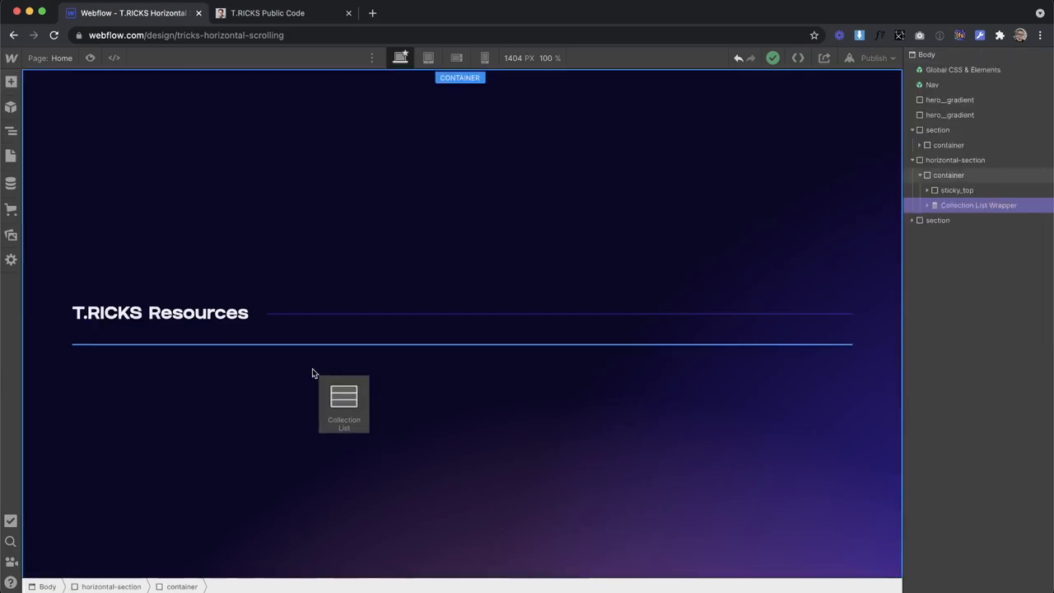
left_click(343, 403)
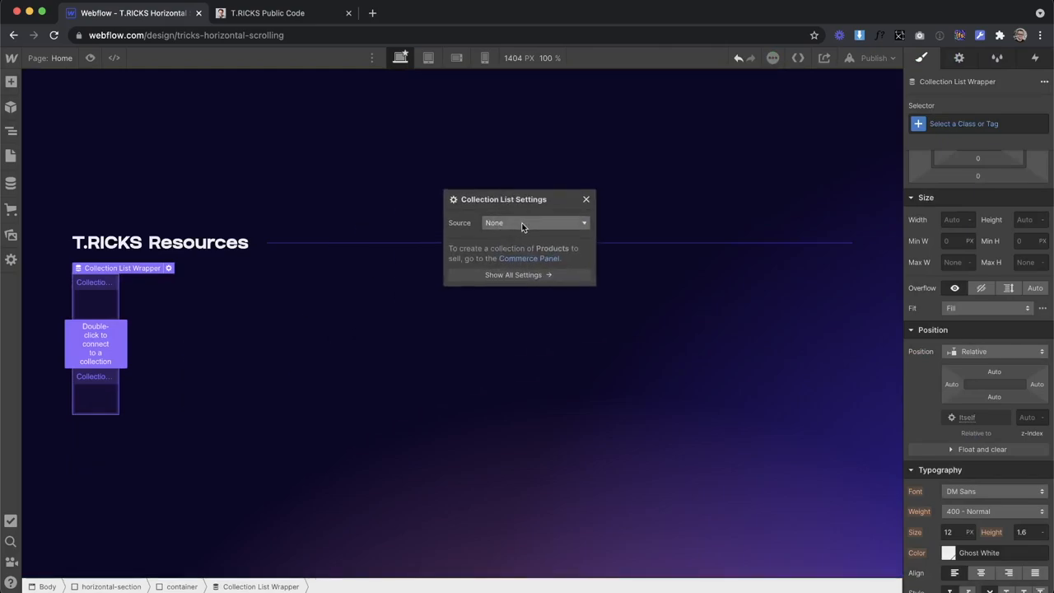
left_click(536, 222)
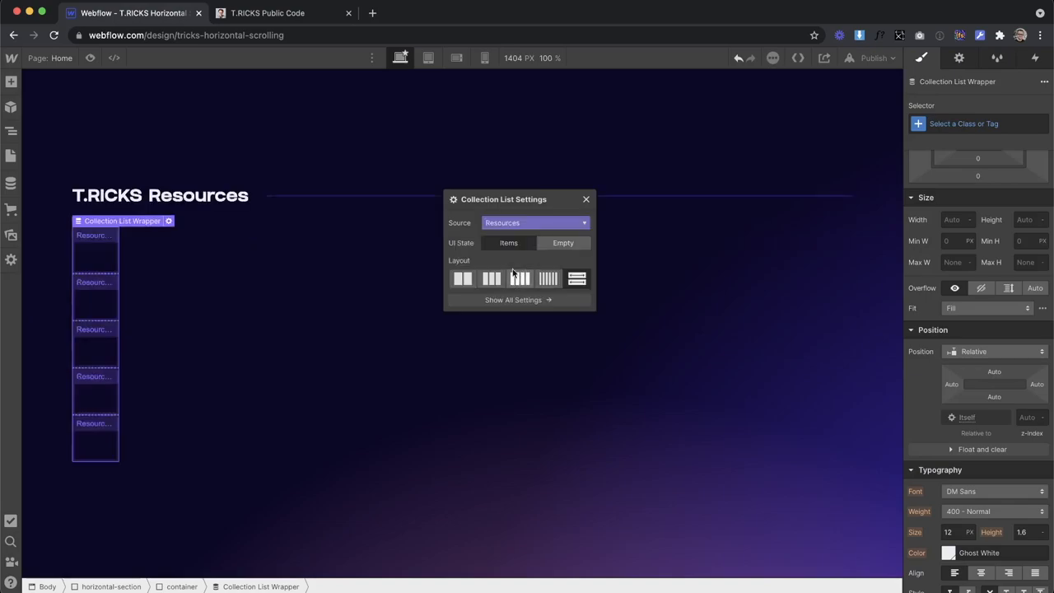
left_click(586, 200)
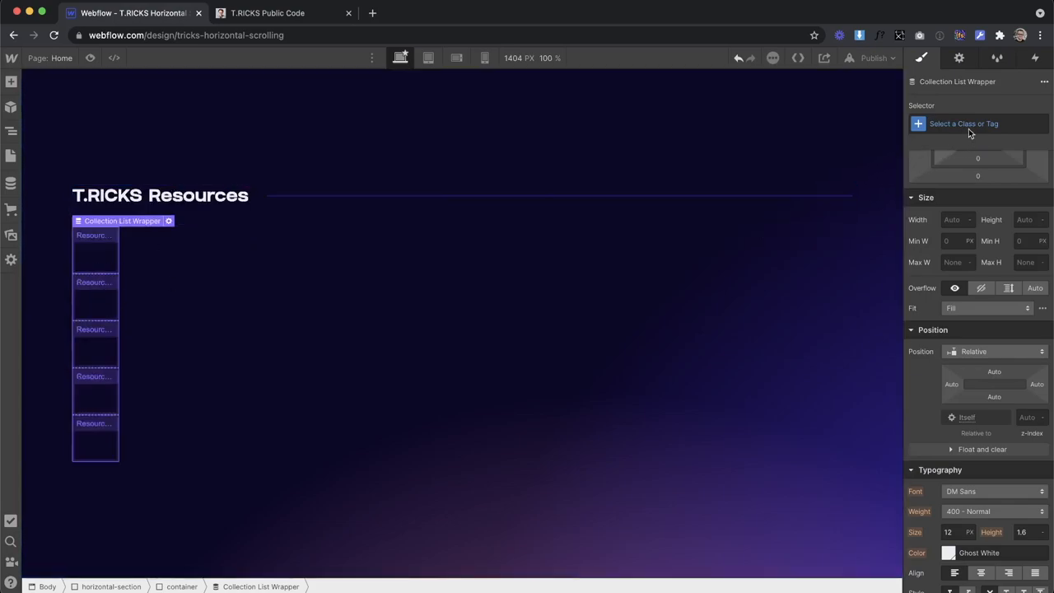
type("wrapper")
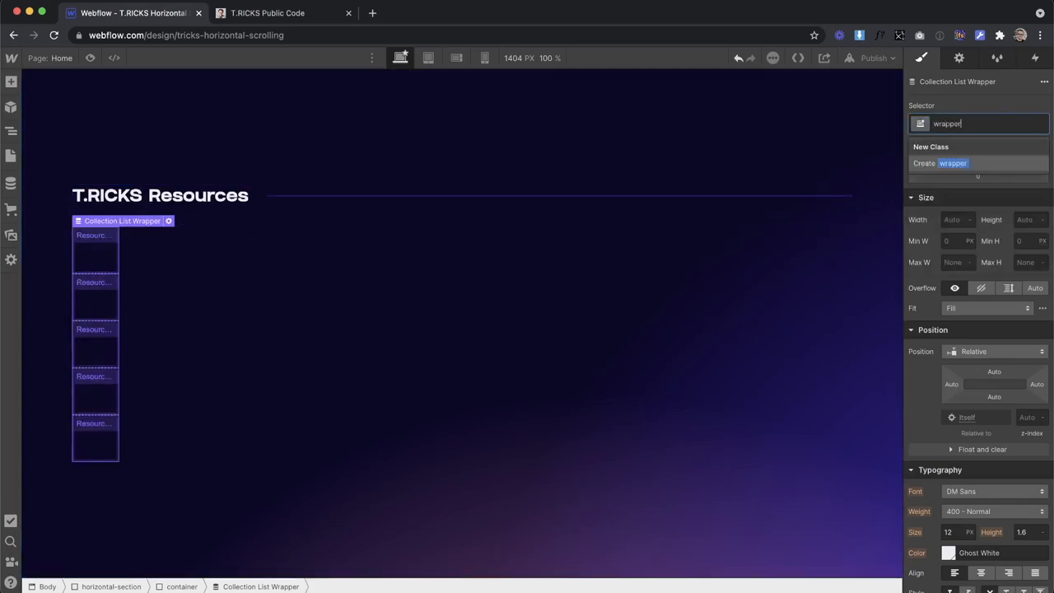
left_click(11, 130)
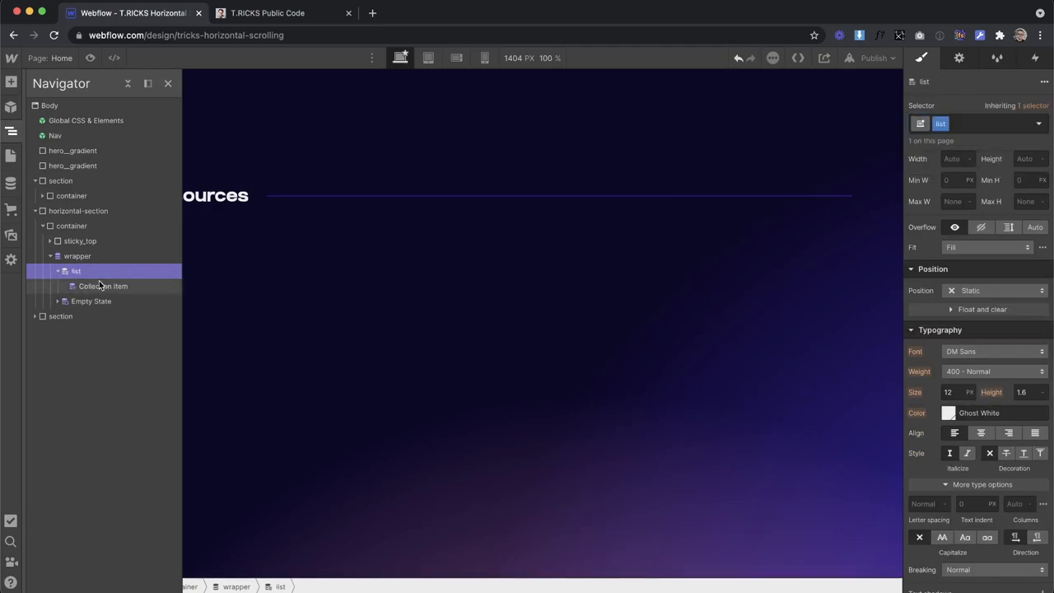
- Class the collection item horizontal-item so the cards appear
left_click(104, 287)
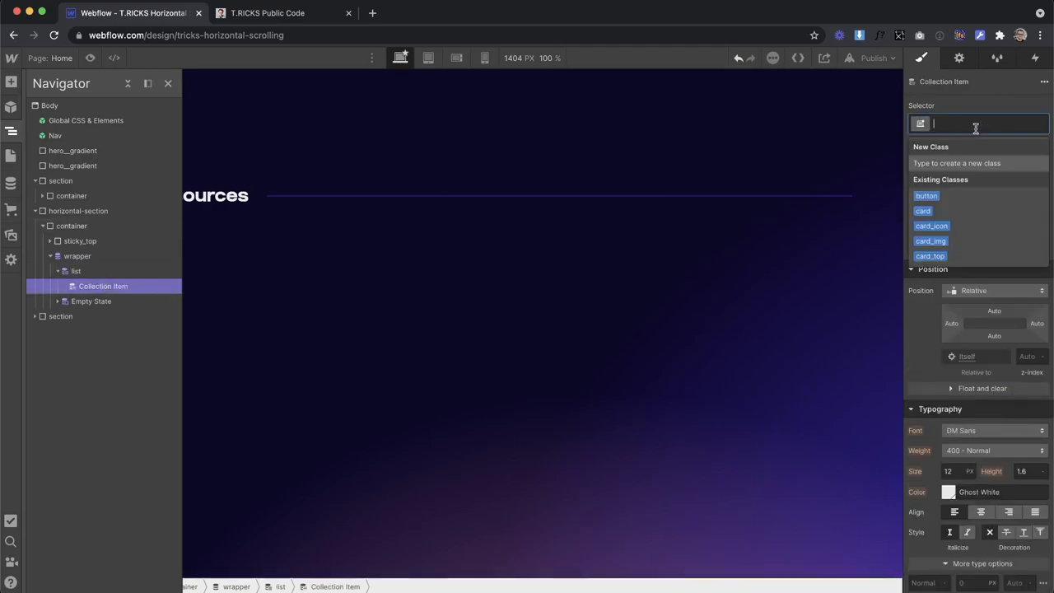
type("horizontal-item")
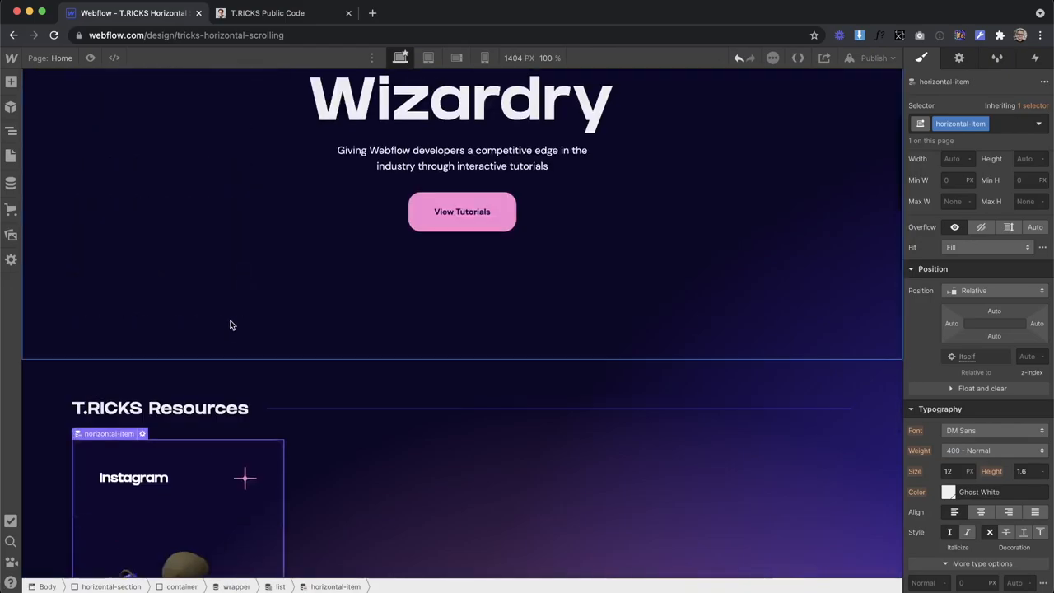
- Try horizontal-item widths of 40 and 35vw, settling on 34vw so about three cards show
left_click(10, 132)
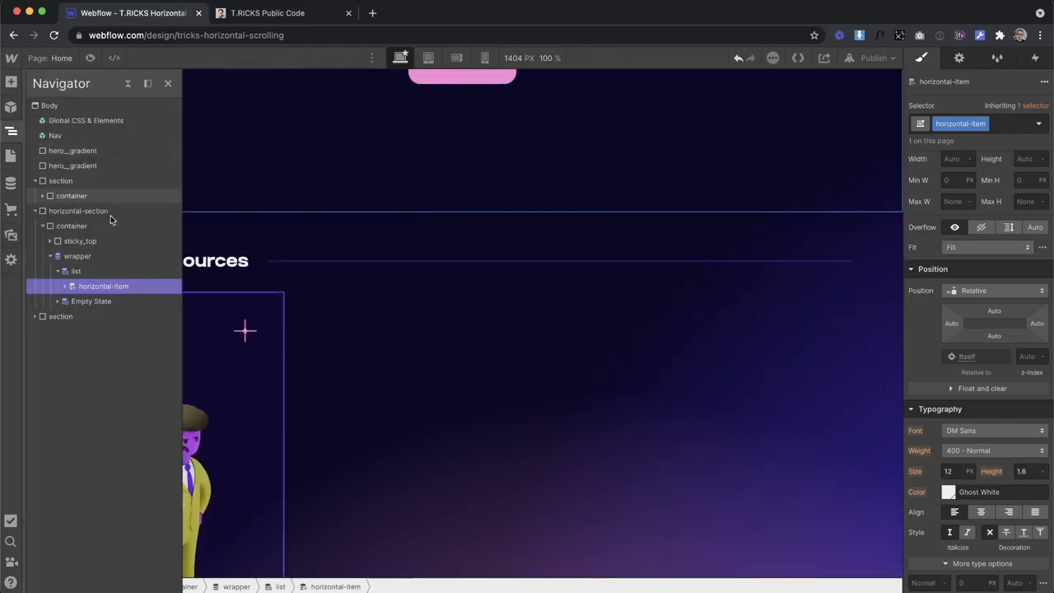
left_click(76, 270)
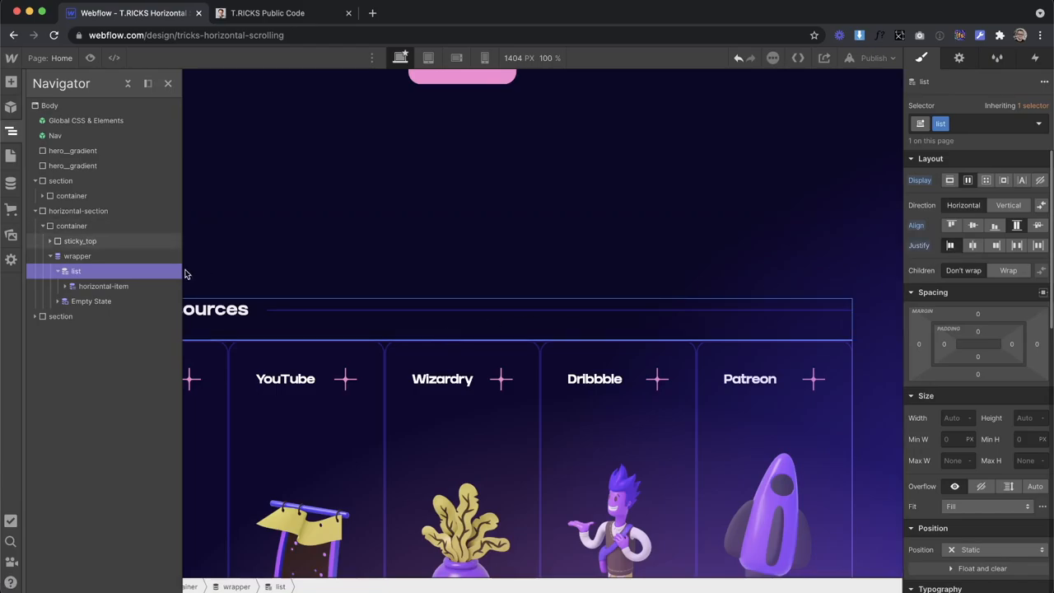
left_click(102, 287)
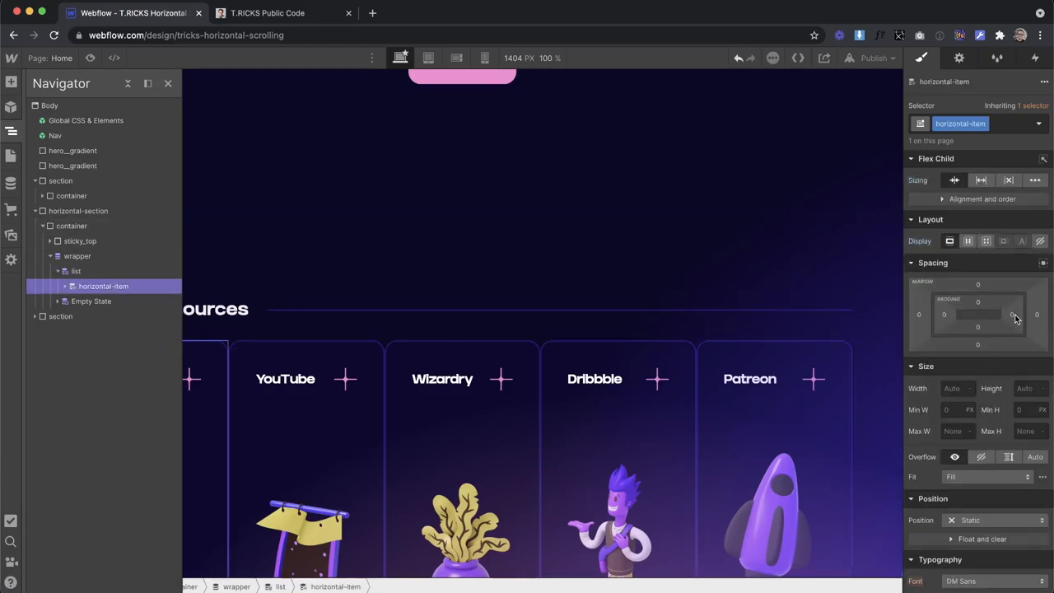
left_click(1014, 314)
type("20")
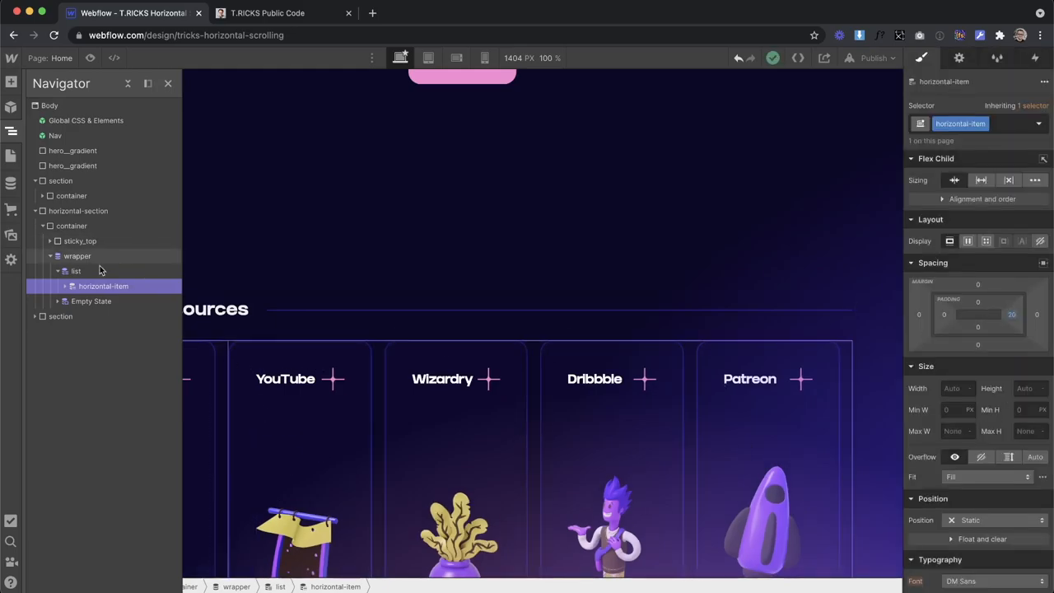
scroll("down", 3)
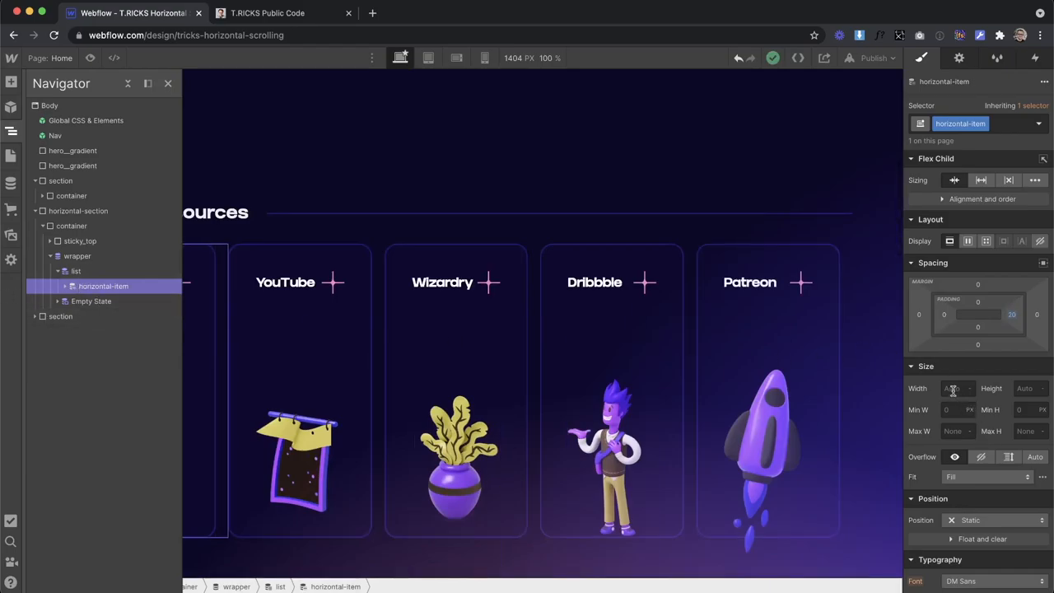
type("40")
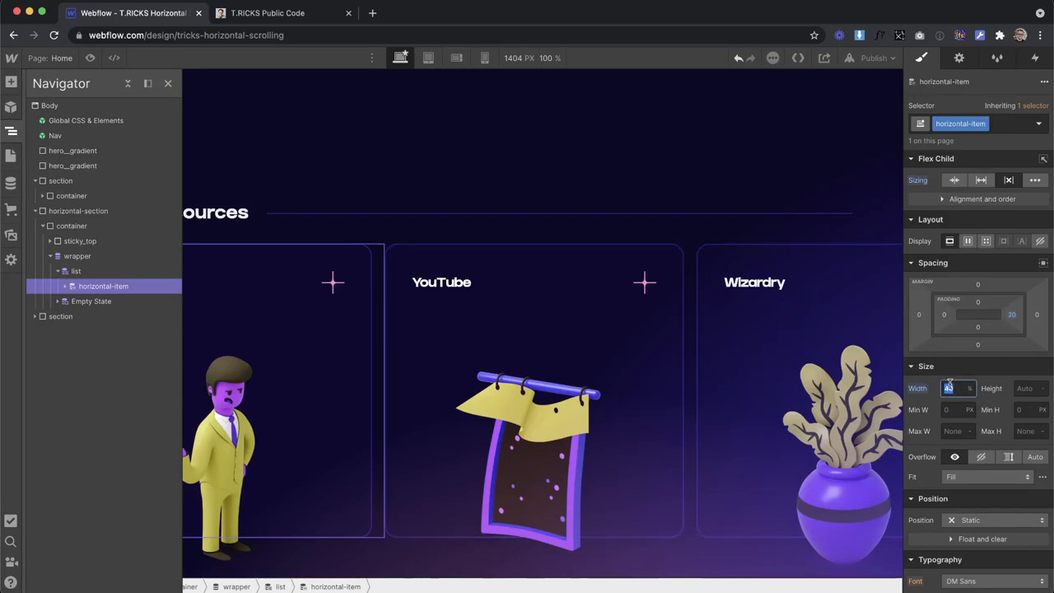
type("40")
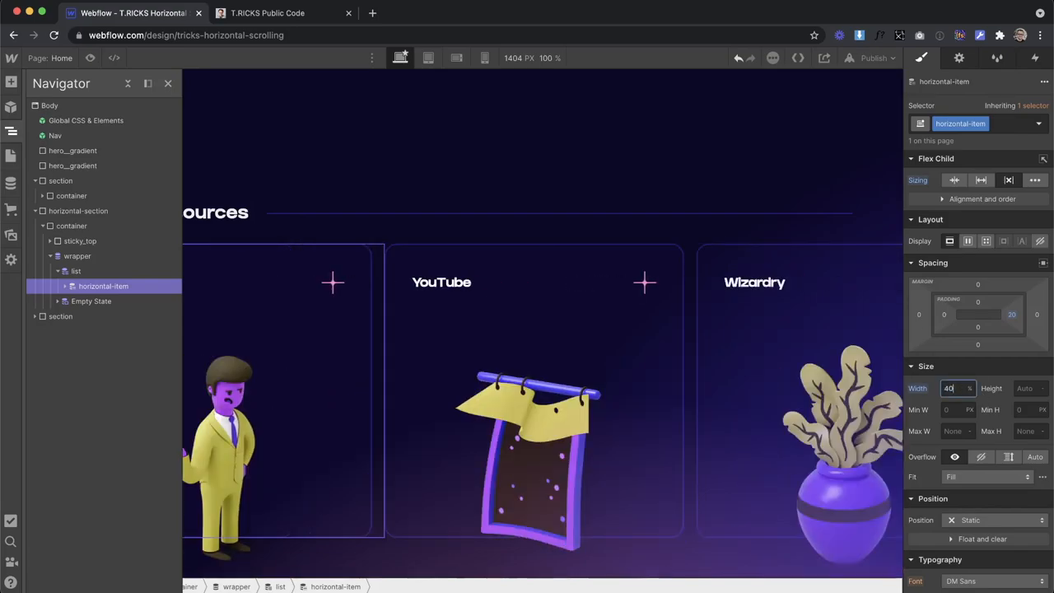
type("35")
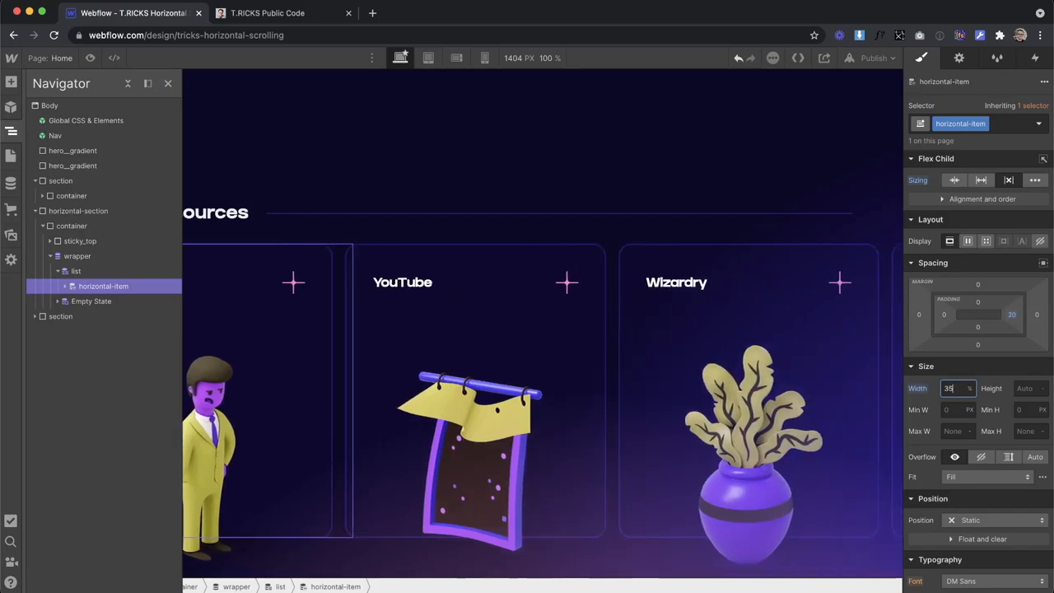
type("34")
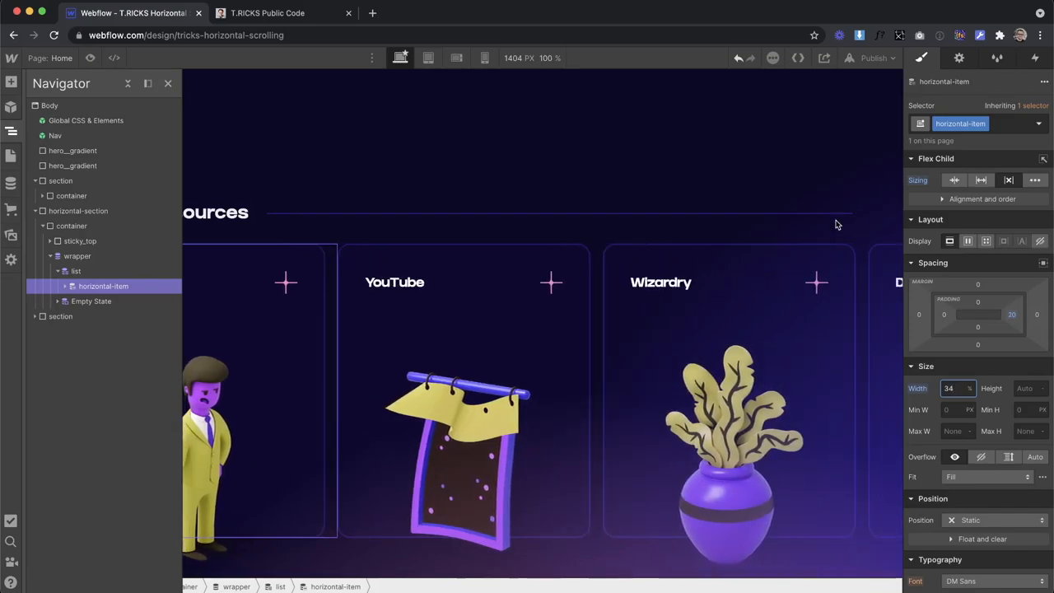
mouse_move(853, 217)
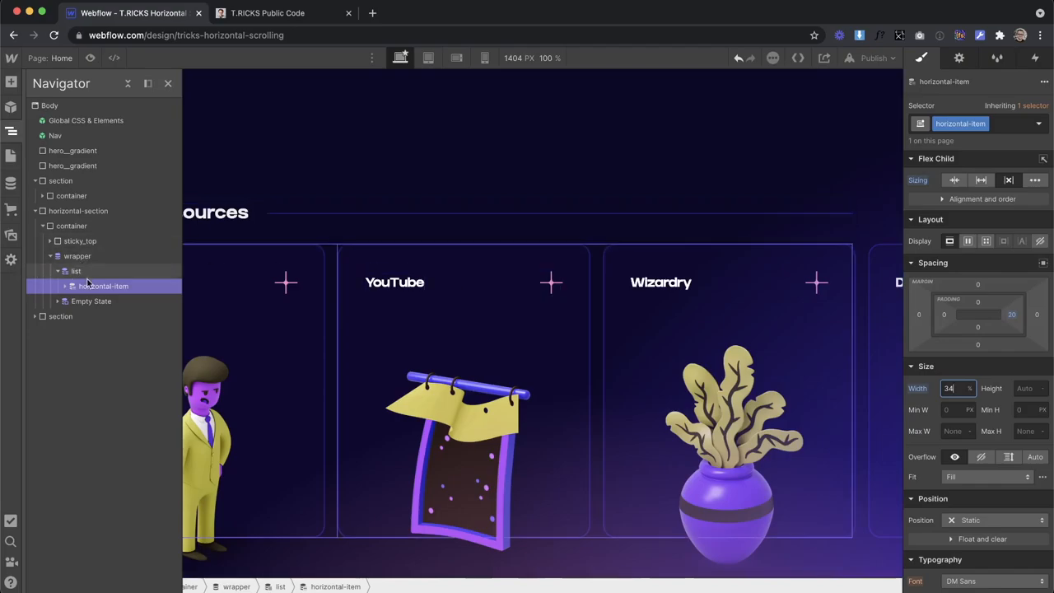
- Set the wrapper width to 100% and reselect the horizontal section
left_click(76, 270)
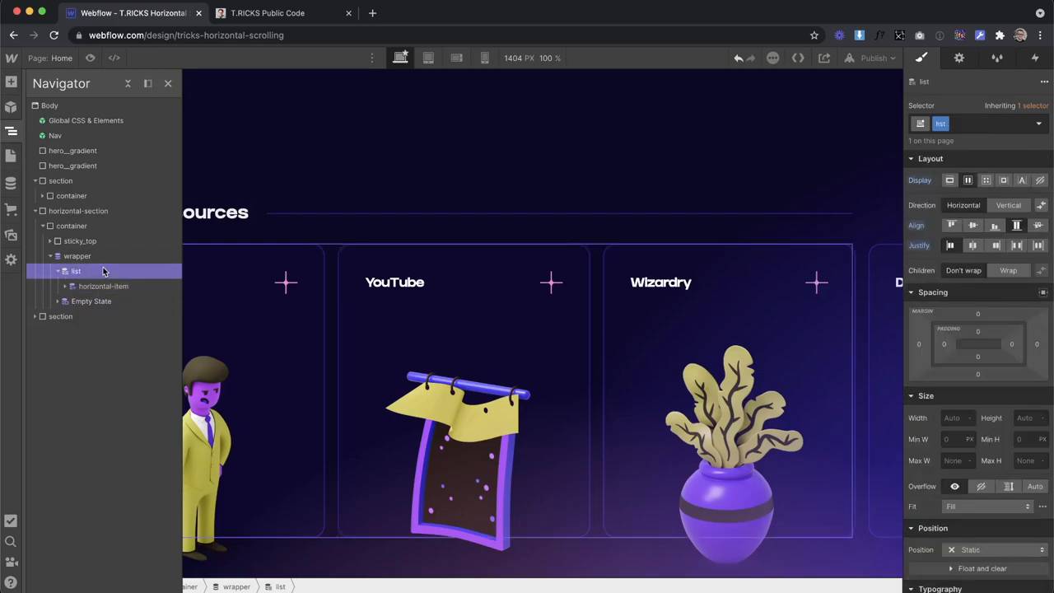
left_click(959, 418)
type("100")
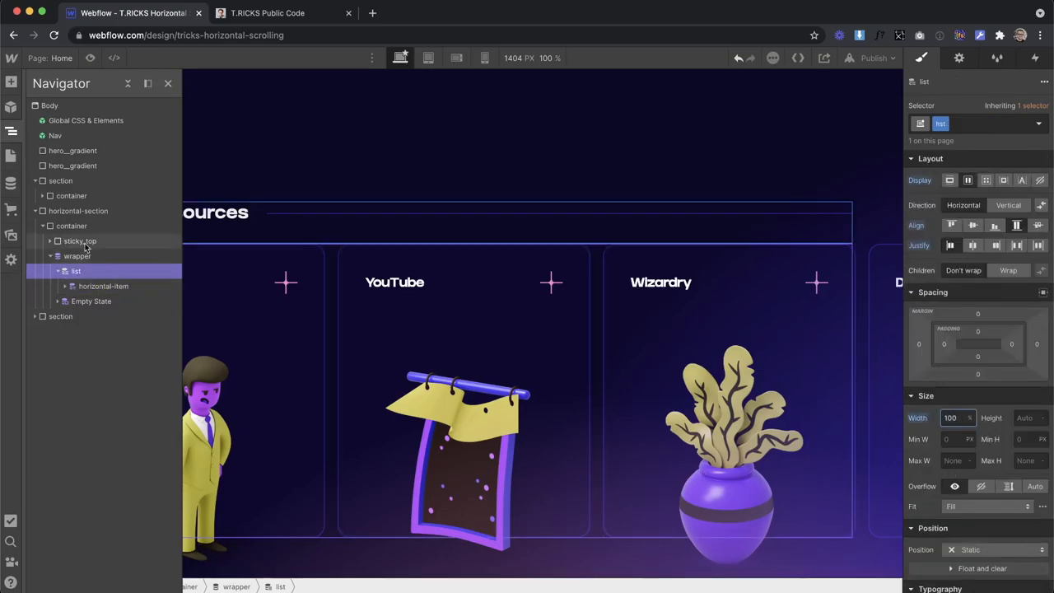
left_click(76, 255)
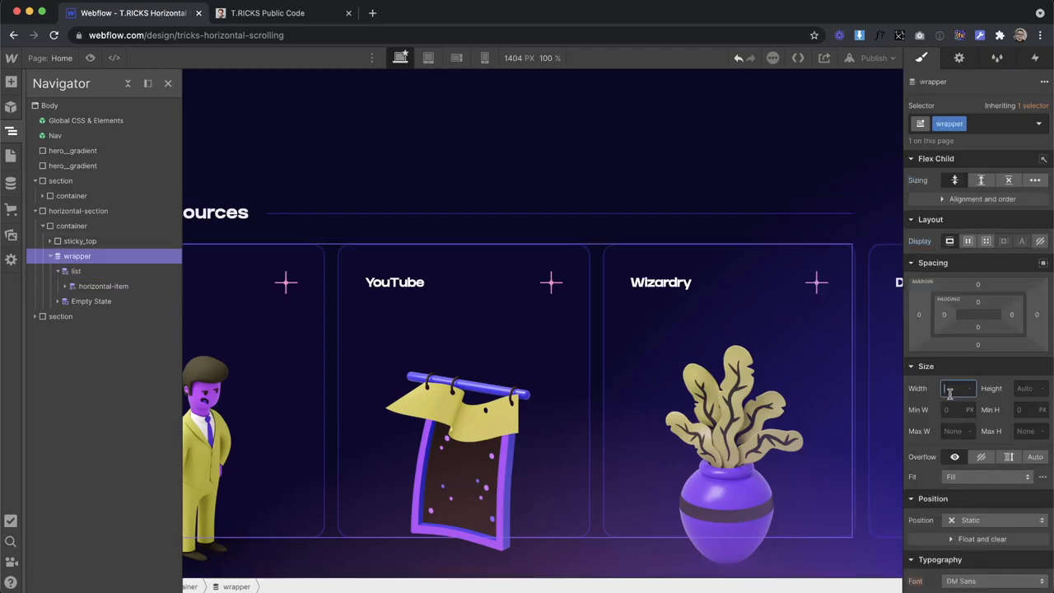
type("100")
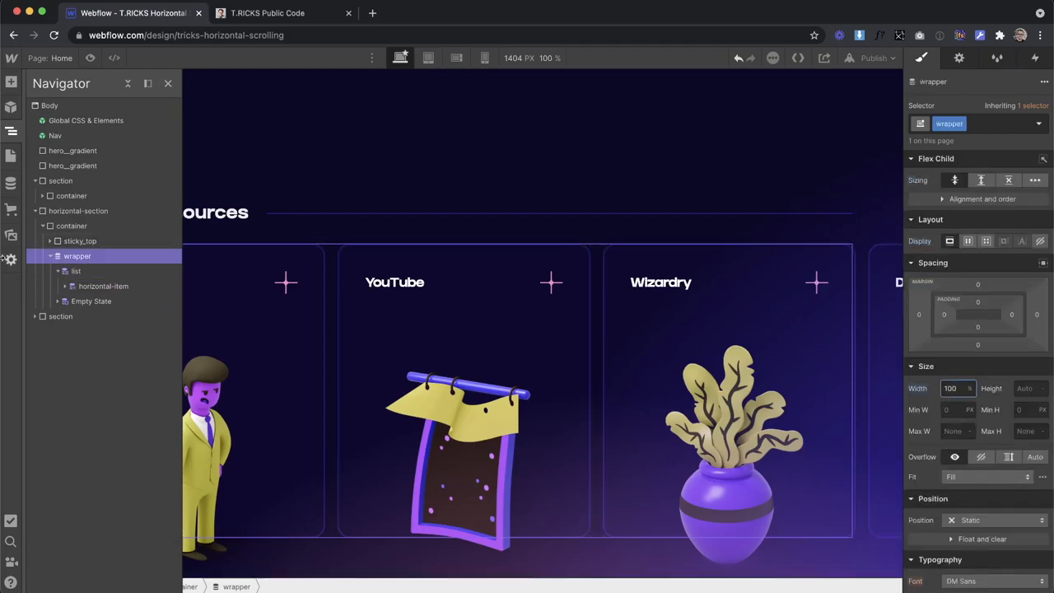
left_click(73, 226)
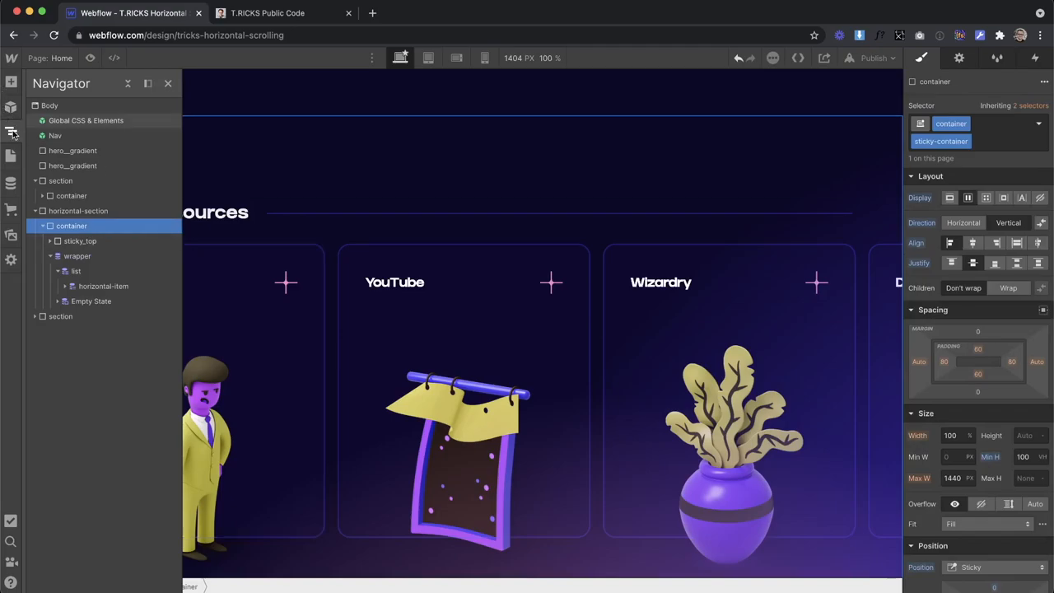
left_click(11, 132)
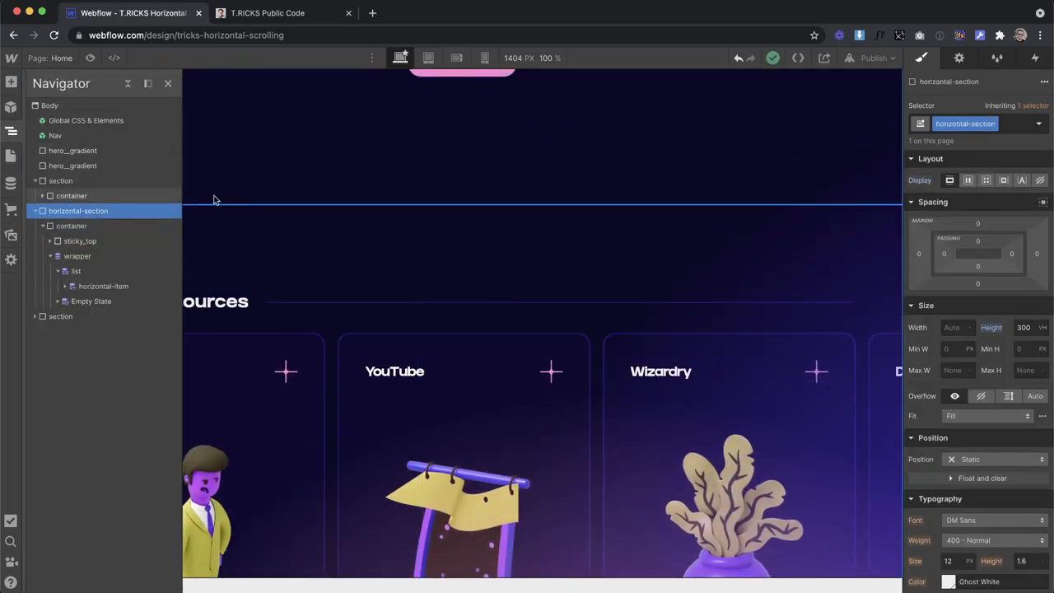
- Set the horizontal-section overflow to hidden and preview at a 2000 px canvas width
left_click(982, 395)
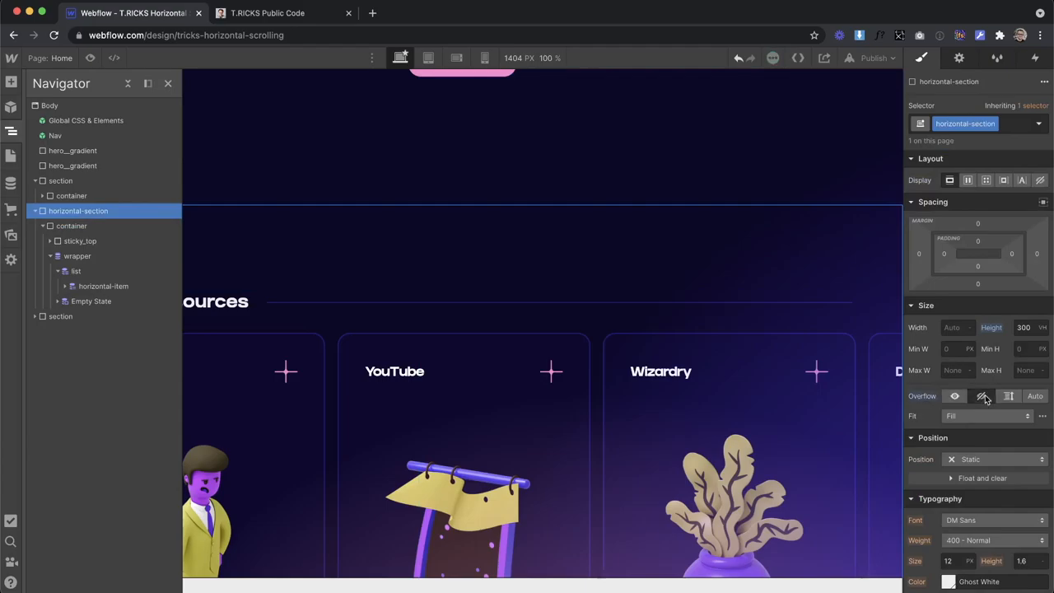
scroll("down", 3)
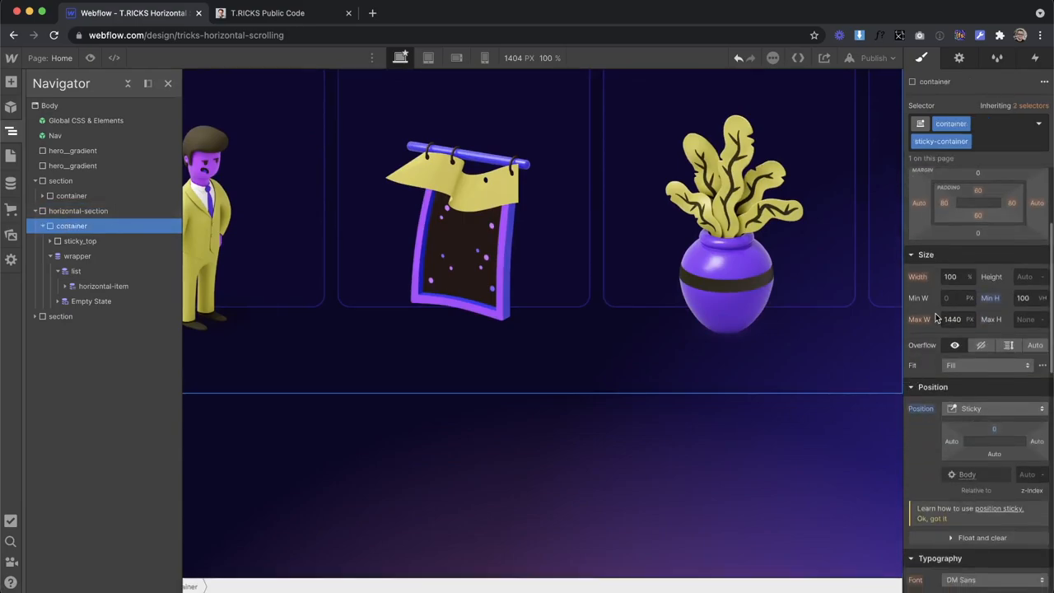
left_click(79, 211)
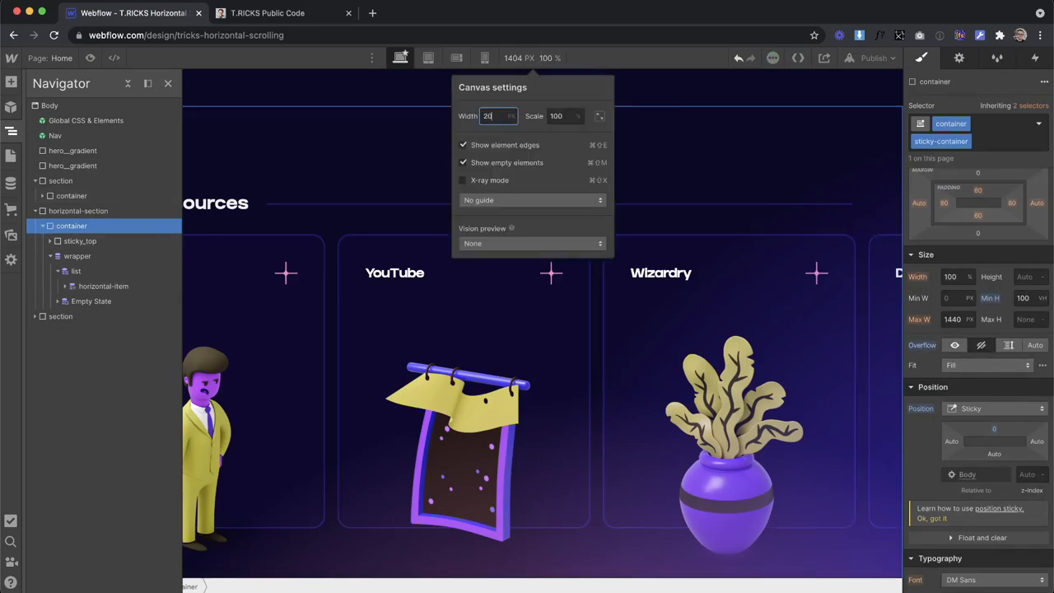
type("2000")
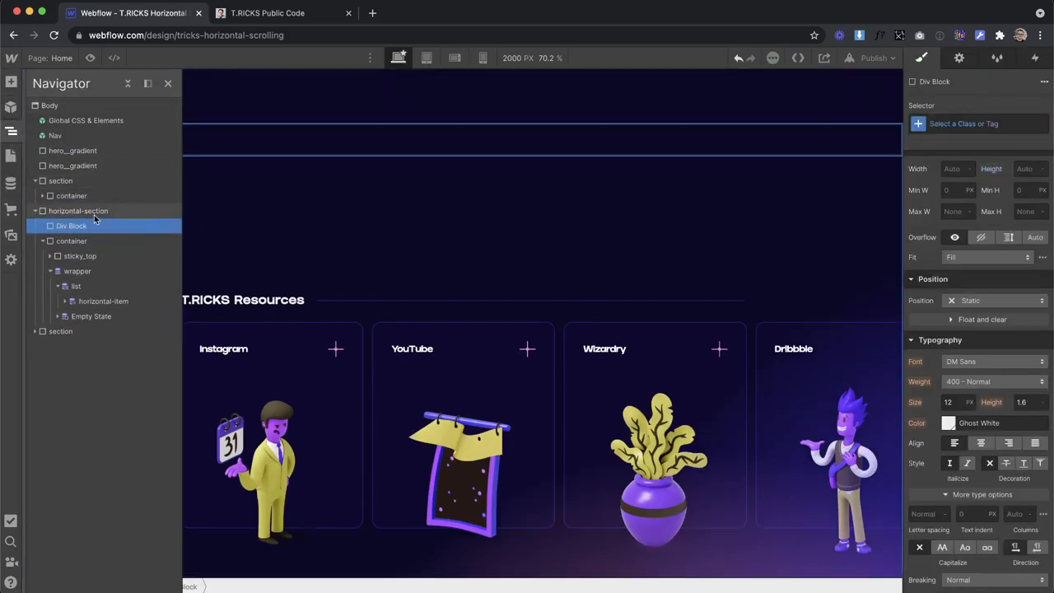
- Class the new div sticky, set Position Sticky and Width 100%, and move the container inside it
type("sticky")
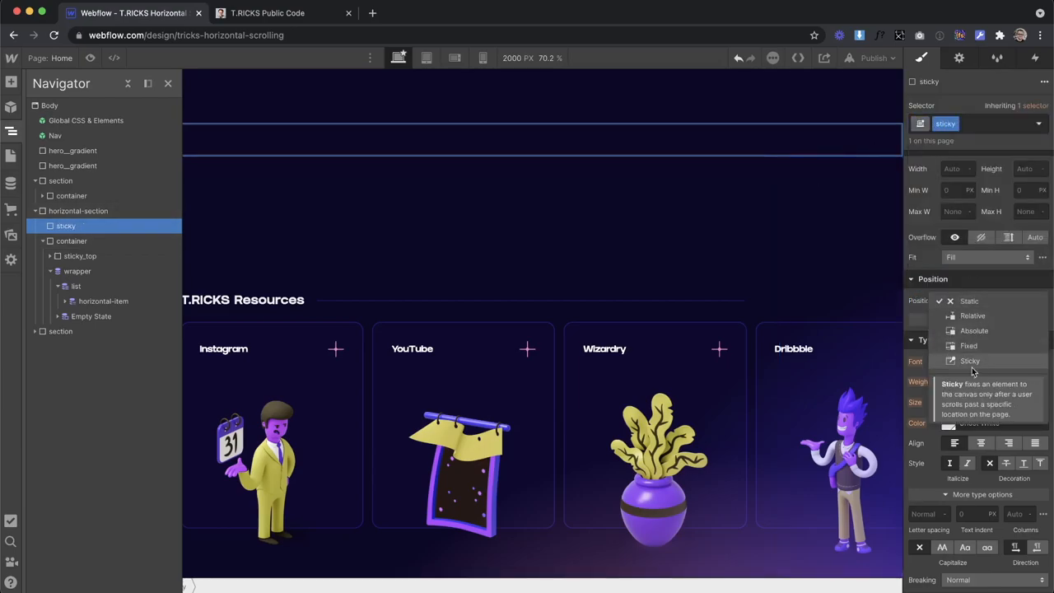
left_click(970, 361)
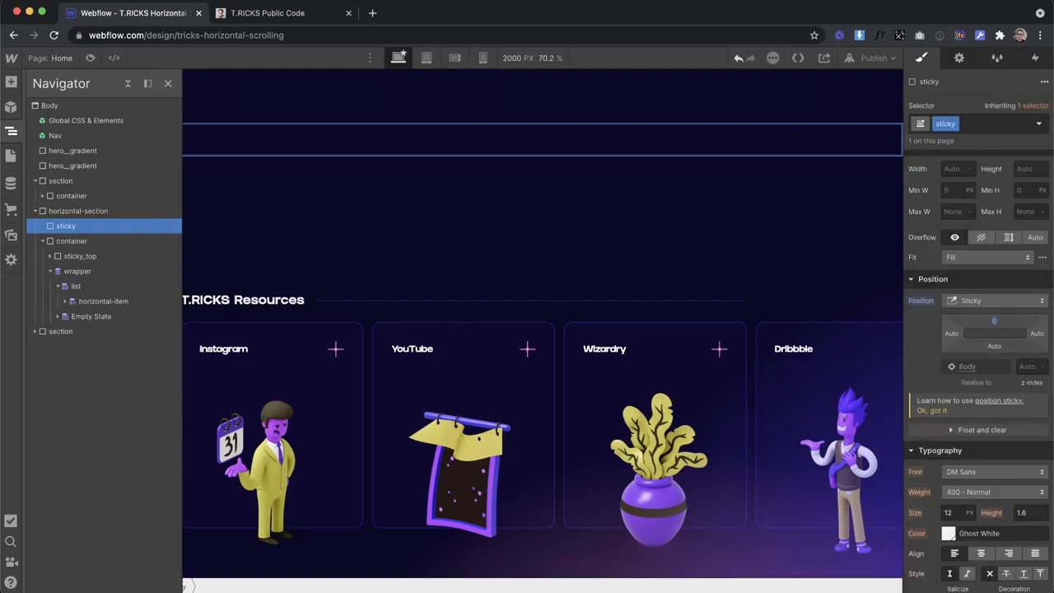
left_click(958, 168)
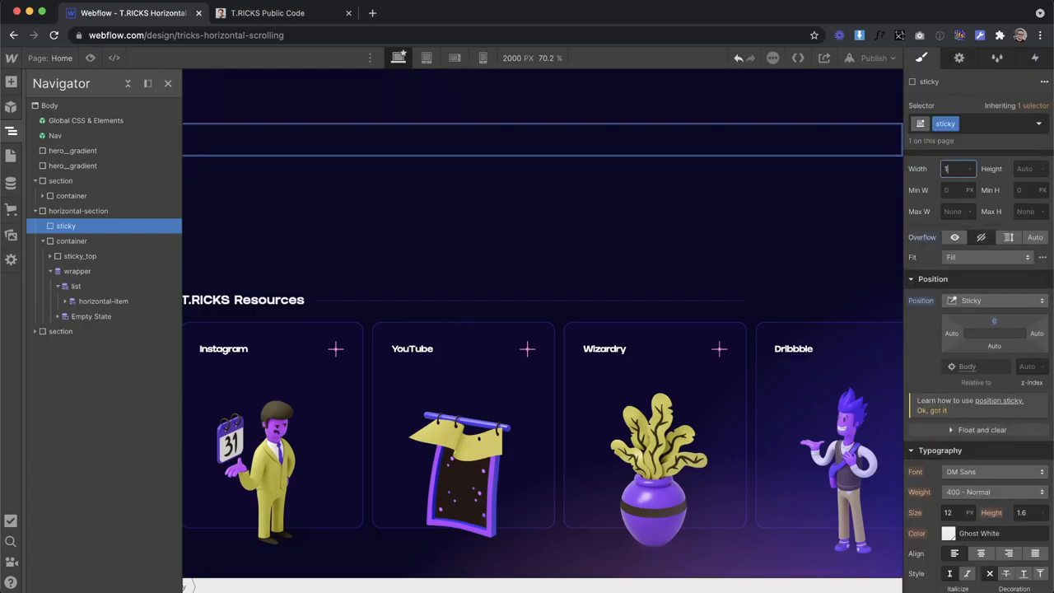
type("100")
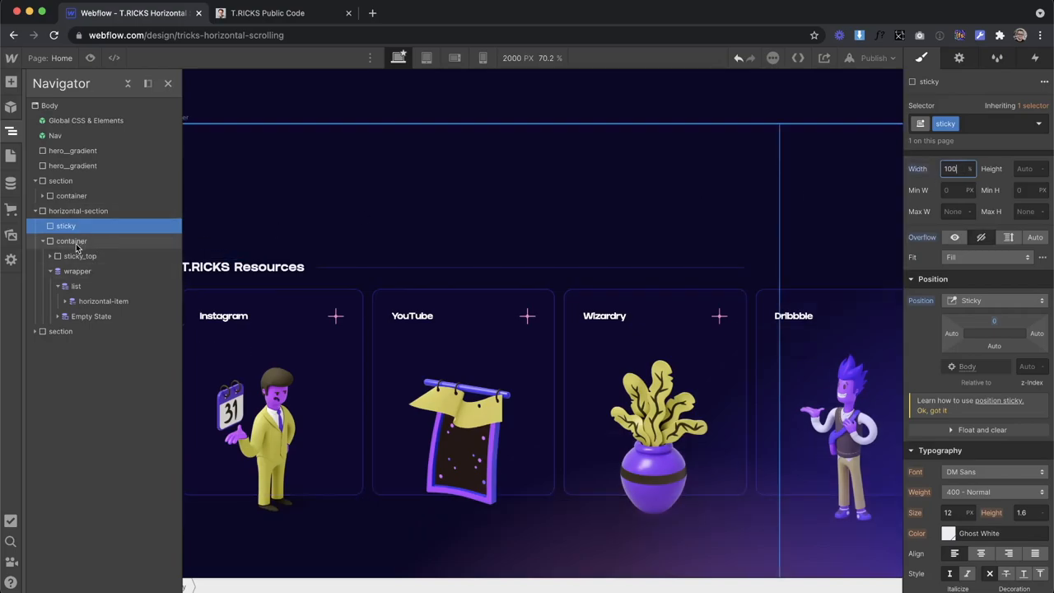
left_click(79, 240)
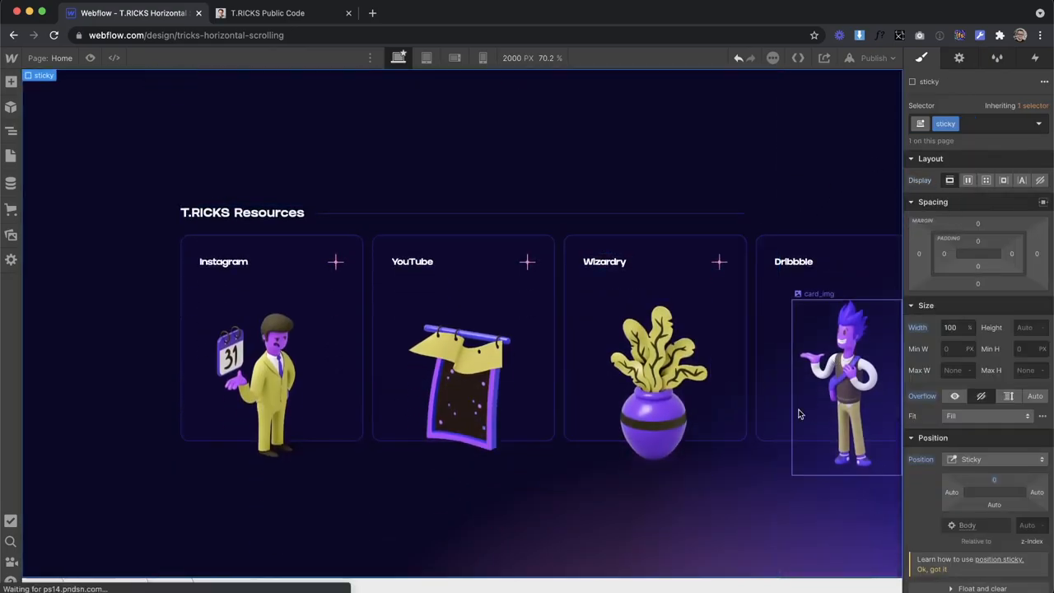
left_click(9, 131)
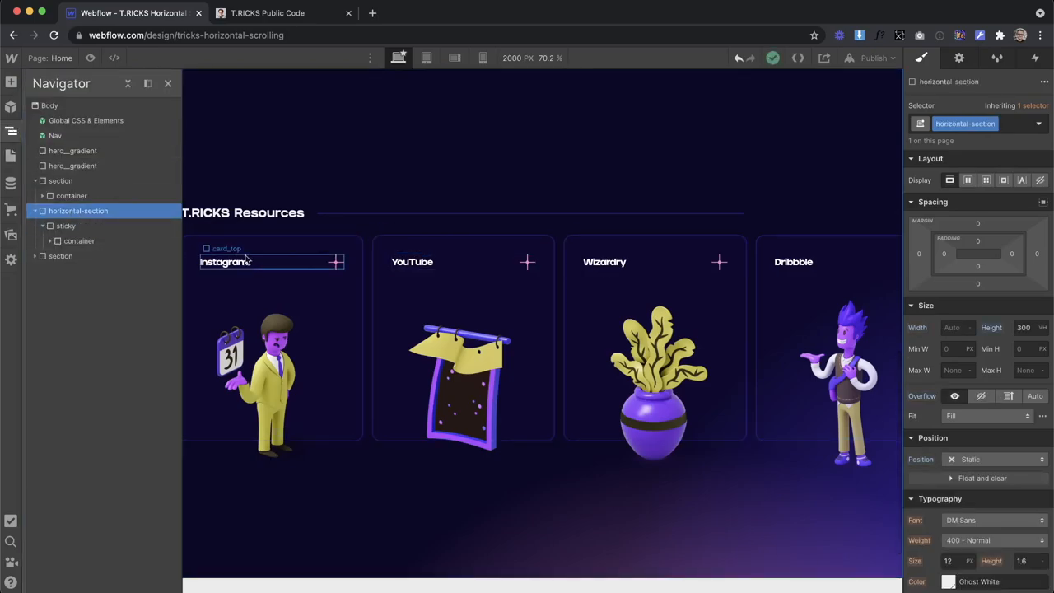
- Add a while-scrolling-in-view trigger on the horizontal section with a new animation named Scroll
left_click(411, 262)
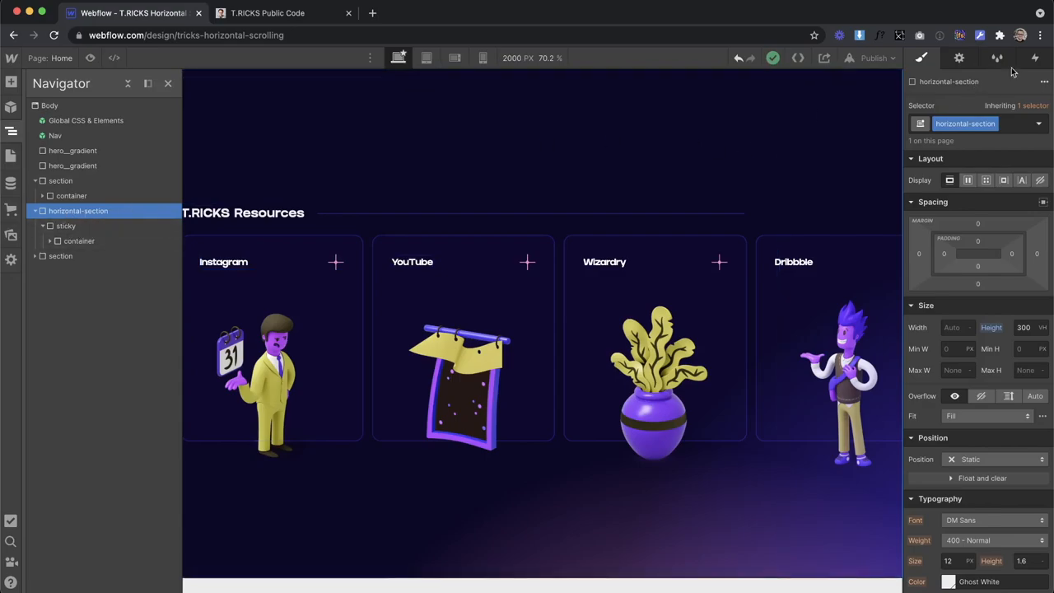
left_click(996, 58)
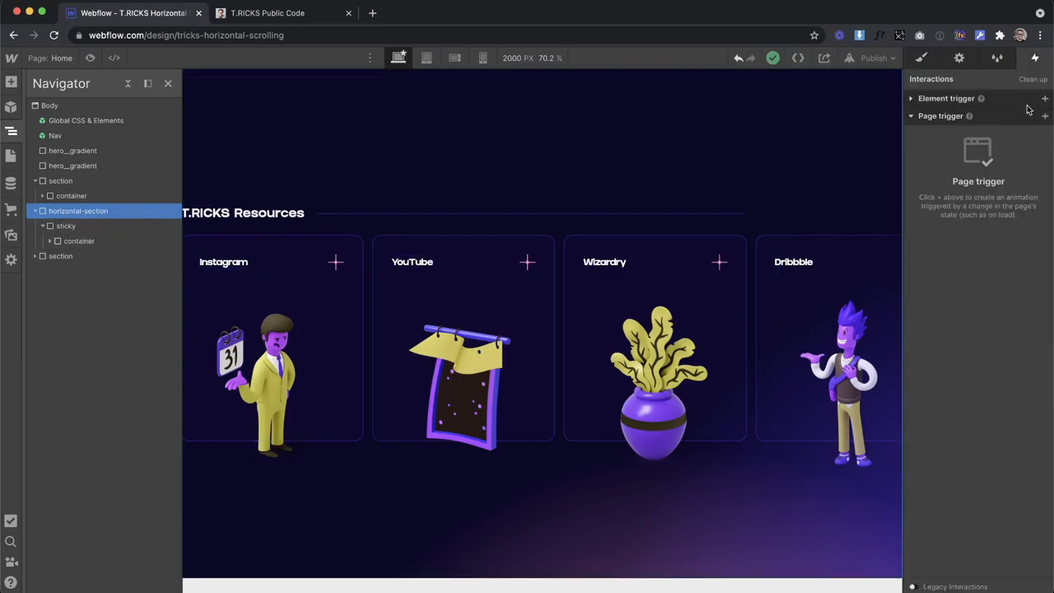
left_click(1044, 99)
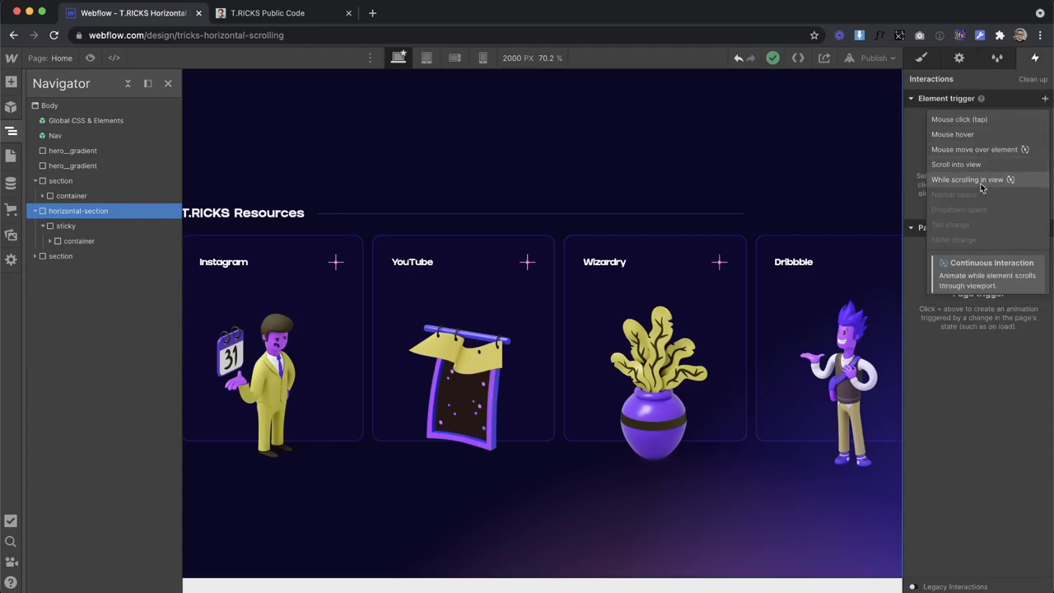
left_click(967, 179)
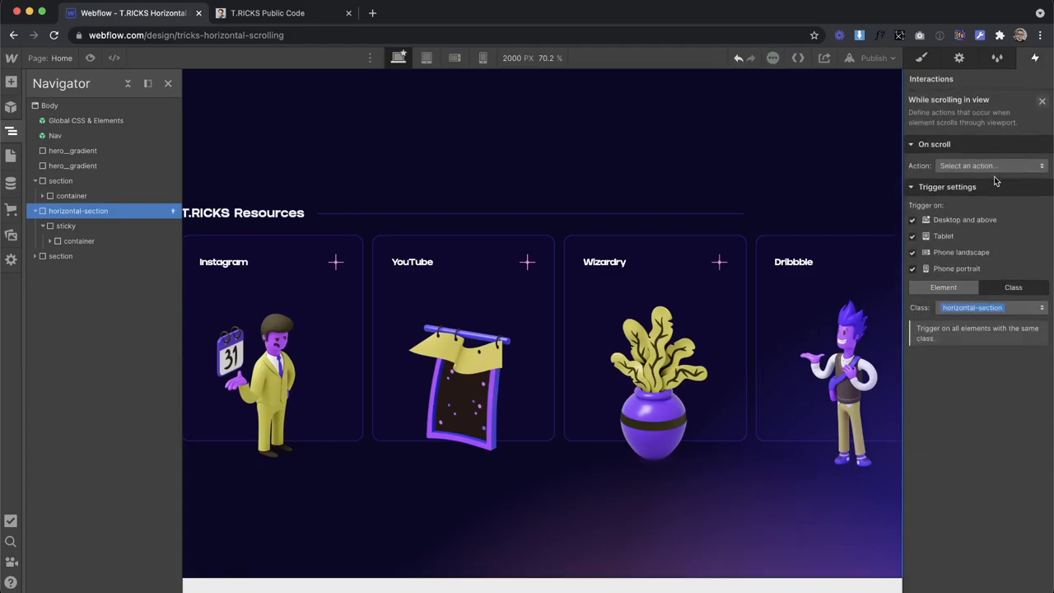
left_click(989, 165)
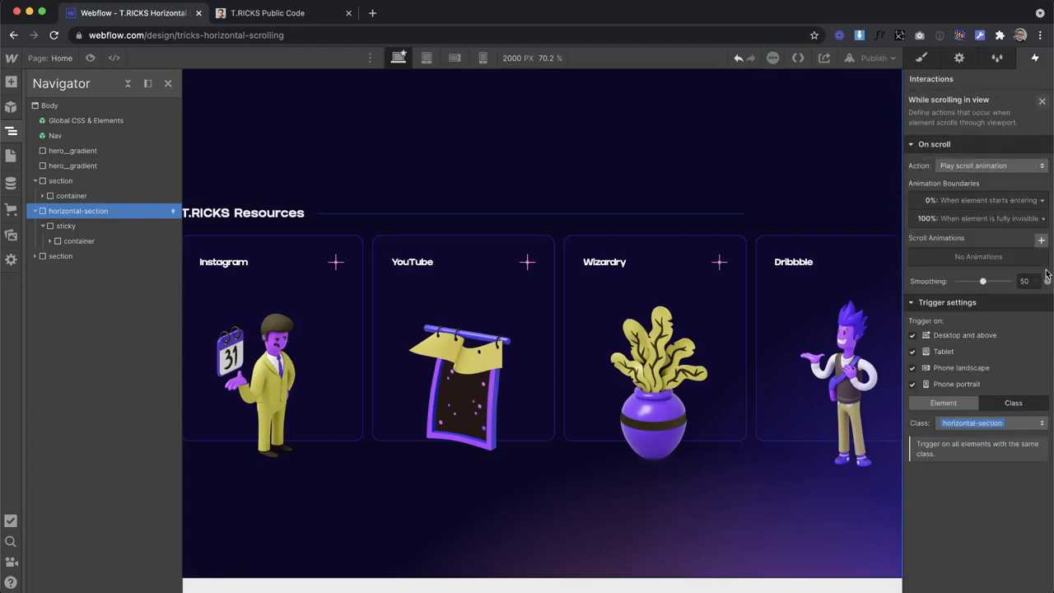
left_click(1041, 240)
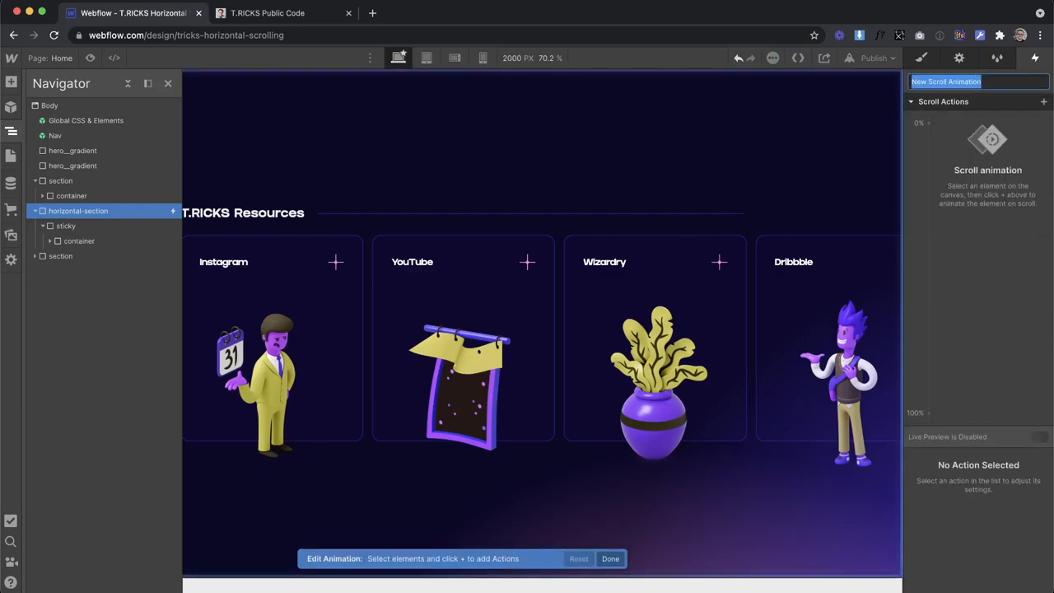
type("Scrolling")
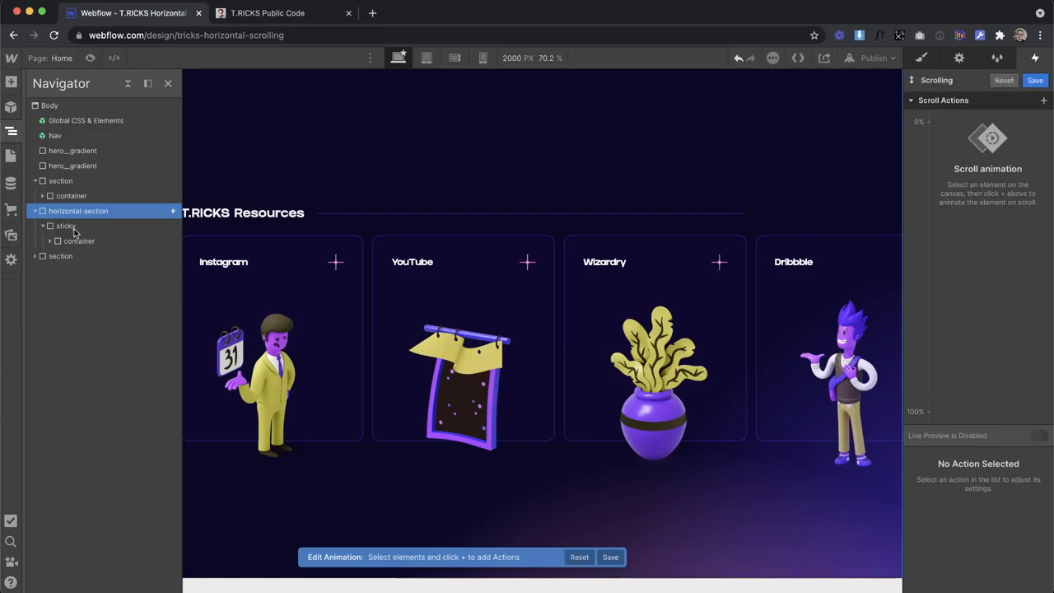
- Animate the card list with a negative Move X at the end keyframe and check it in live preview
left_click(49, 225)
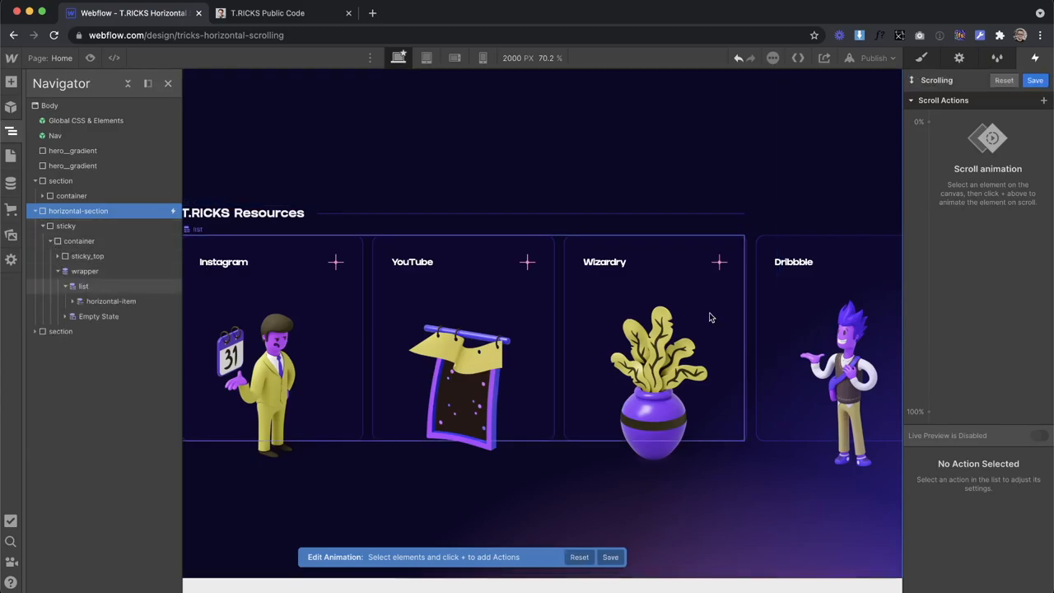
left_click(83, 287)
type("0")
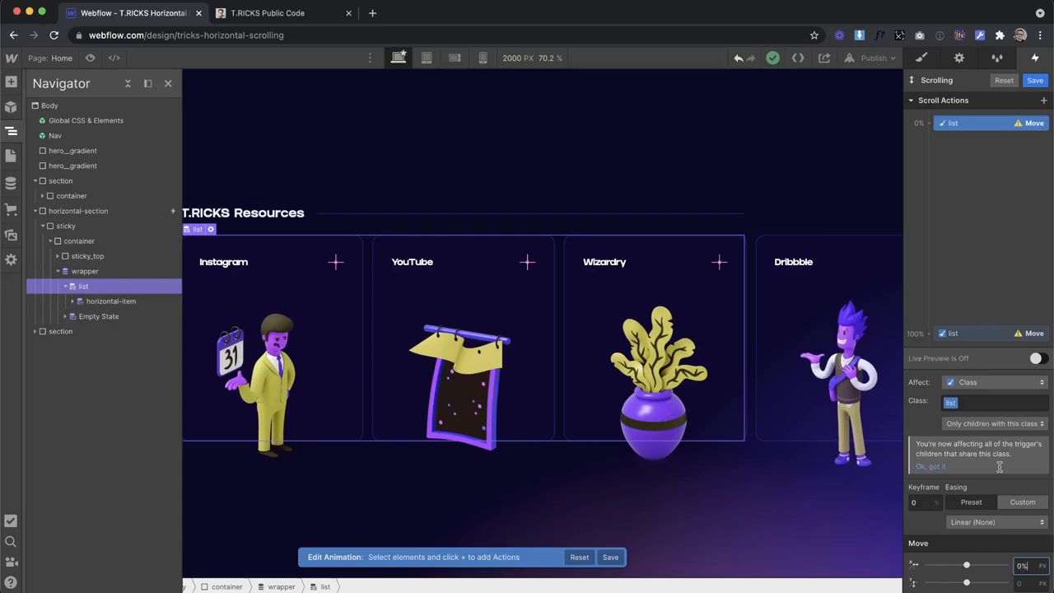
left_click(952, 333)
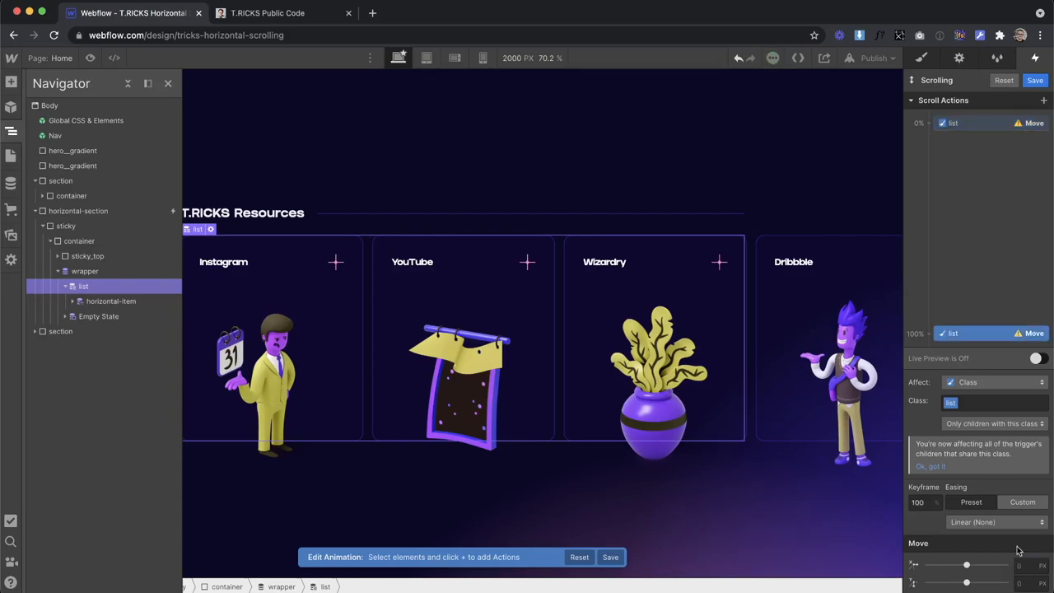
type("-4")
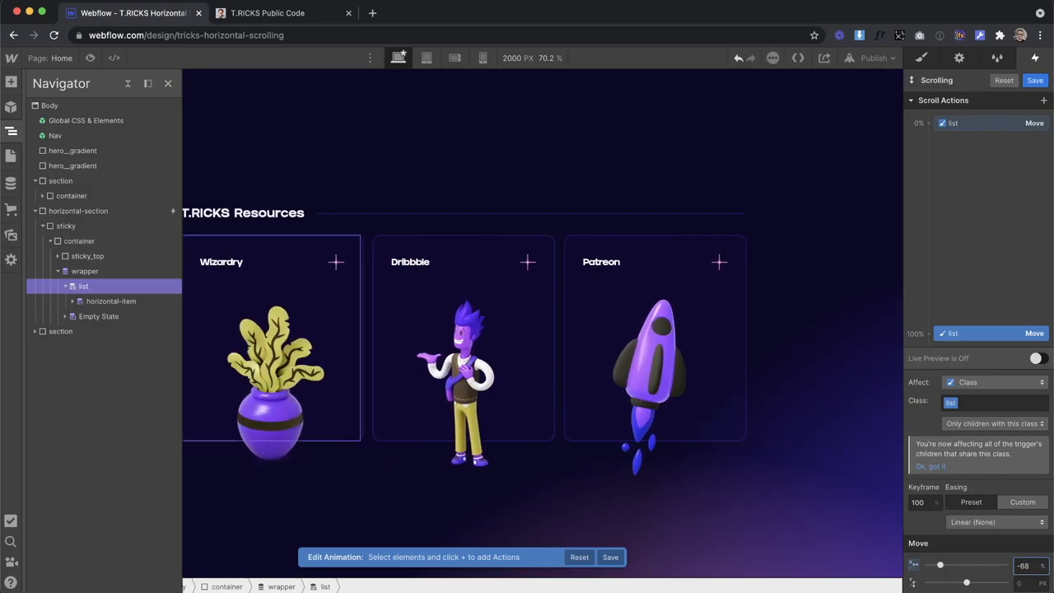
left_click(1036, 358)
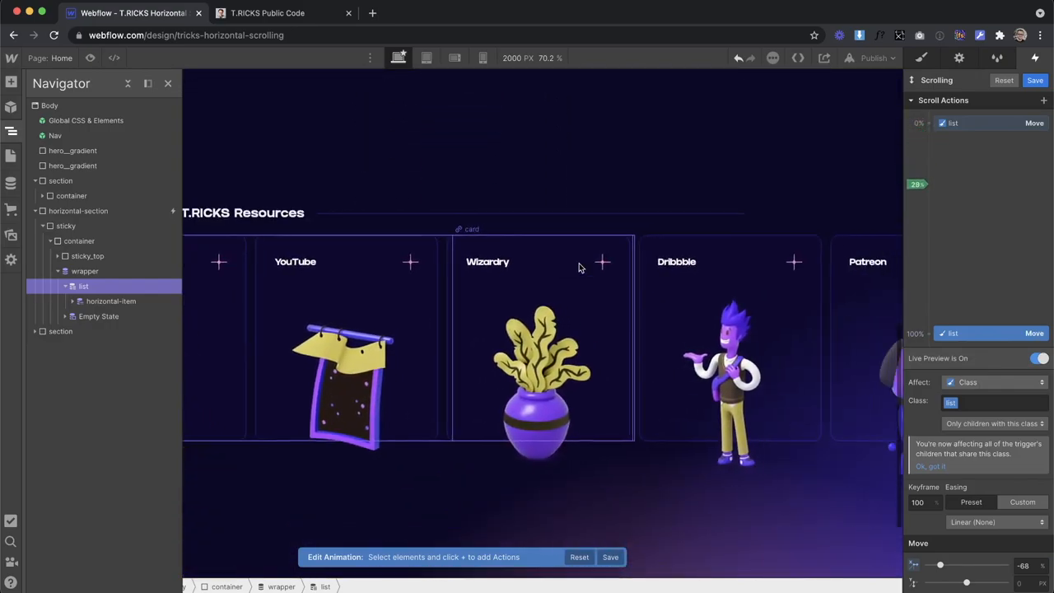
scroll("down", 3)
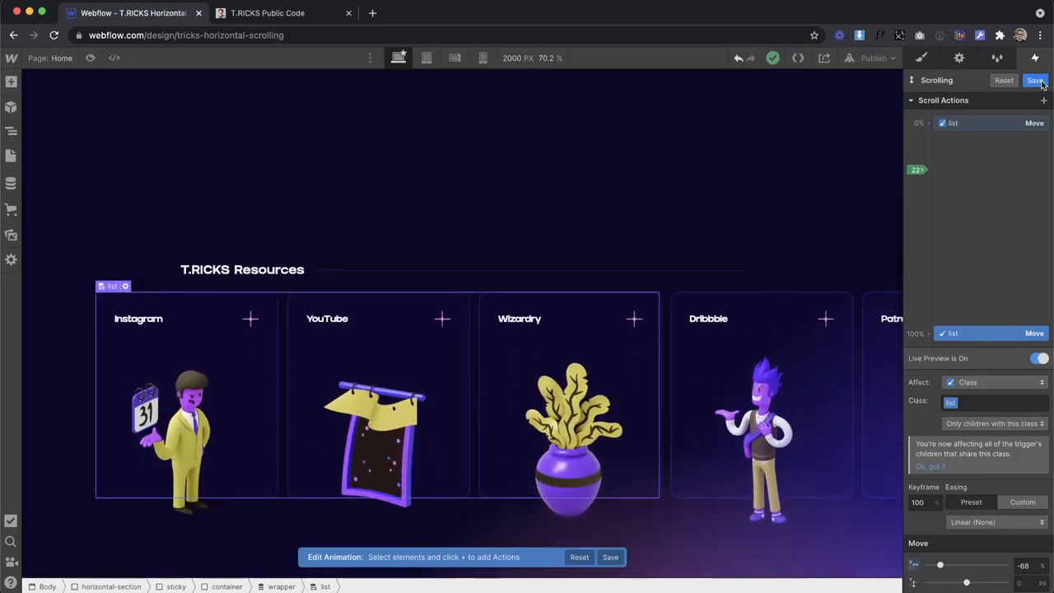
left_click(1036, 79)
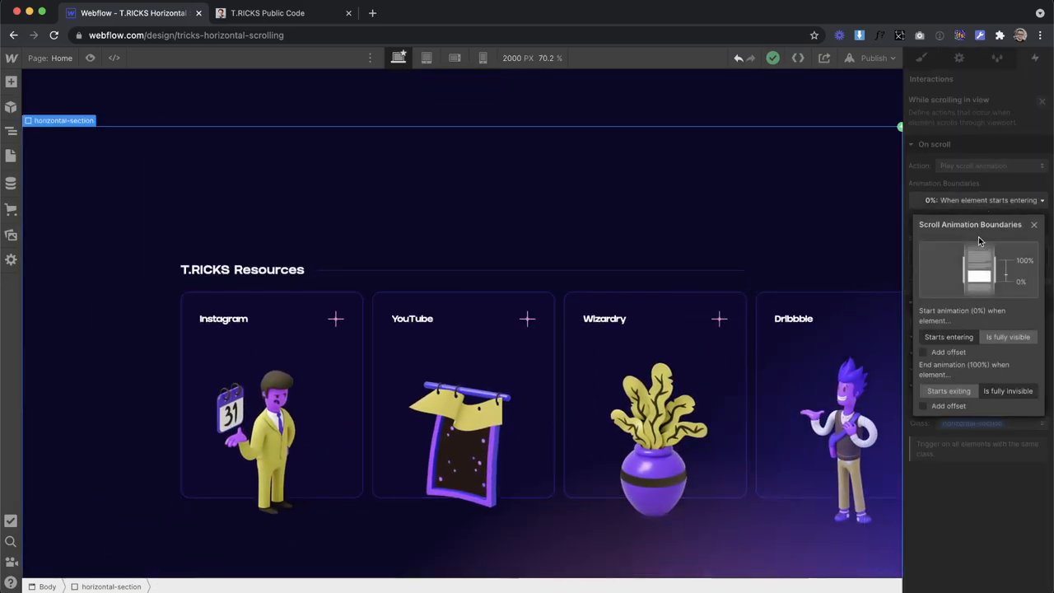
left_click(1008, 336)
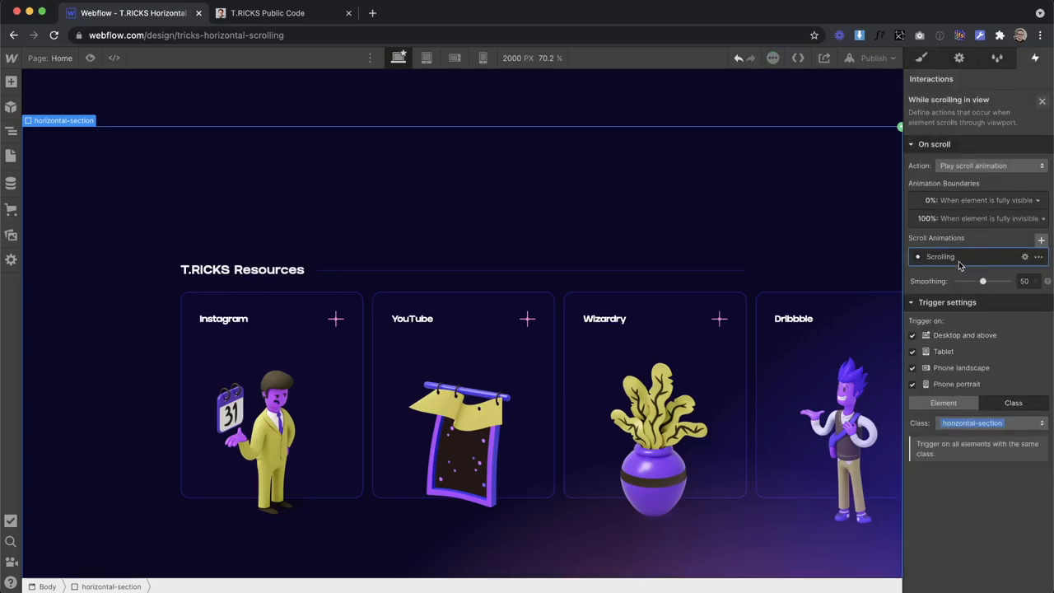
left_click(940, 257)
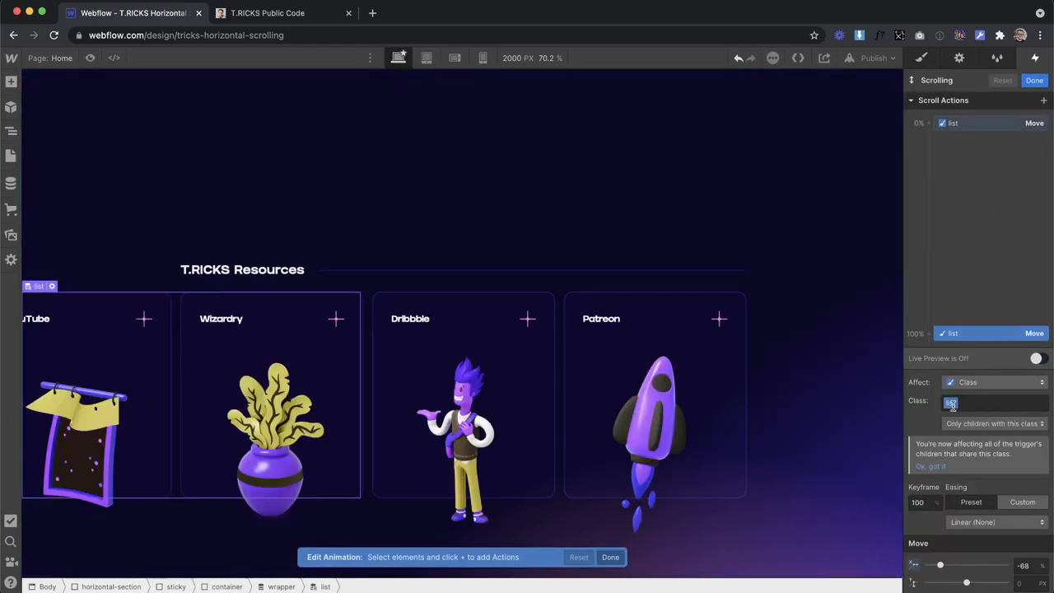
left_click(656, 432)
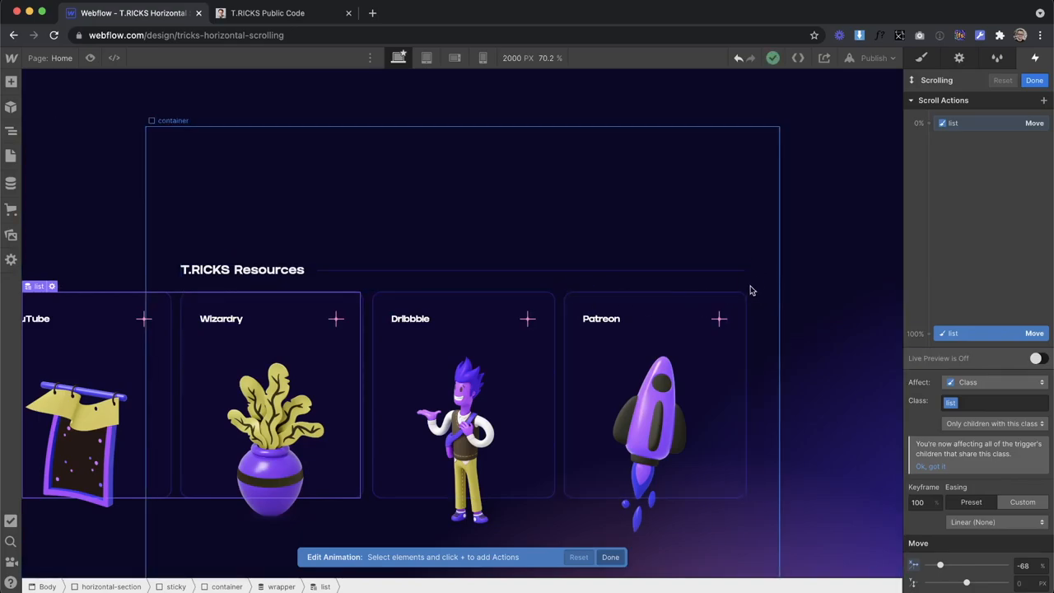
mouse_move(772, 372)
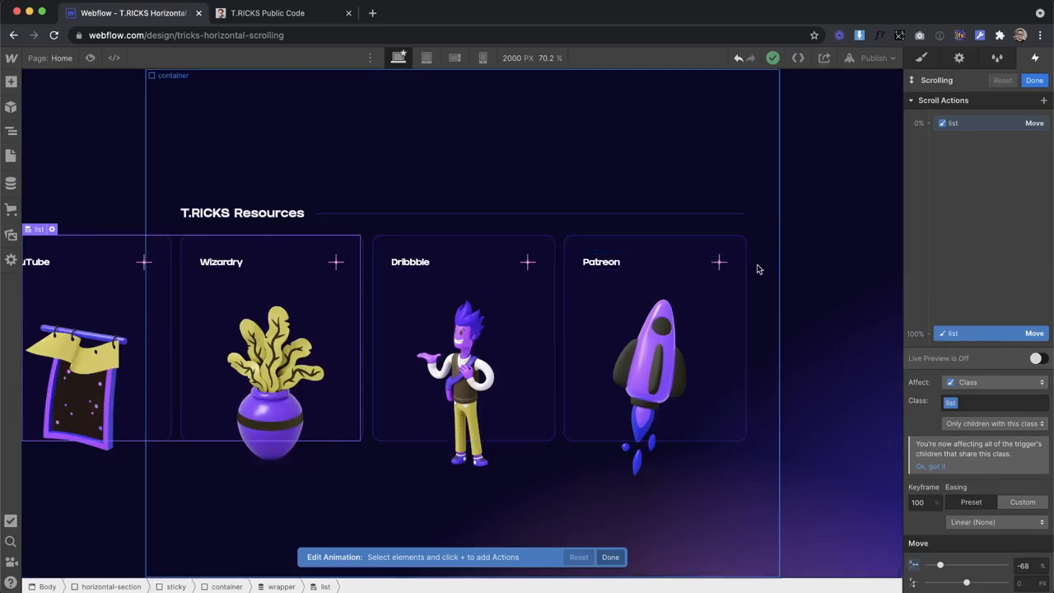
left_click(931, 157)
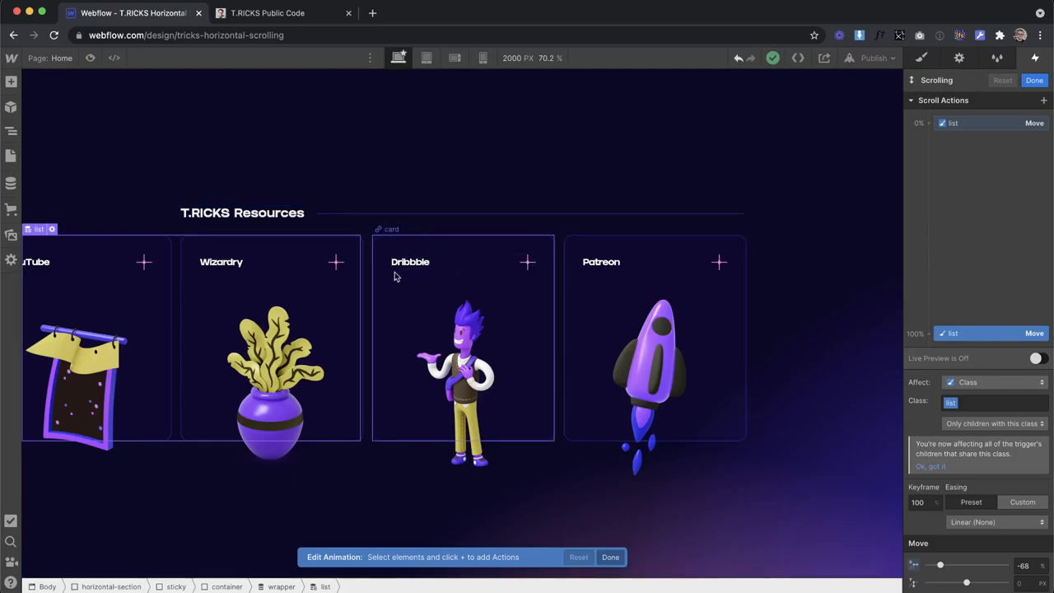
mouse_move(558, 293)
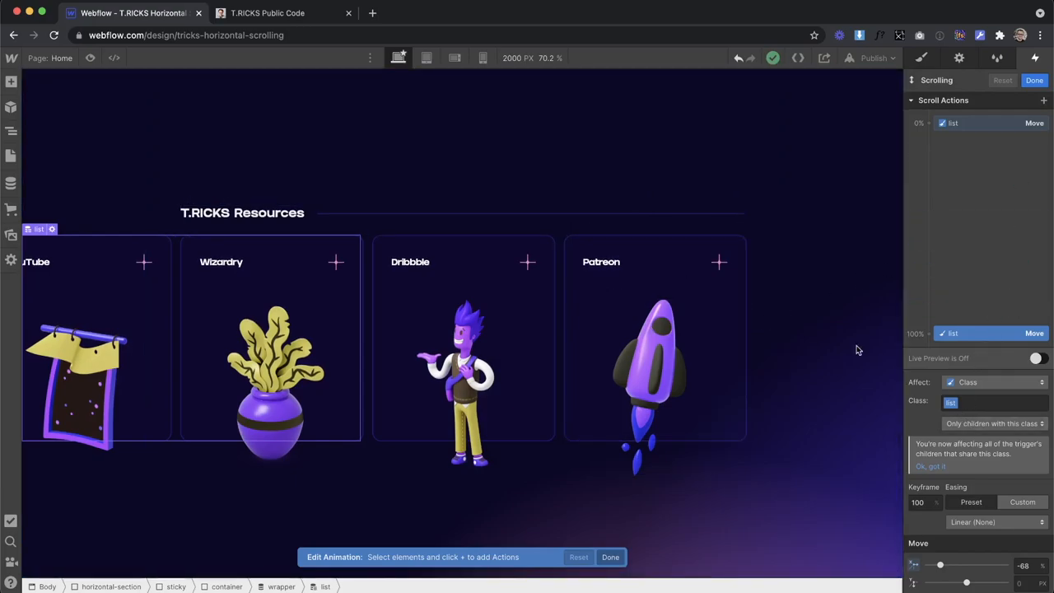
- Finish the animation and give the horizontal section a height of 800
left_click(922, 58)
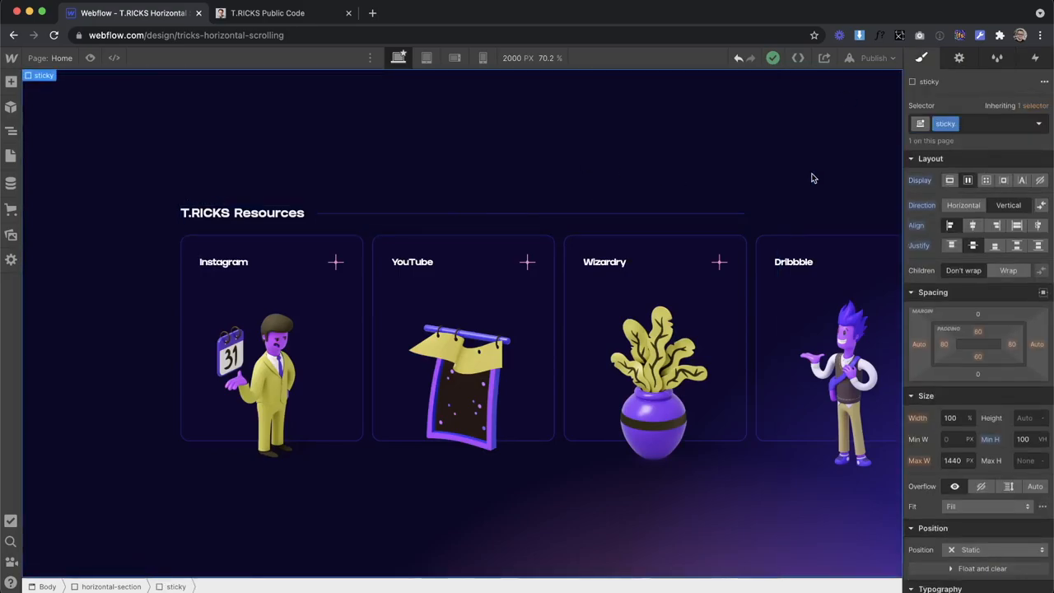
left_click(972, 550)
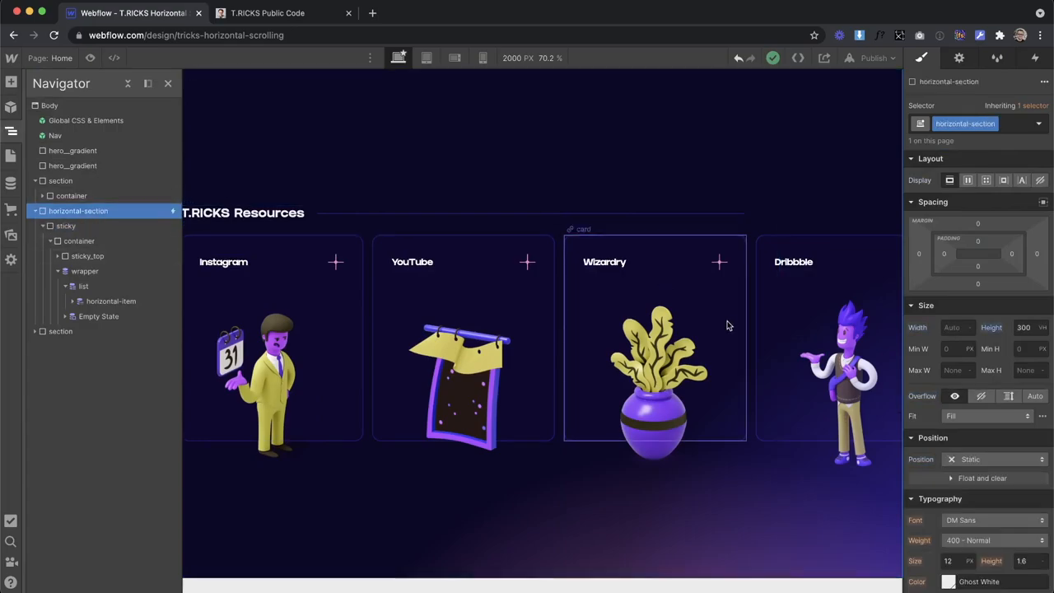
left_click(1025, 326)
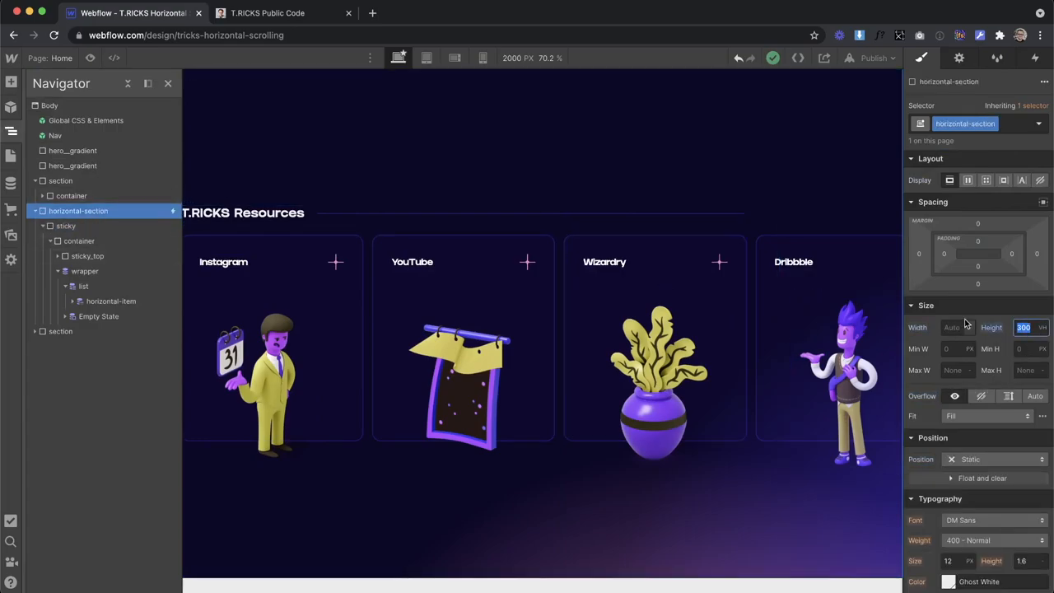
type("800")
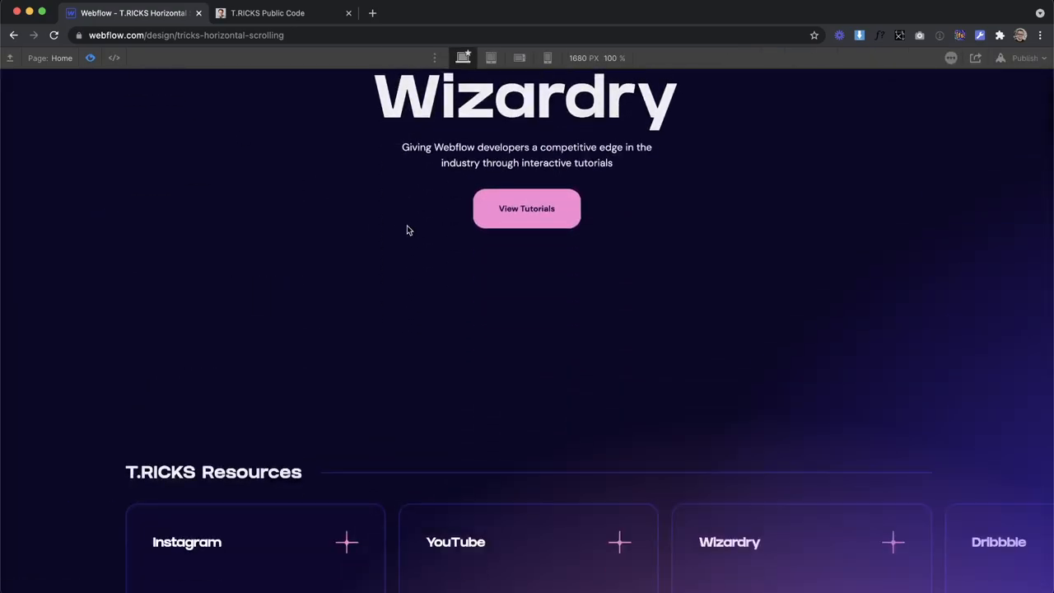
- Preview scrolling through the section, then return to edit the section height
scroll("down", 3)
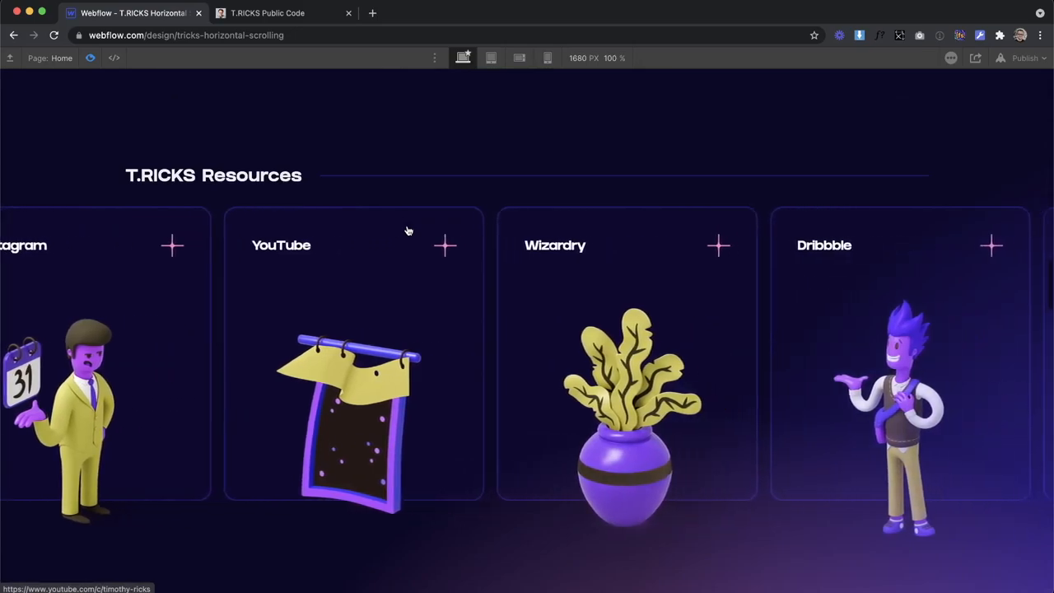
scroll("down", 3)
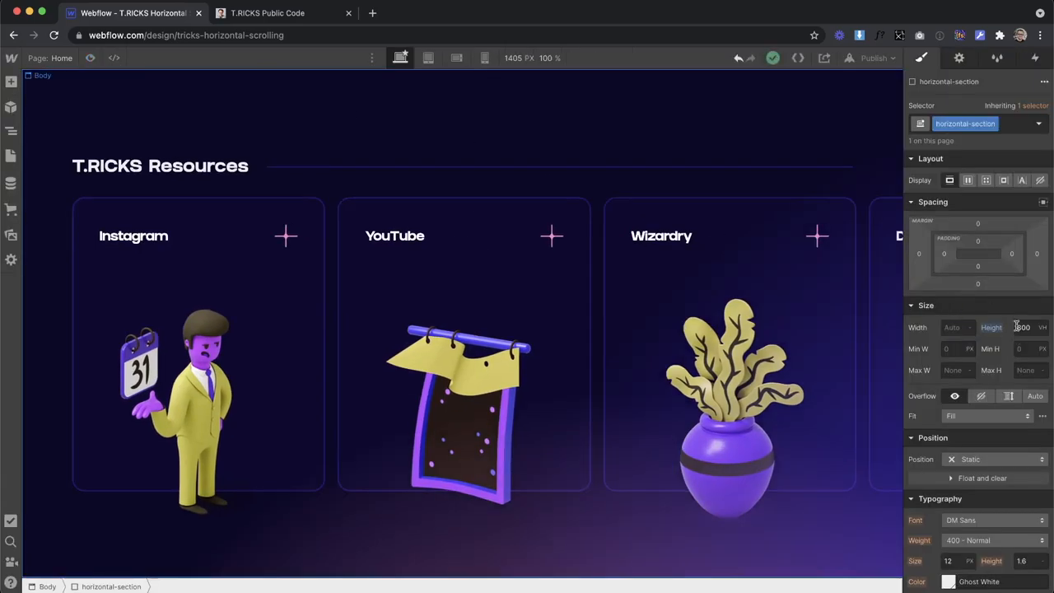
left_click(1023, 326)
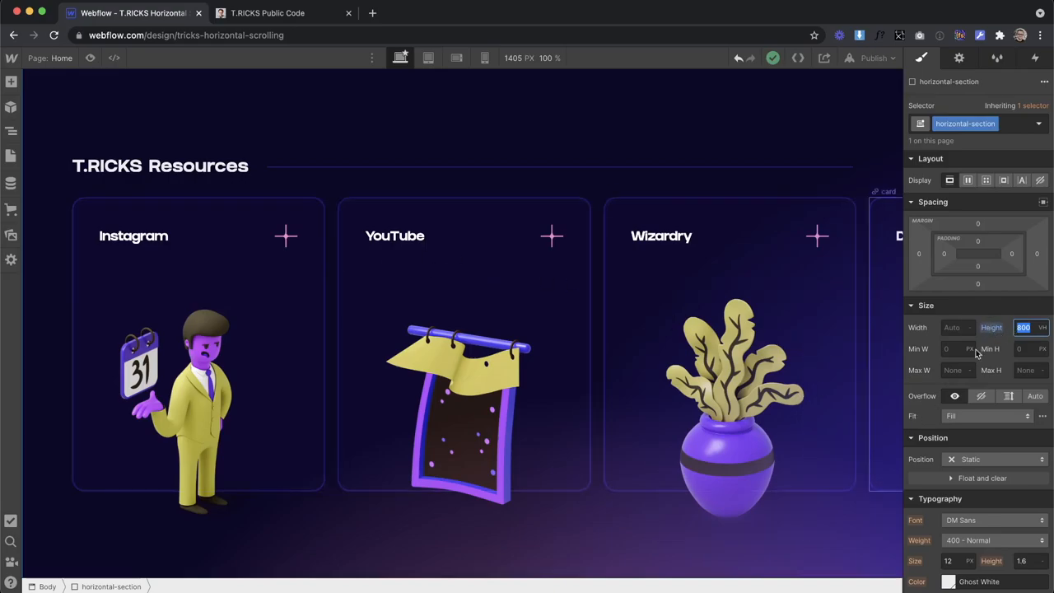
left_click(662, 235)
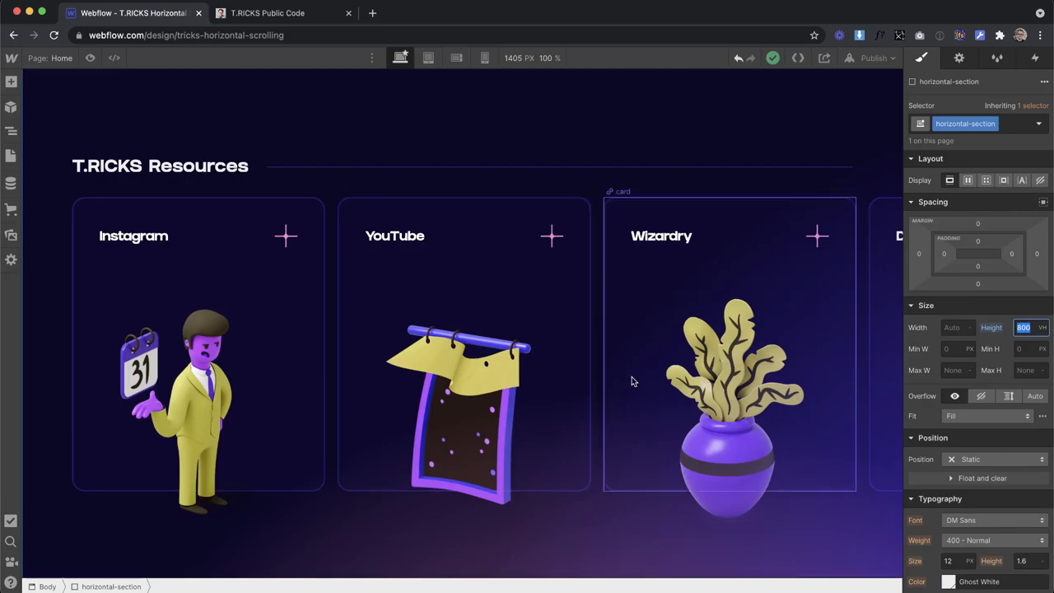
mouse_move(757, 381)
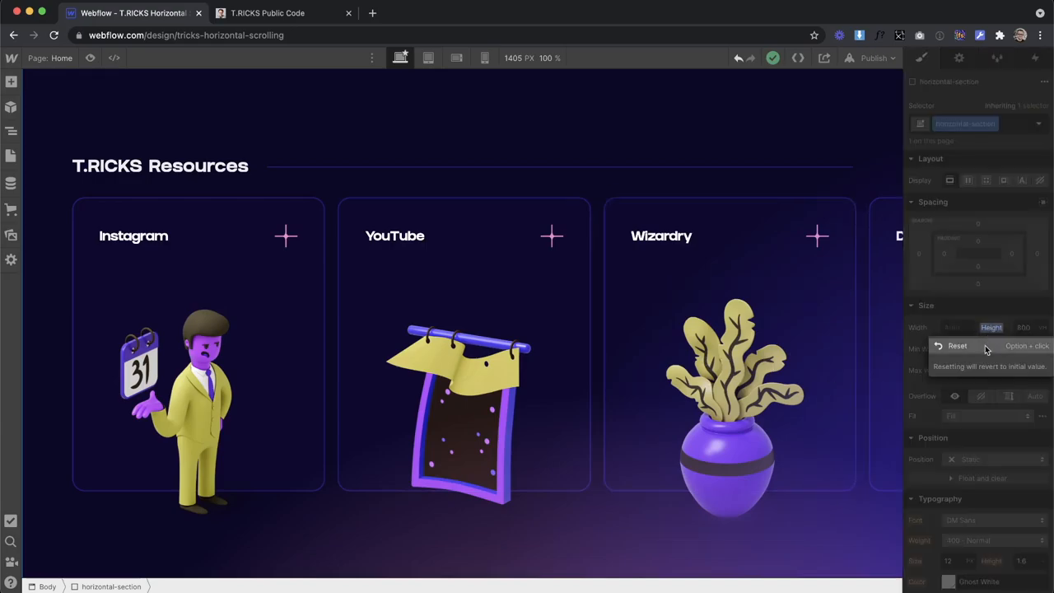
- Reset the section height and add a div classed horizontal-trigger inside the section
left_click(957, 346)
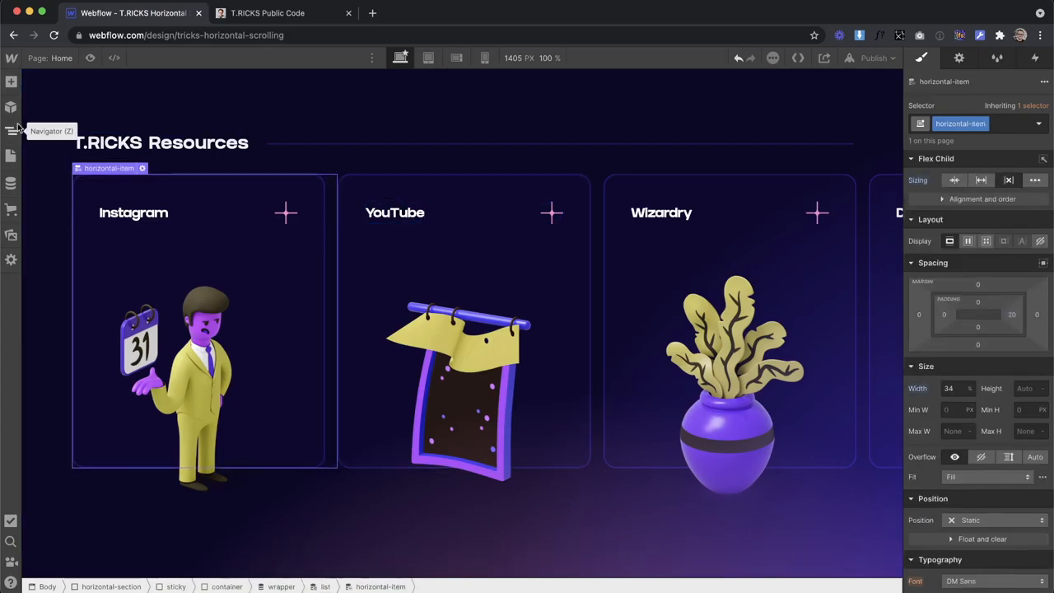
left_click(11, 107)
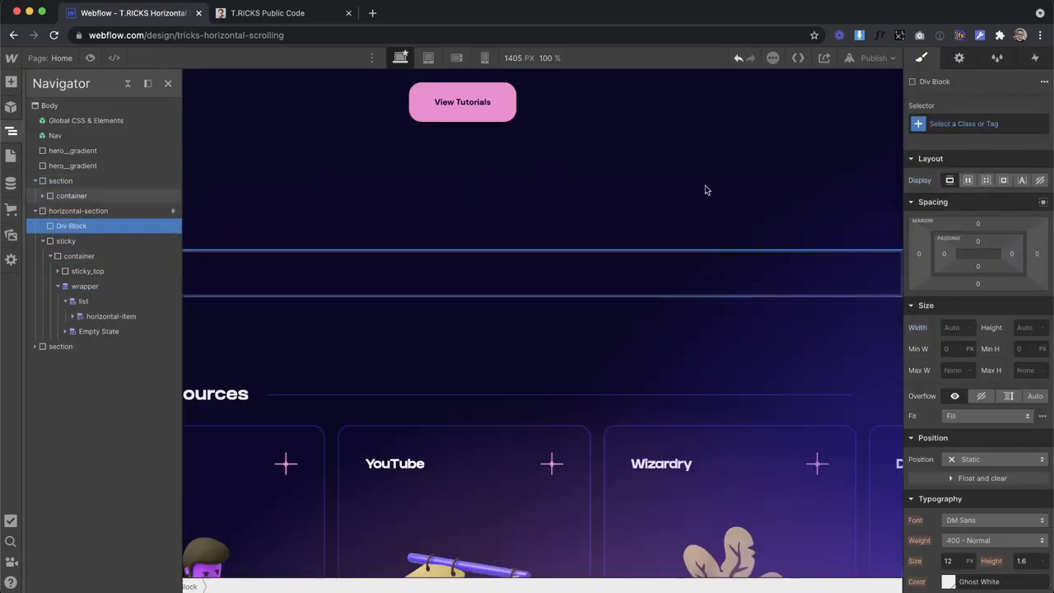
type("horizontal-trigger")
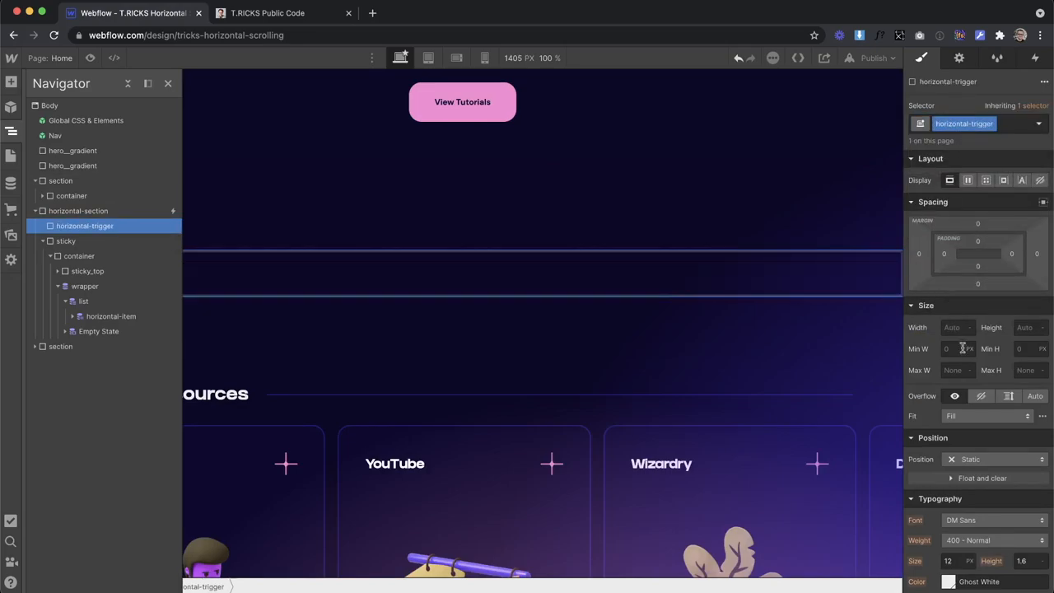
- Position the horizontal-trigger absolutely and the horizontal section relatively
left_click(970, 458)
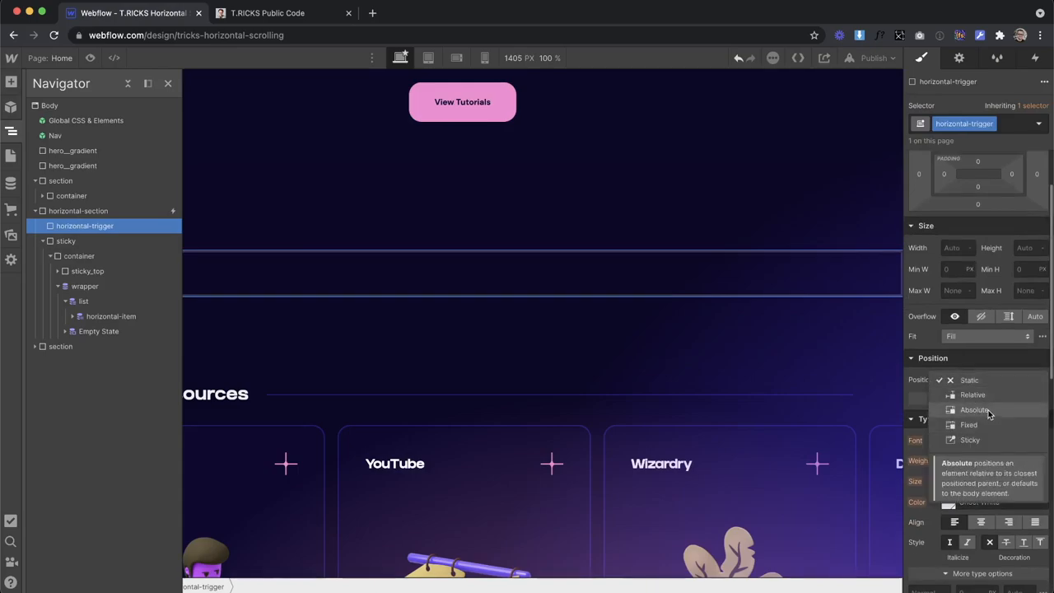
left_click(975, 408)
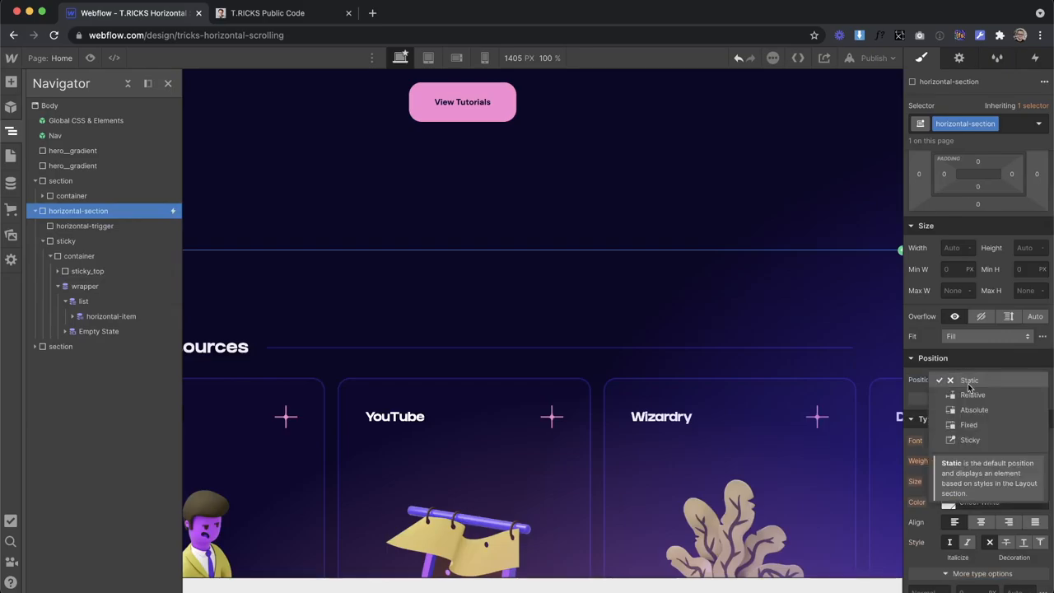
left_click(972, 395)
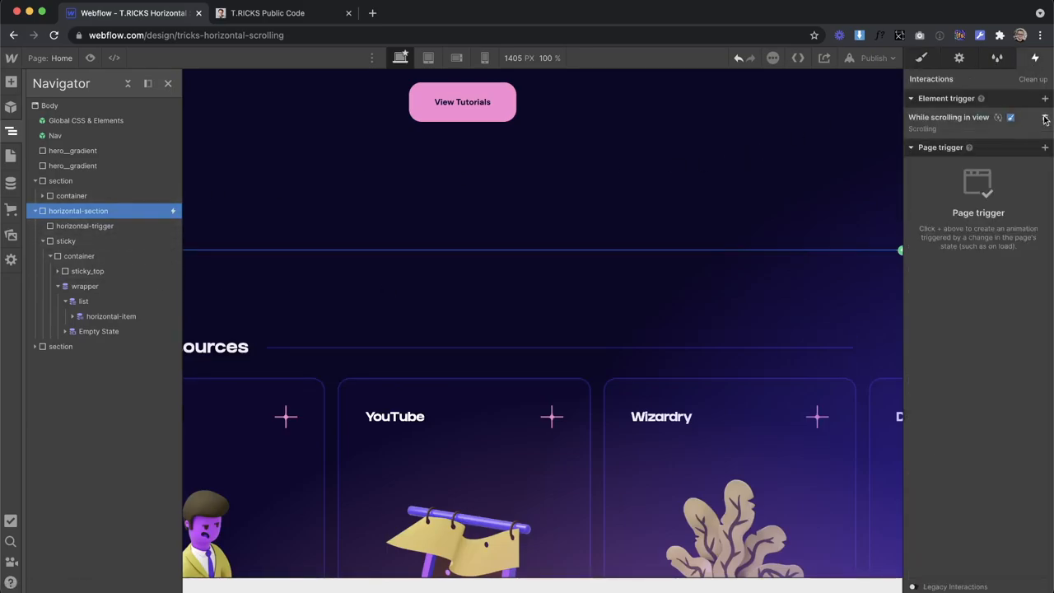
- Move the scroll interaction from the section onto the horizontal-trigger class
left_click(1044, 117)
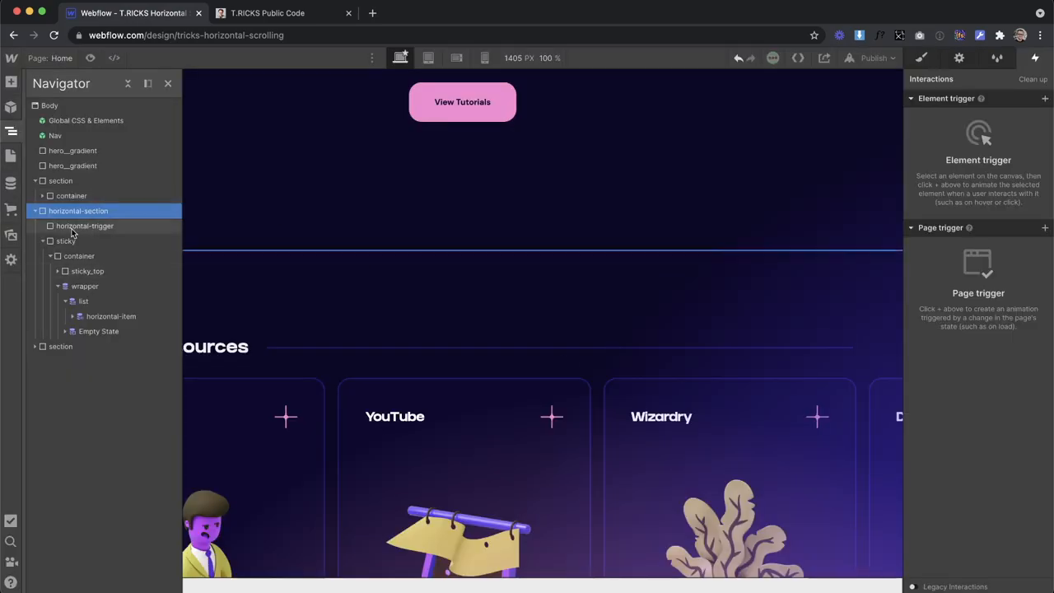
left_click(84, 226)
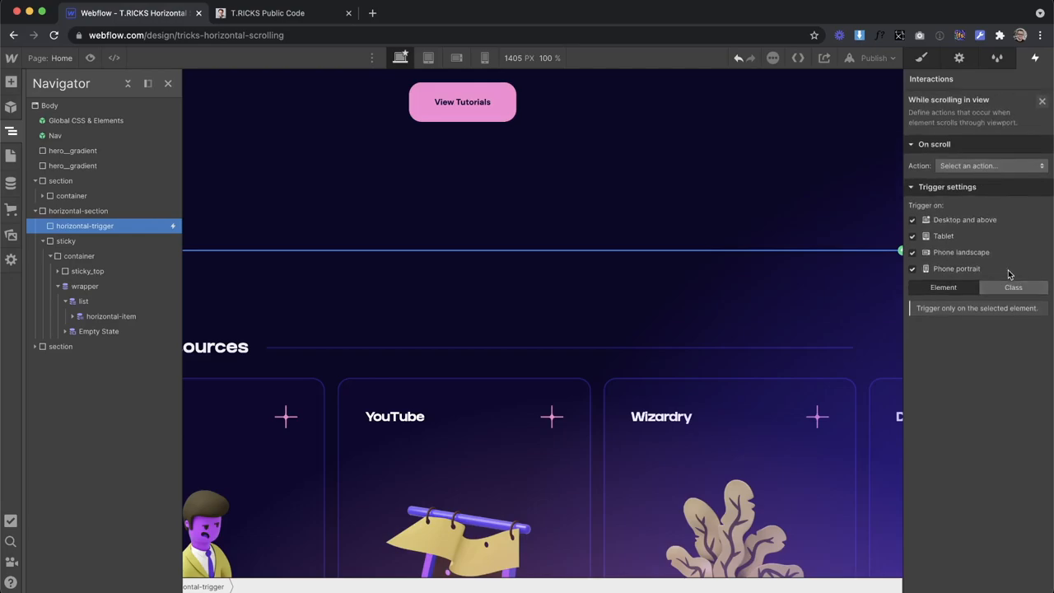
left_click(1013, 286)
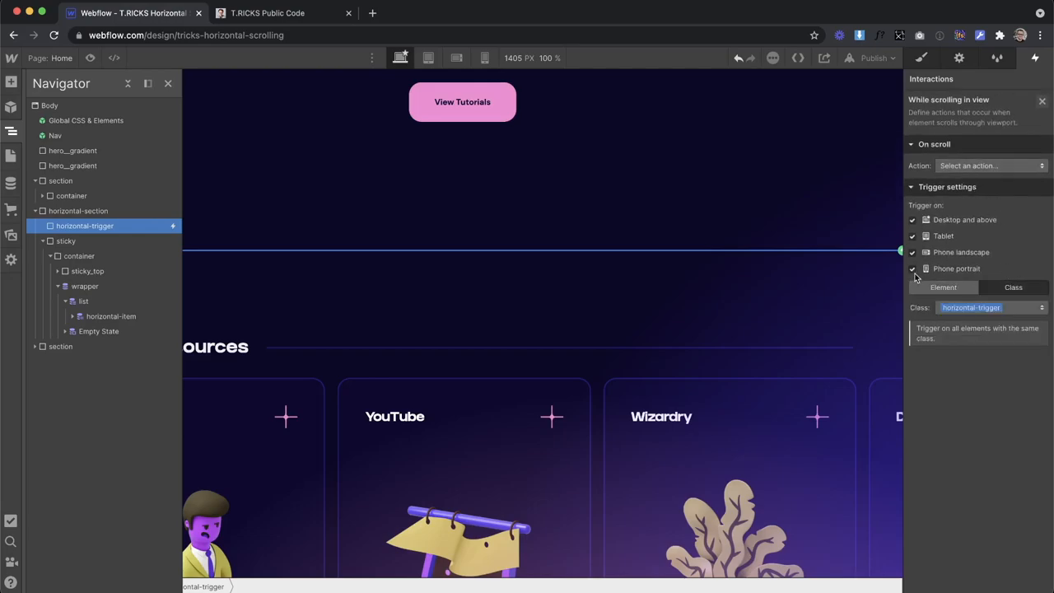
left_click(988, 164)
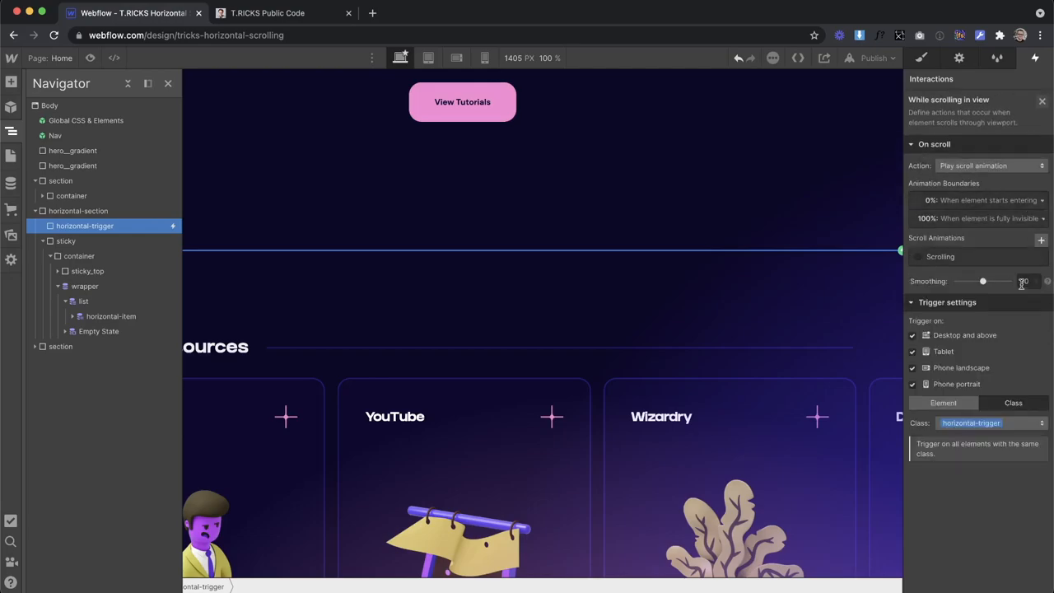
- Start the animation when fully visible, raise smoothing to 80 and review the Scrolling action
left_click(985, 200)
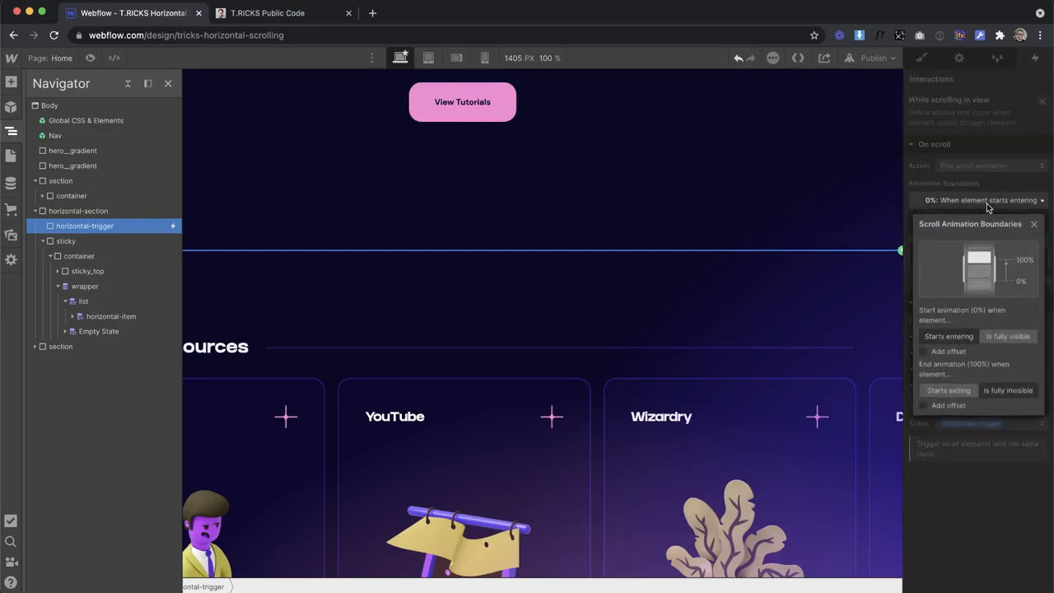
left_click(1008, 336)
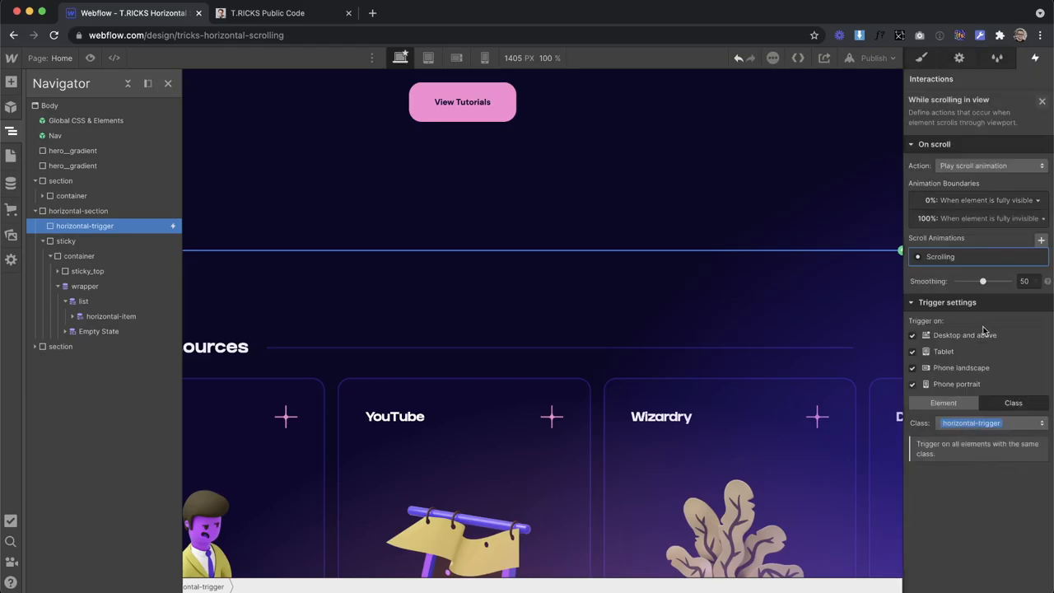
left_click_drag(981, 280, 995, 280)
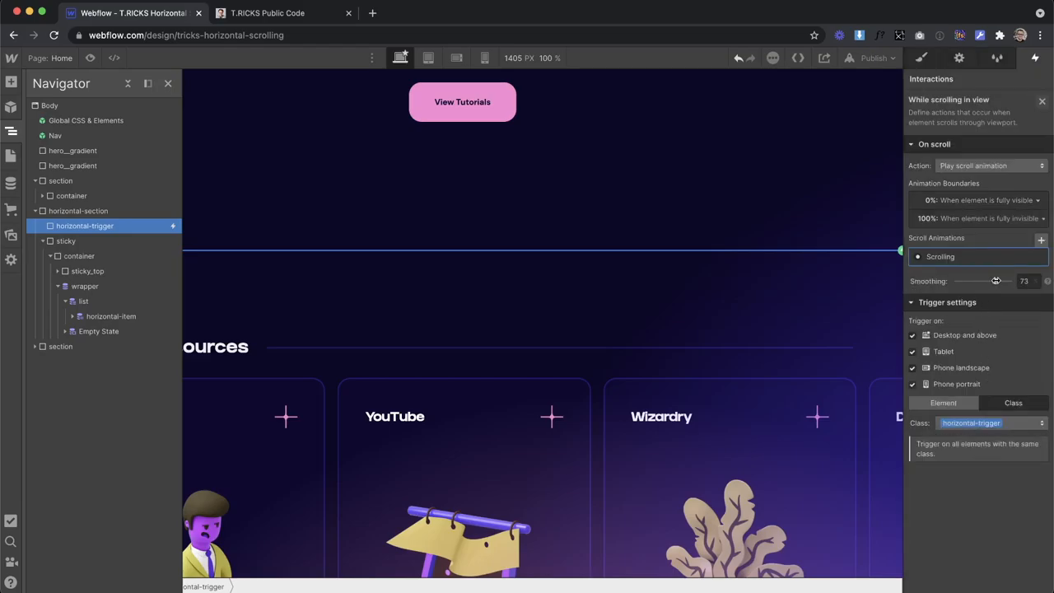
left_click_drag(995, 280, 1000, 280)
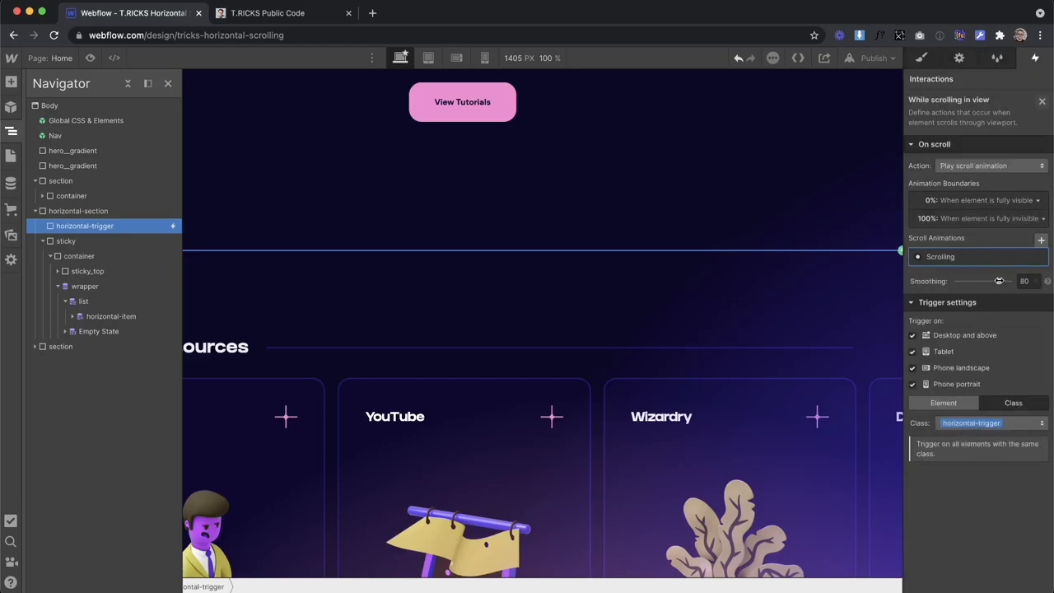
left_click(940, 257)
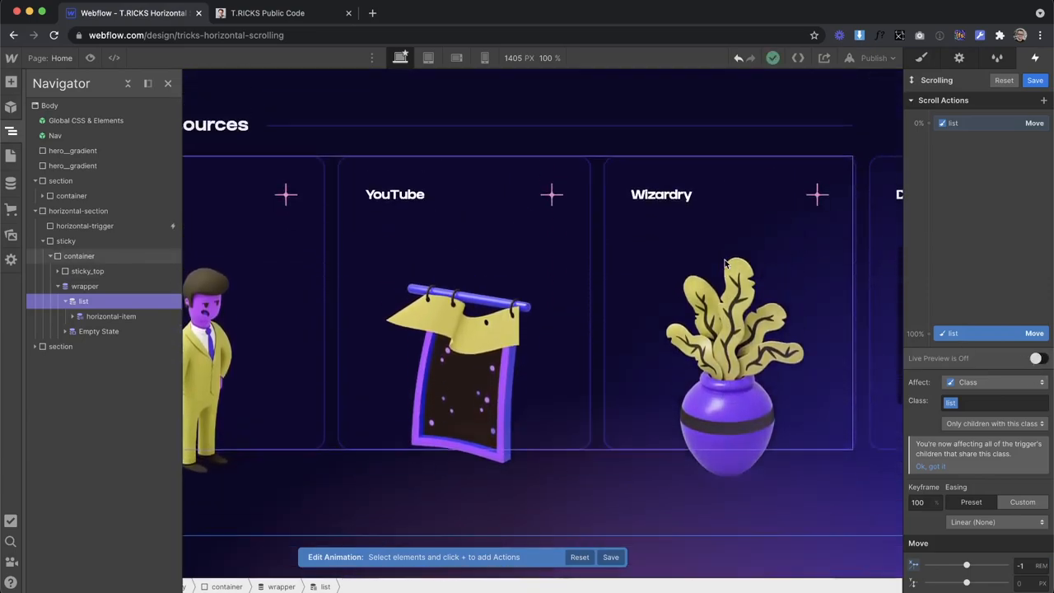
scroll("down", 3)
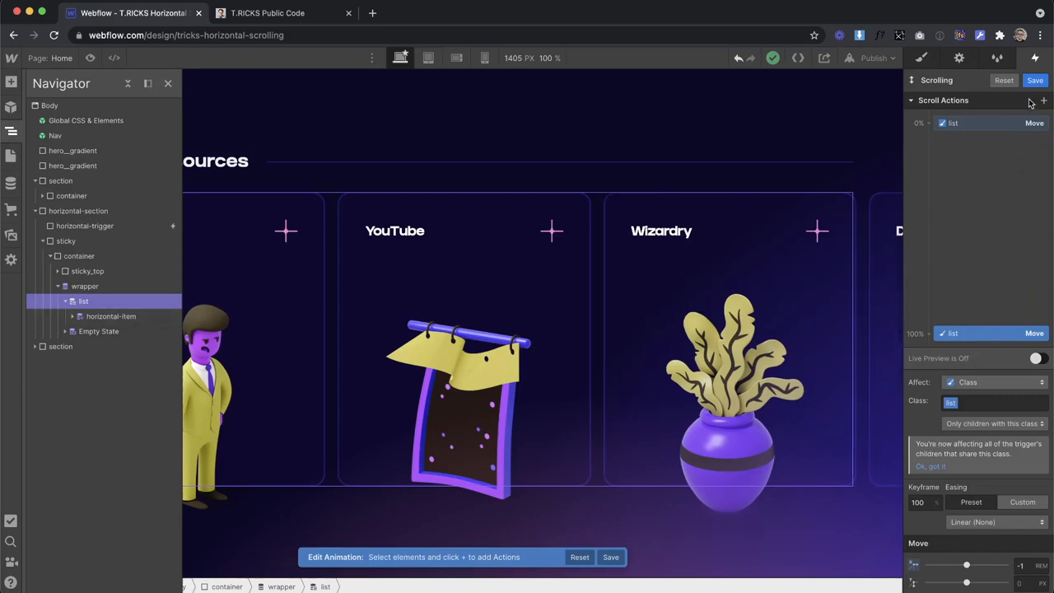
mouse_move(1031, 355)
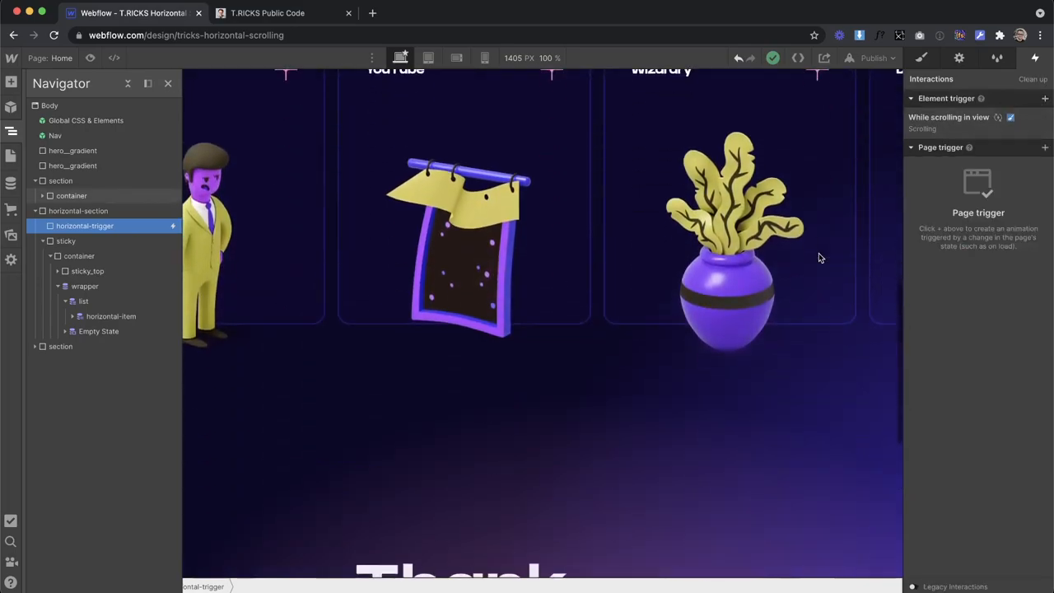
- Check the Notion reference page with the custom code and return to Webflow
left_click(266, 13)
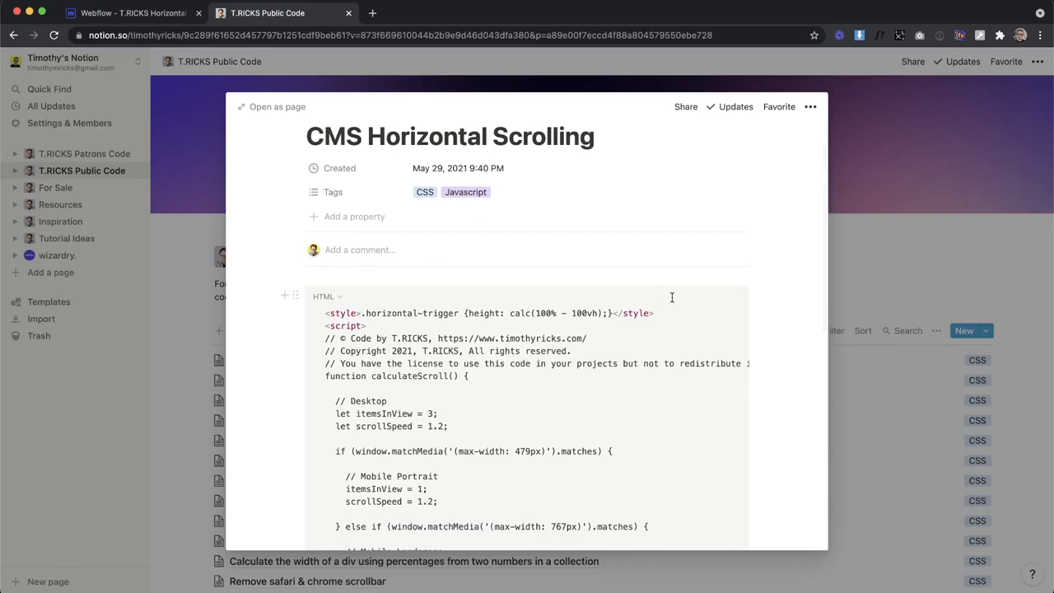
left_click(132, 13)
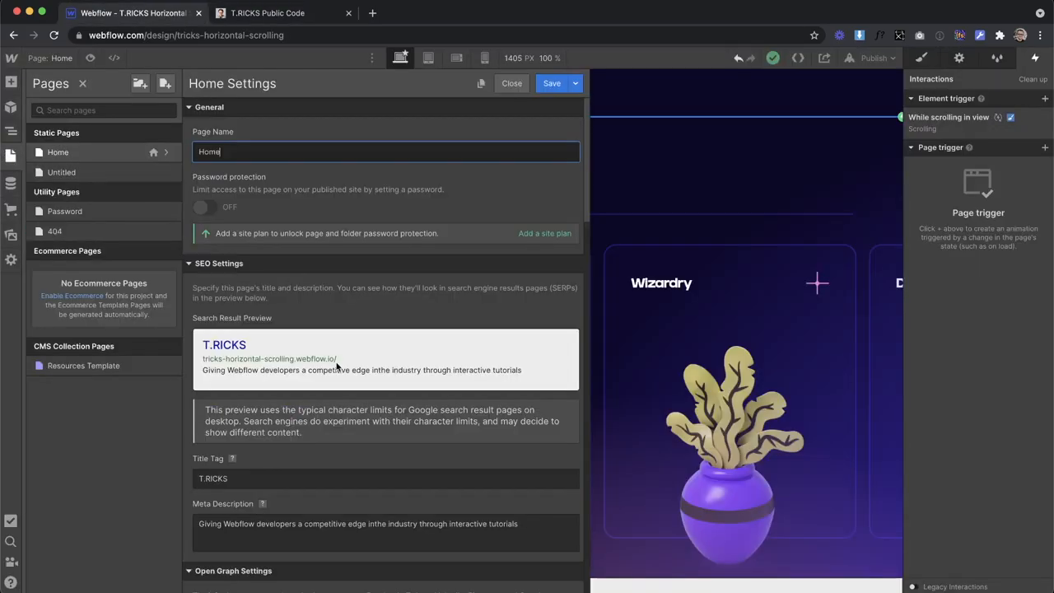
- Change itemsInView to 2 in the Home page's before-body custom code and save
scroll("down", 3)
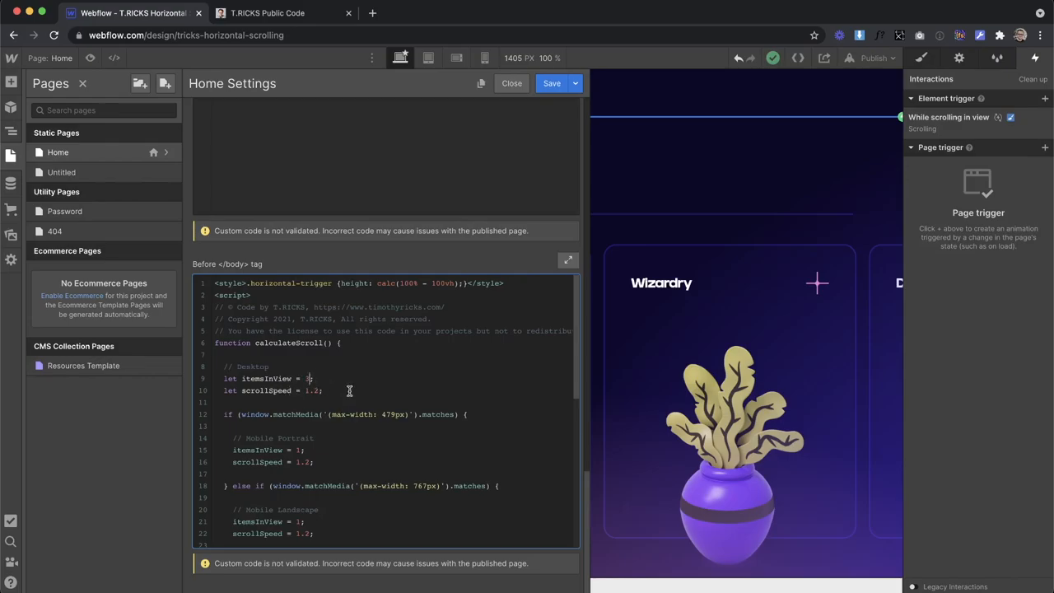
type("2")
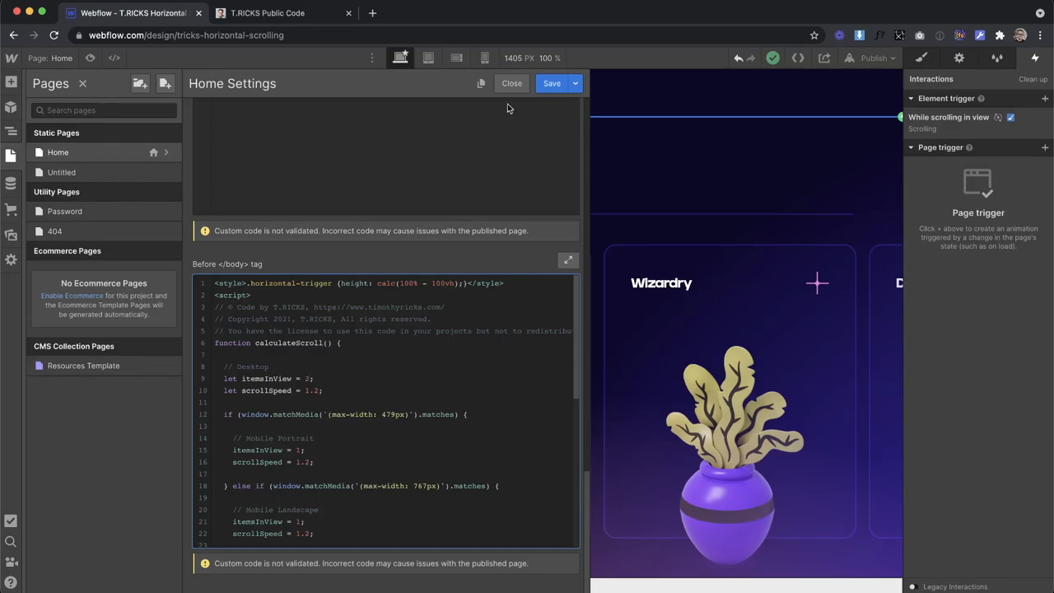
left_click(872, 58)
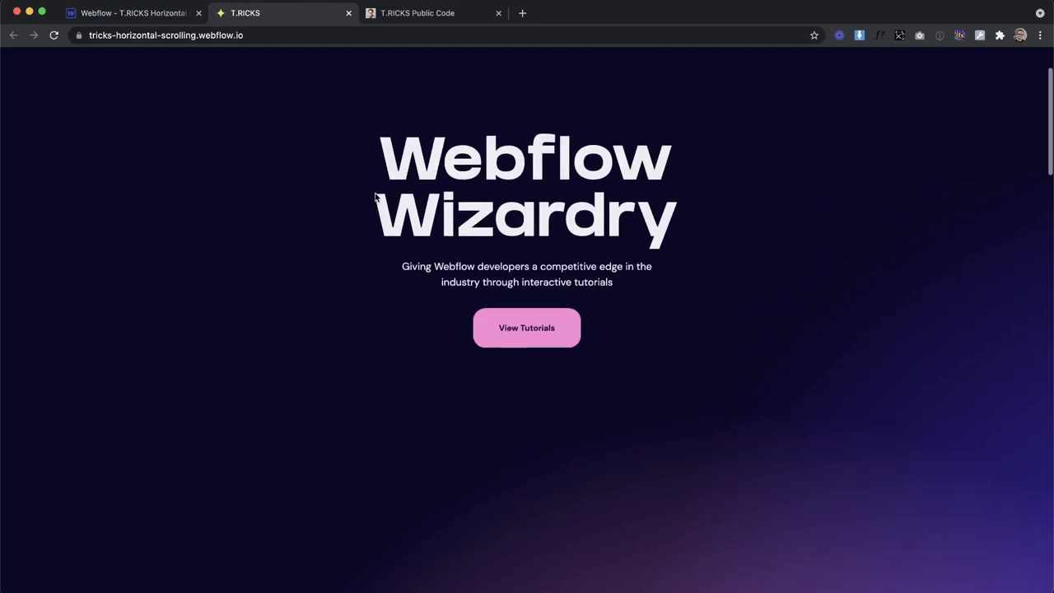
scroll("down", 3)
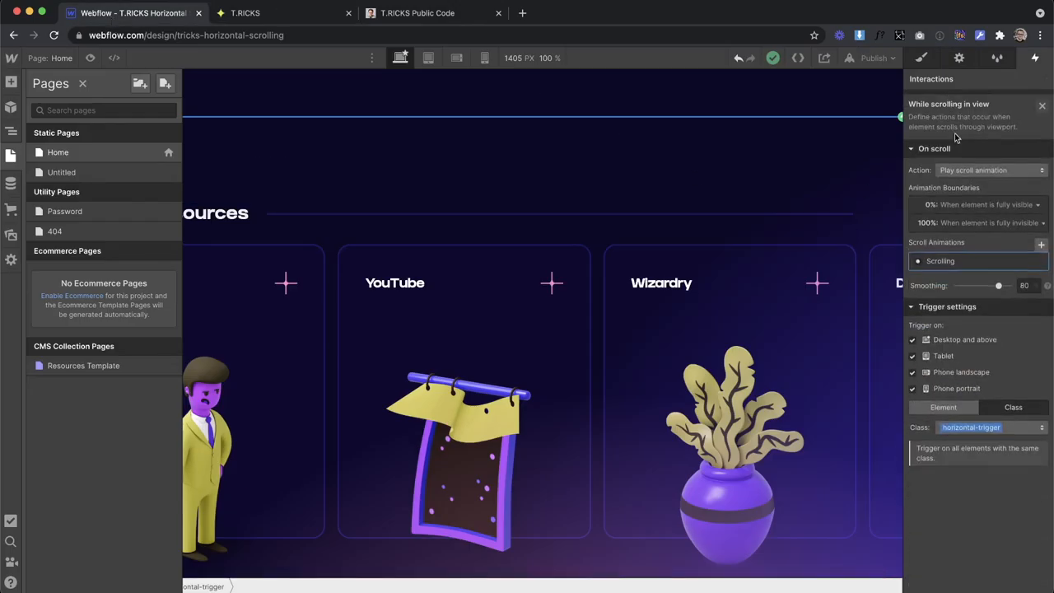
left_click(939, 260)
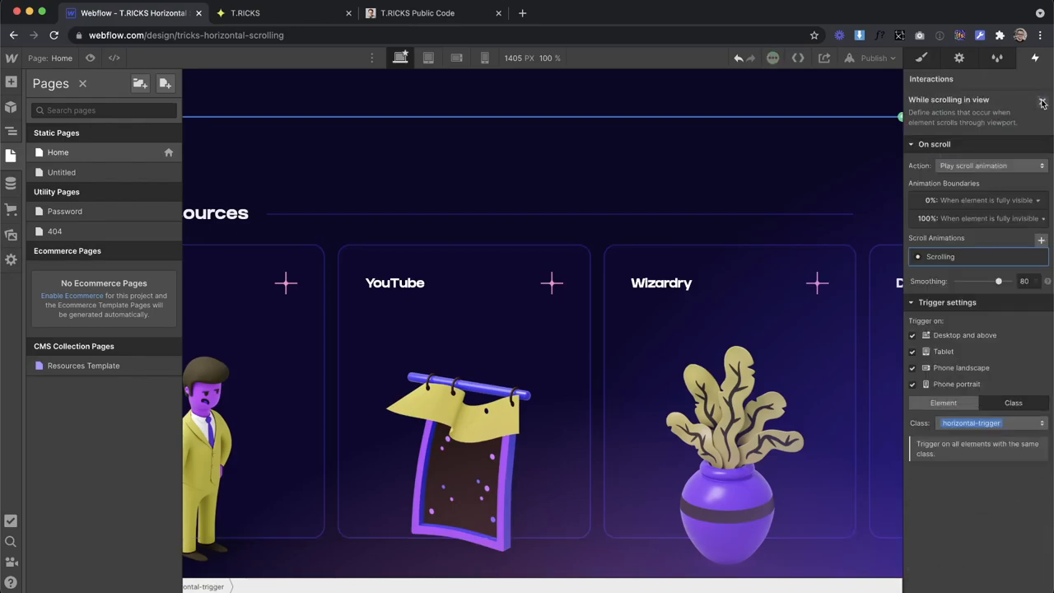
- Publish the site and check the horizontal cards on the live page
left_click(873, 58)
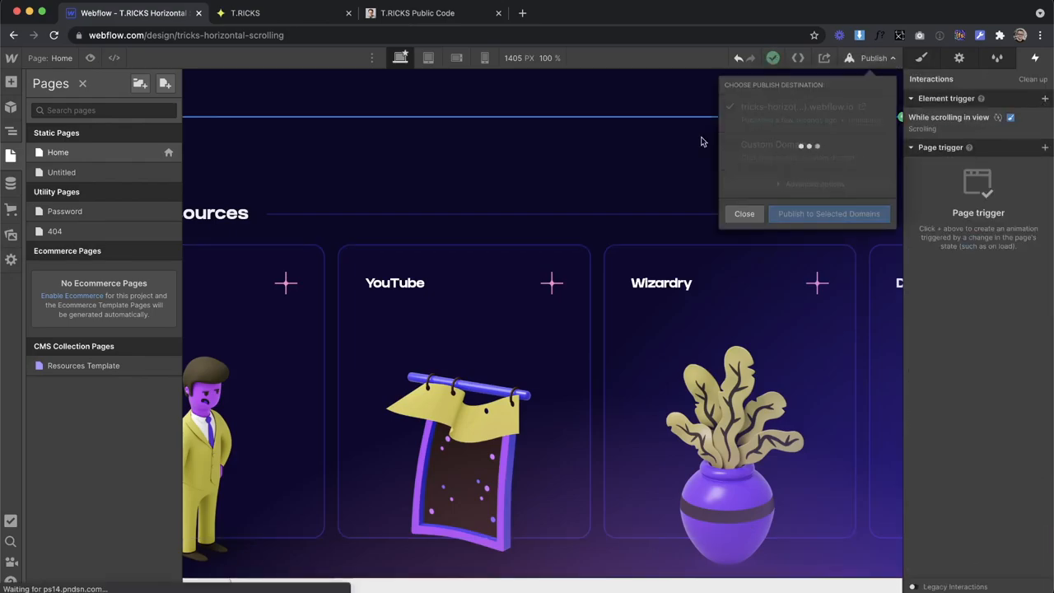
left_click(272, 14)
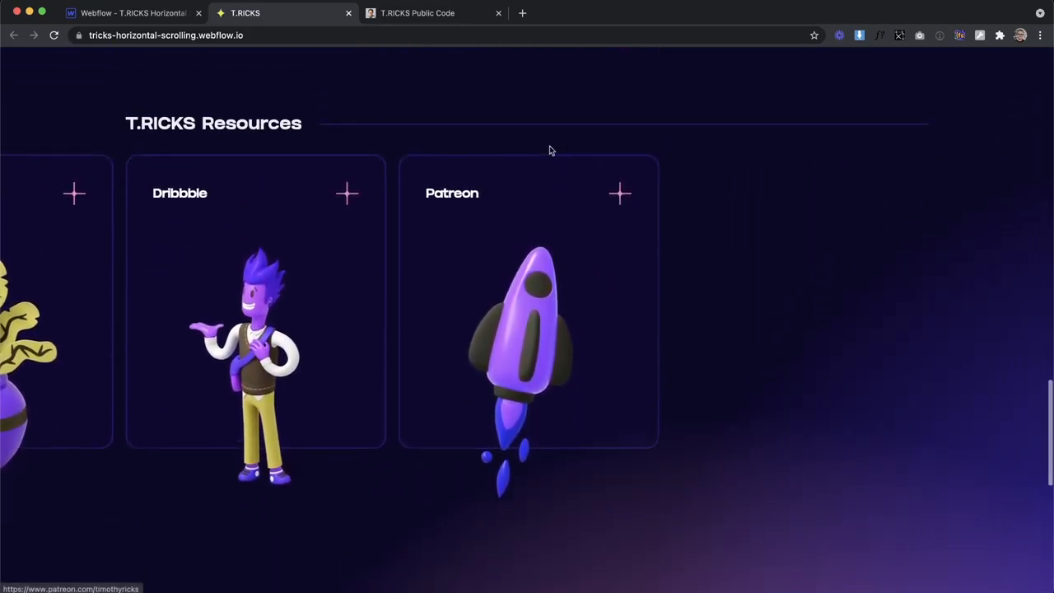
scroll("left", 3)
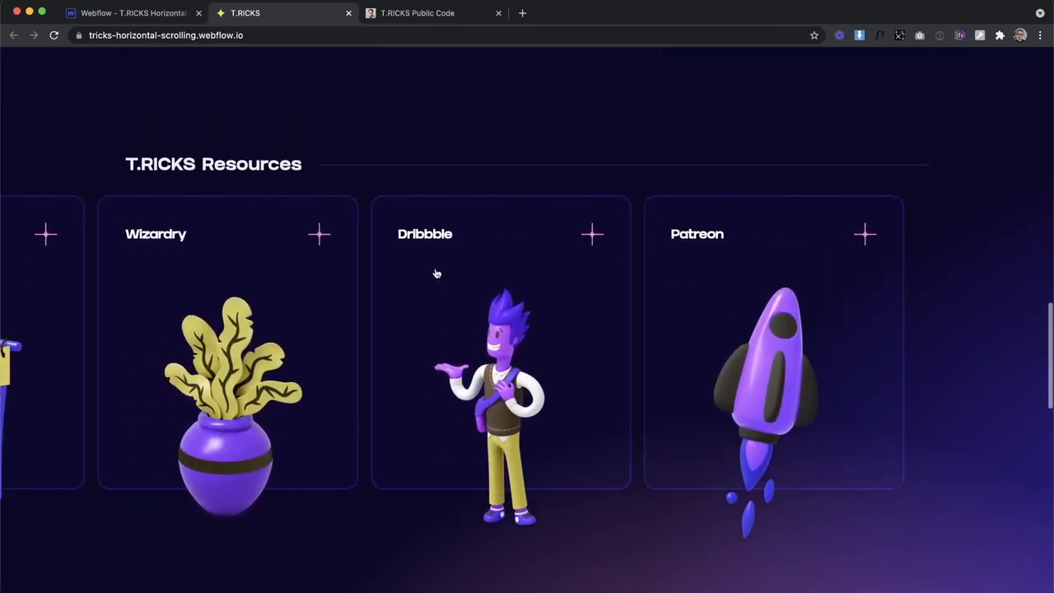
left_click(132, 13)
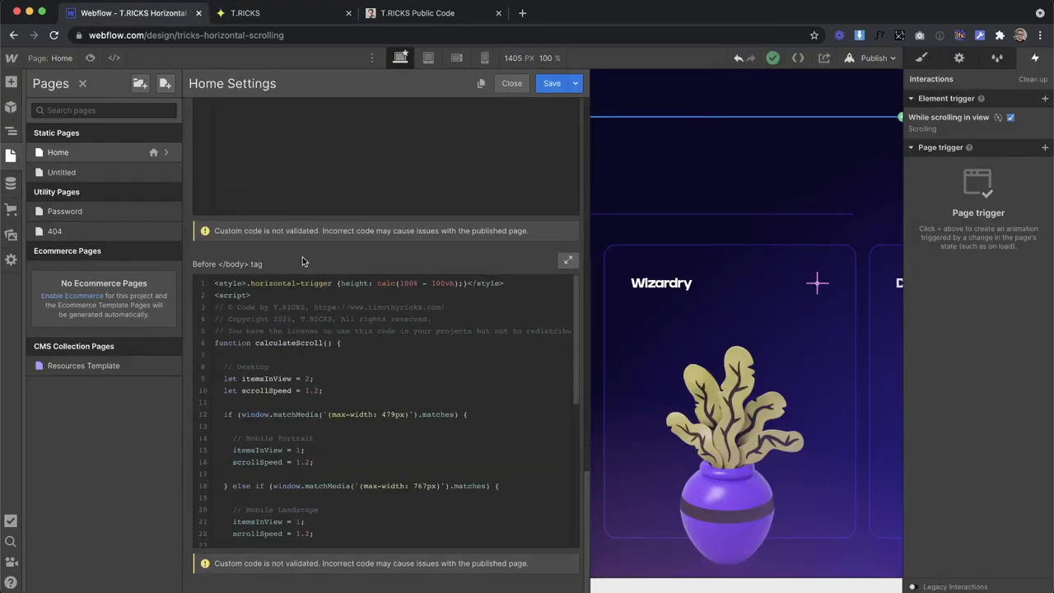
- Set itemsInView back to 3 in the Before </body> code and save the page settings
scroll("down", 3)
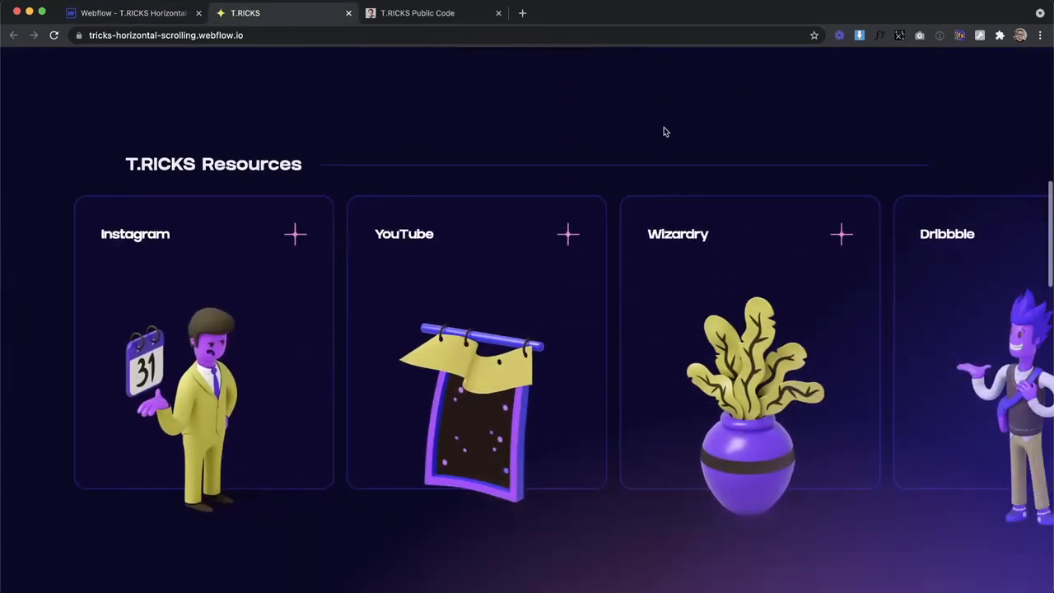
scroll("right", 3)
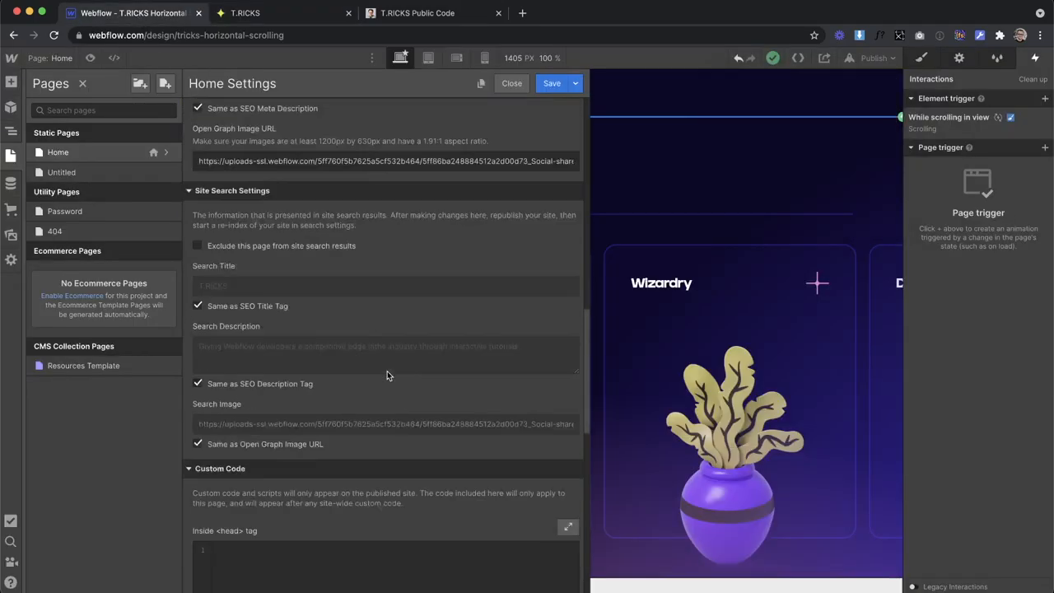
scroll("down", 3)
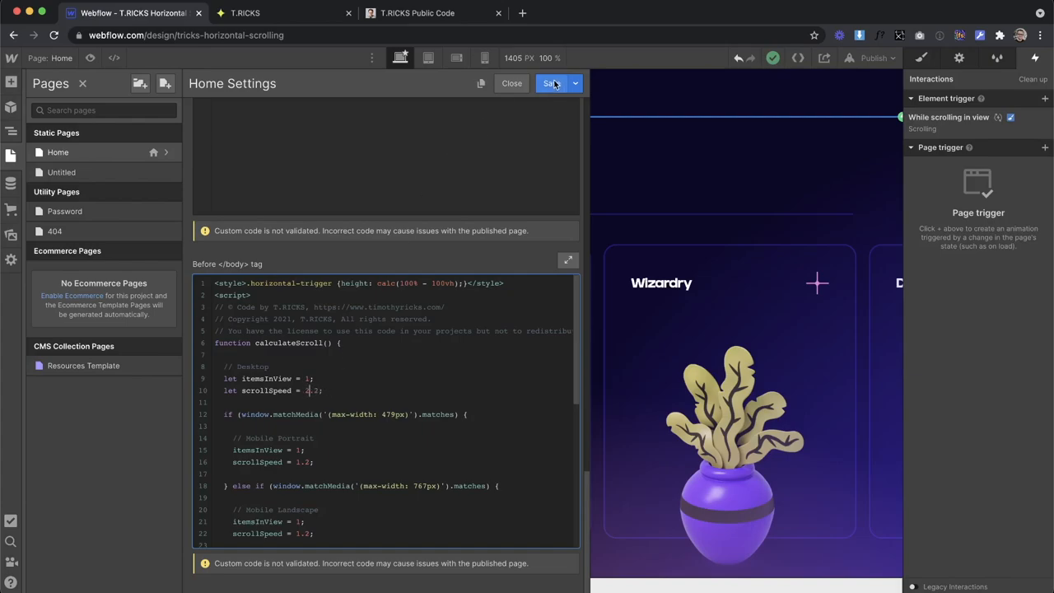
left_click(283, 14)
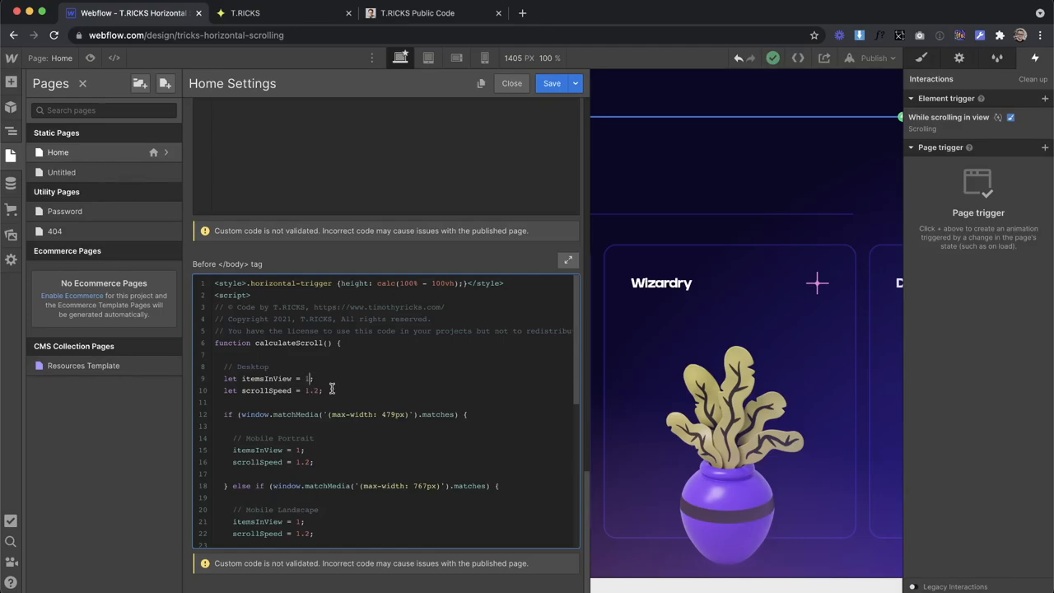
type("3")
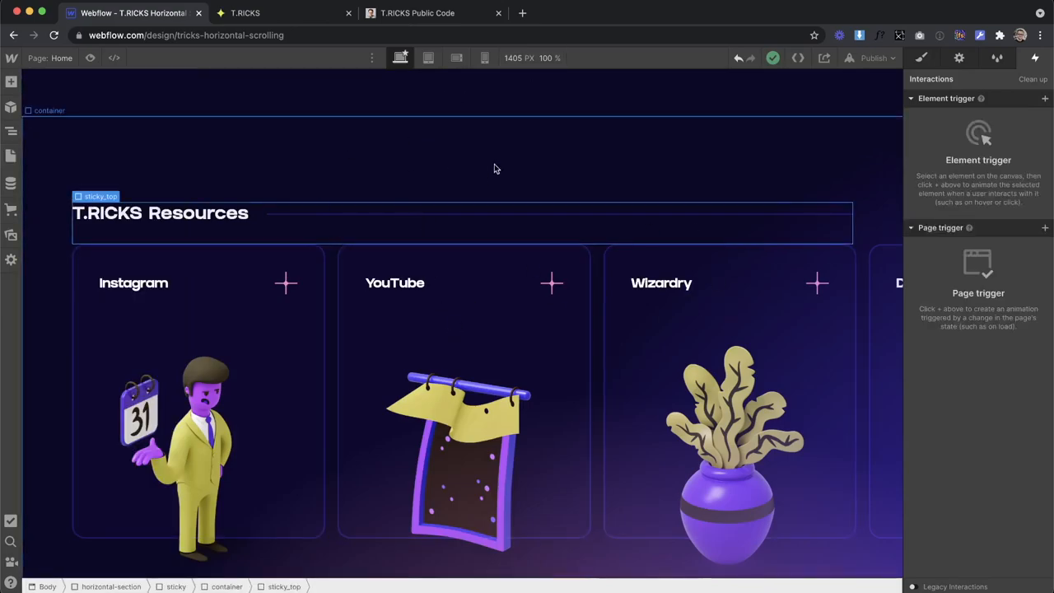
- Give the horizontal card a 100% width at the narrower breakpoint so one card fills the phone screen
left_click(428, 57)
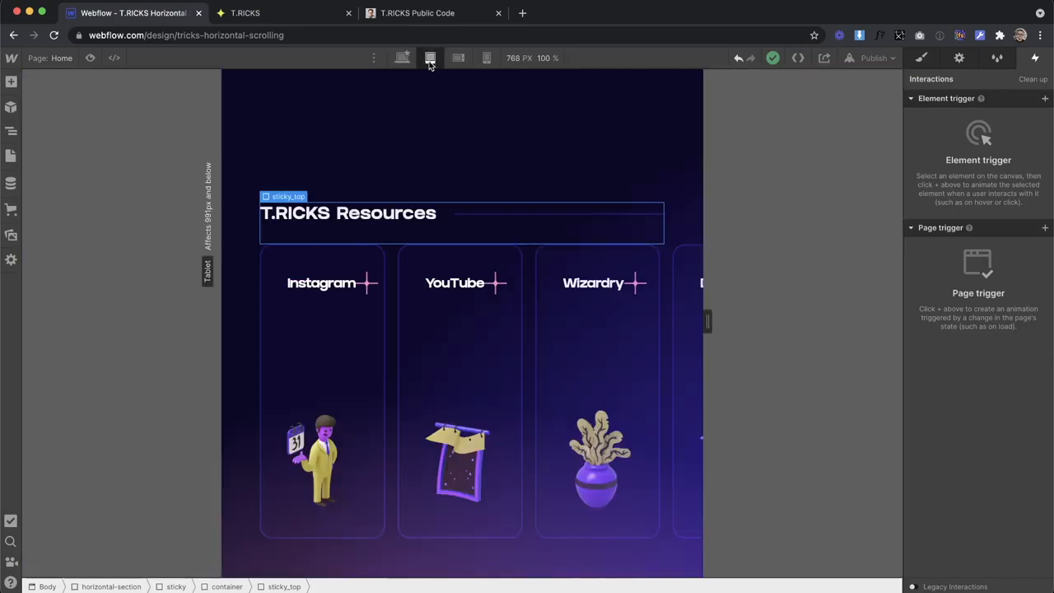
left_click(464, 392)
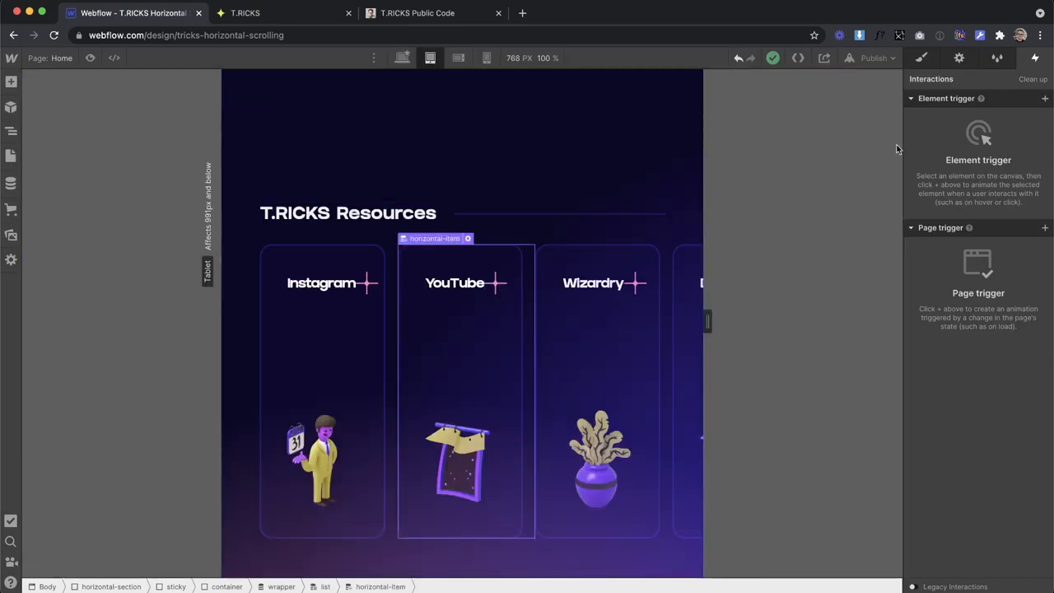
left_click(922, 58)
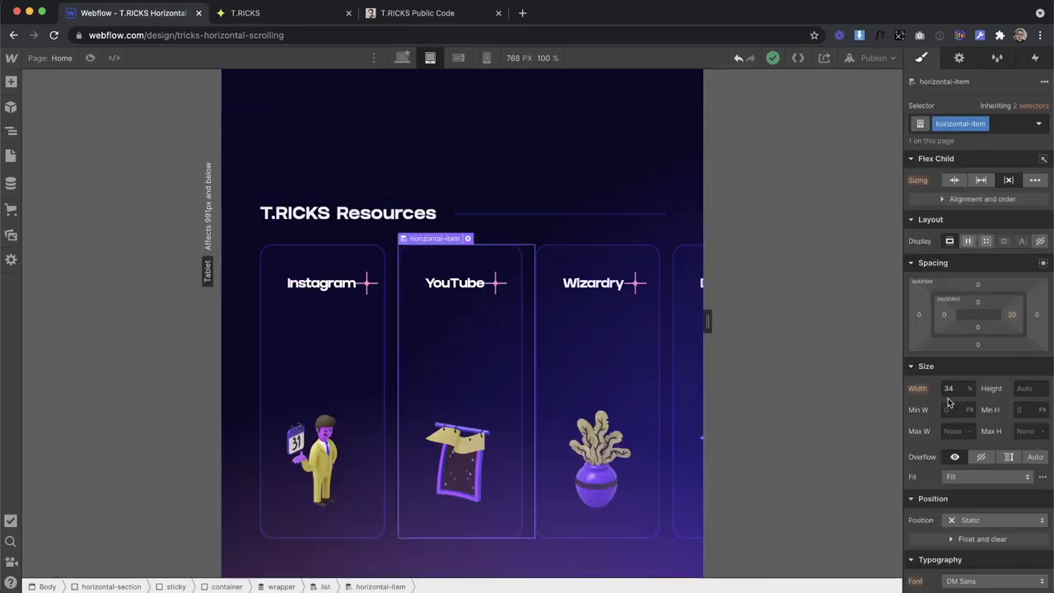
left_click(949, 389)
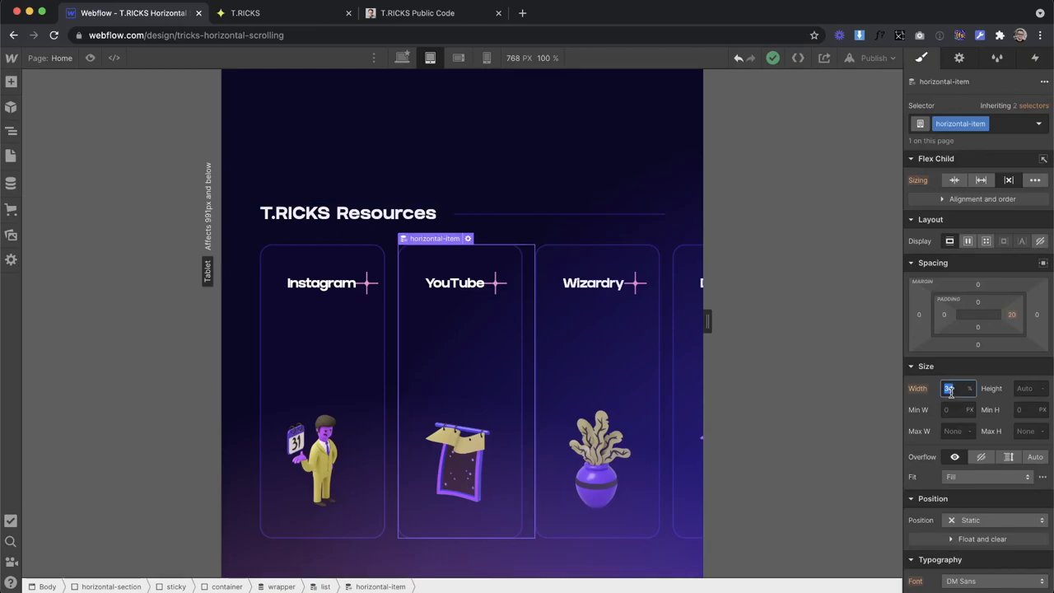
type("52")
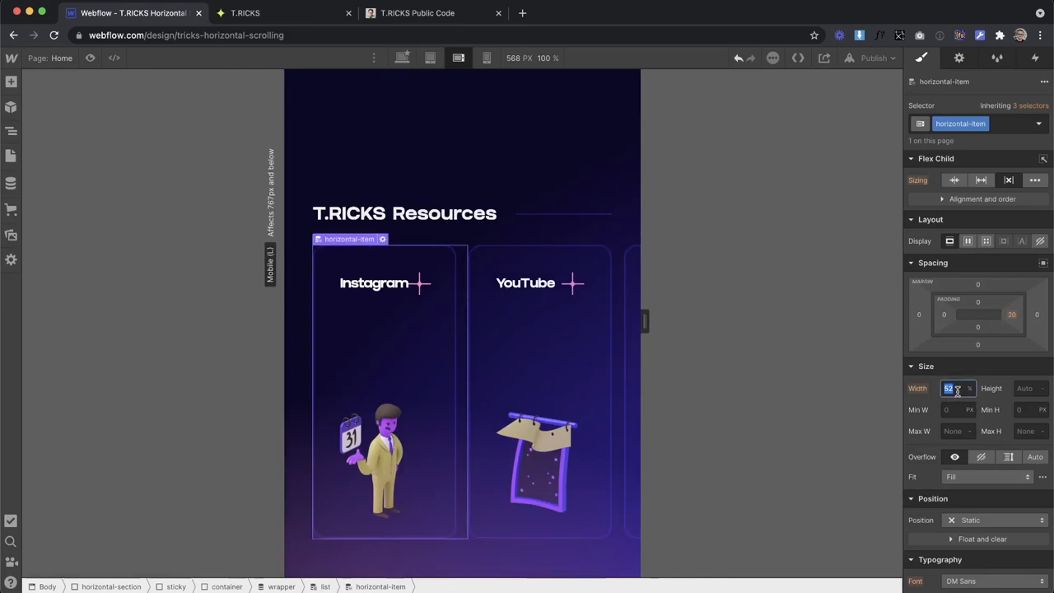
type("100")
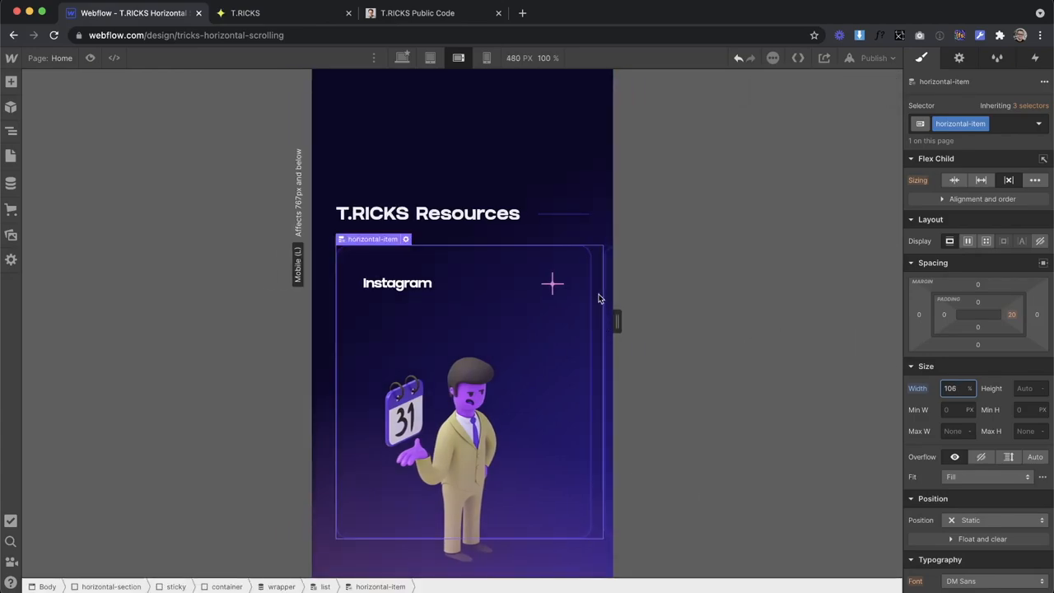
- Bring up the Home page's settings from the Pages panel
left_click(1012, 314)
type("4vw")
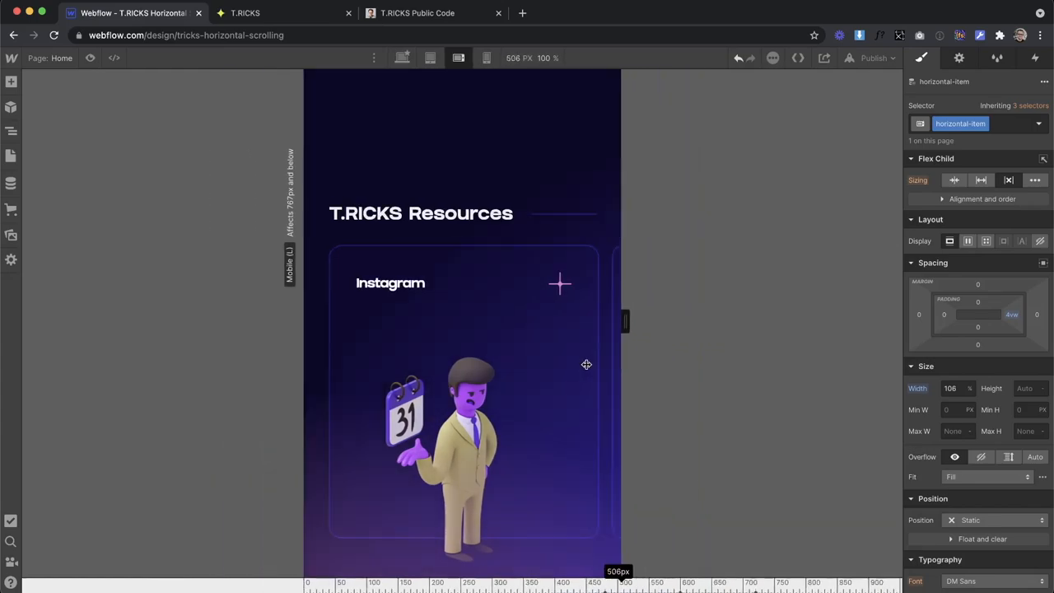
left_click(487, 58)
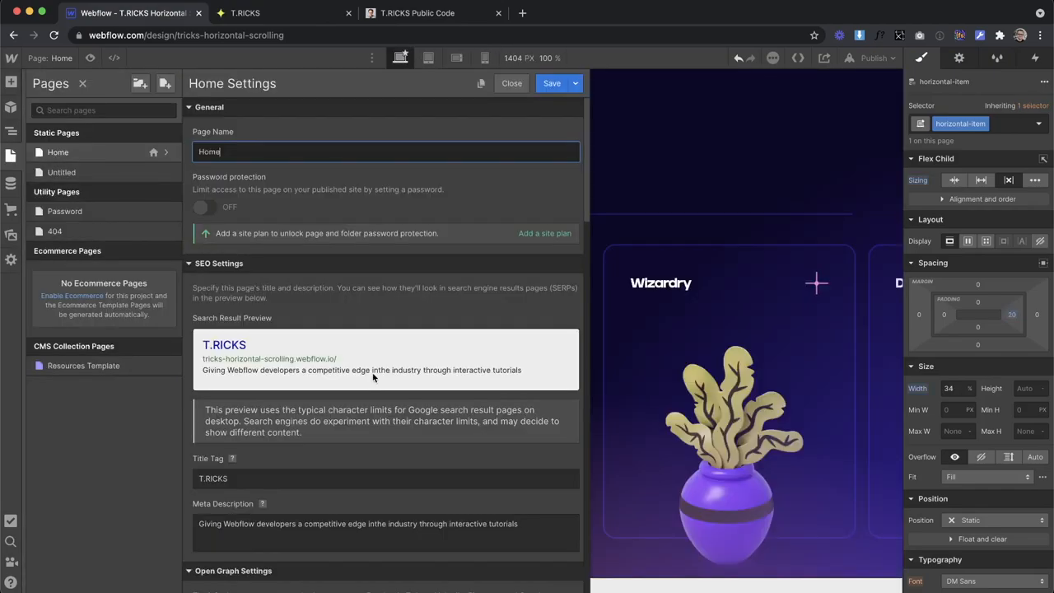
- Review the Mobile Portrait itemsInView and scrollSpeed block in the Before </body> code
scroll("down", 3)
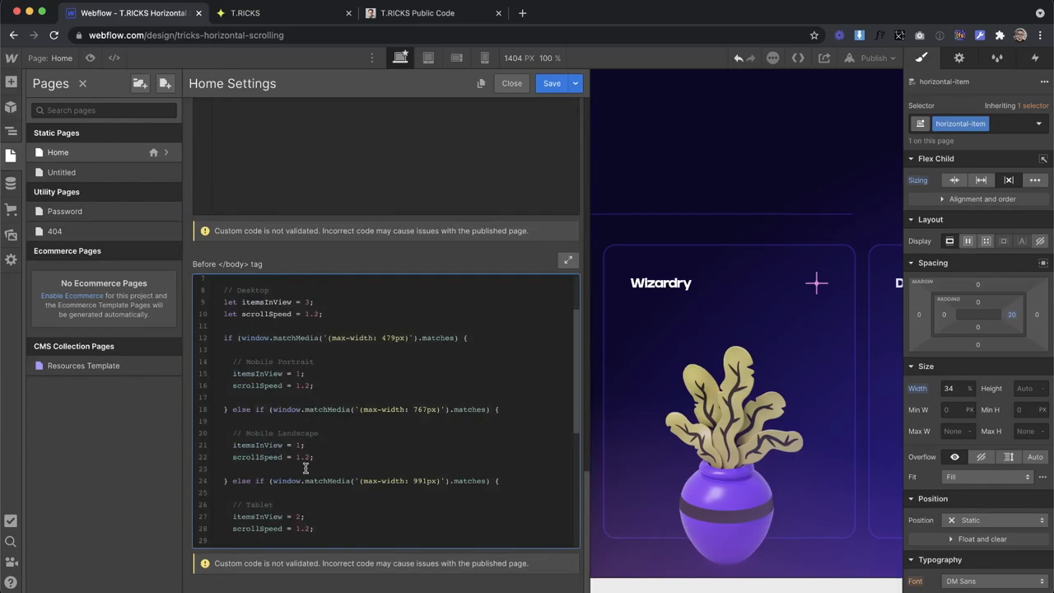
double_click(254, 504)
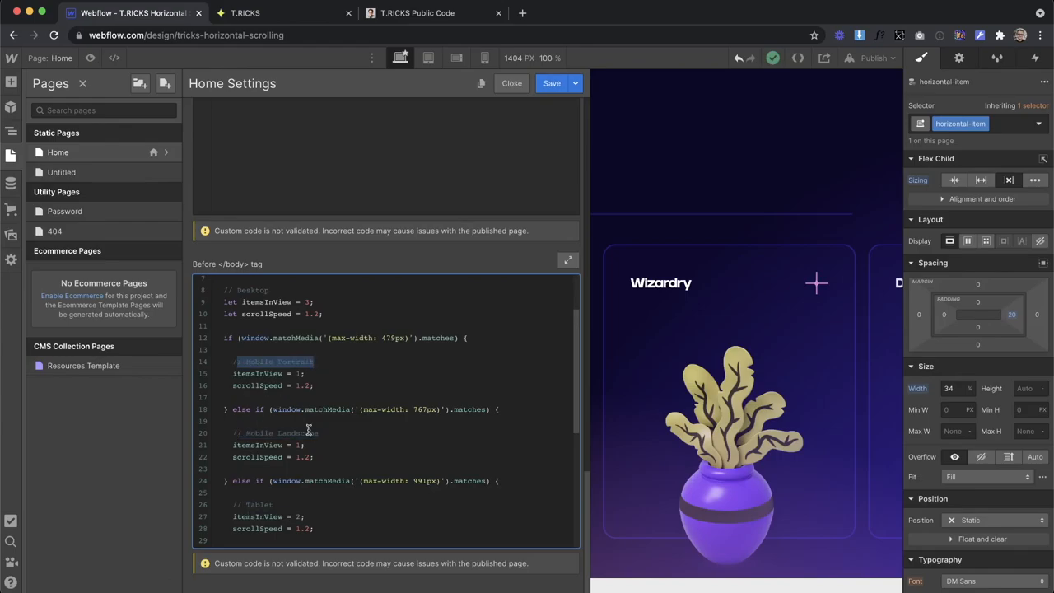
scroll("down", 3)
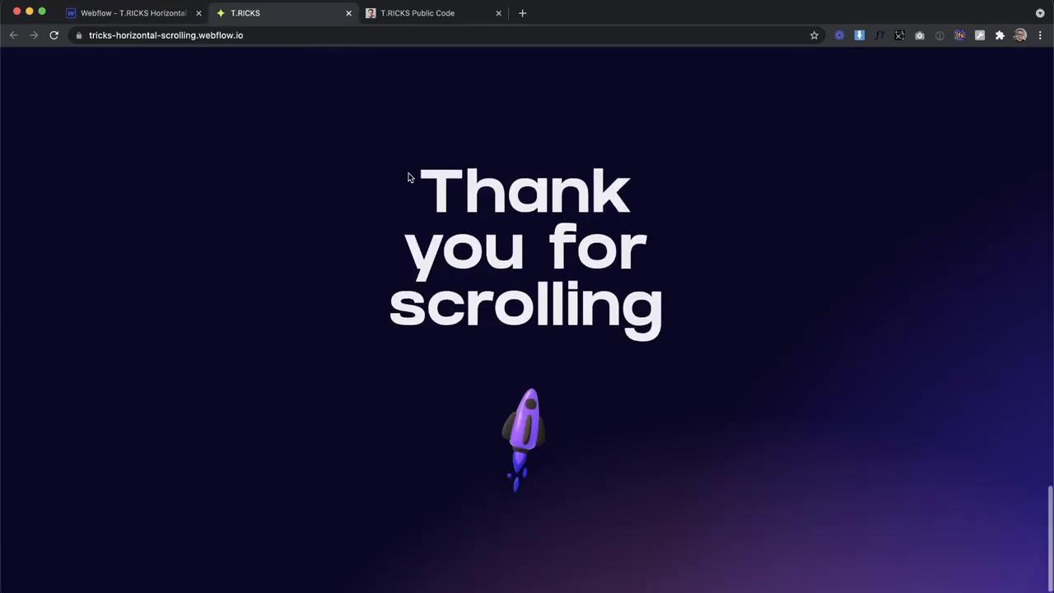
- Inspect the live page in DevTools and narrow the responsive viewport to about 281px
right_click(409, 177)
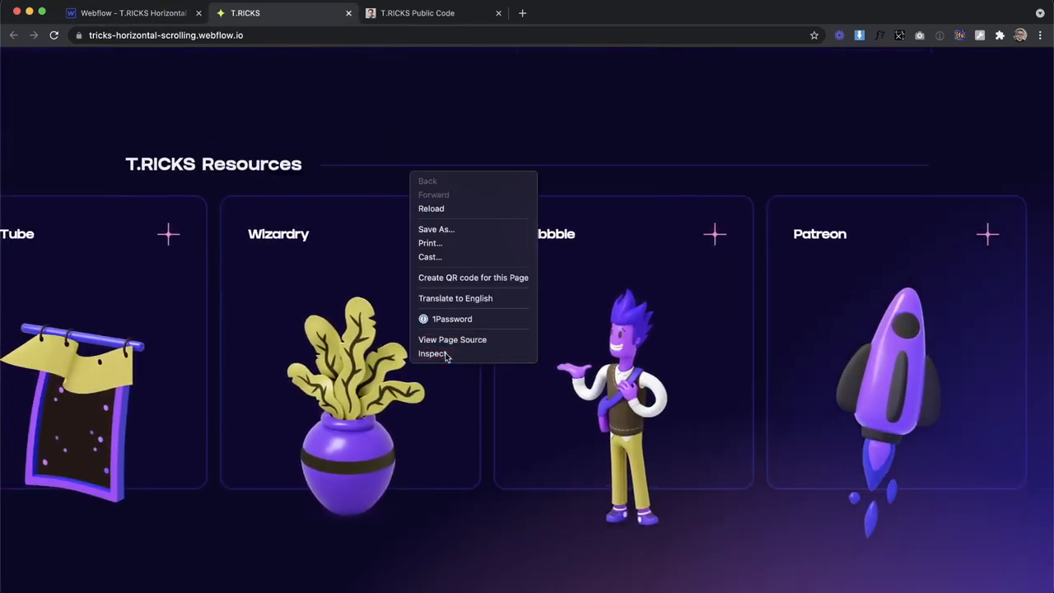
left_click(433, 353)
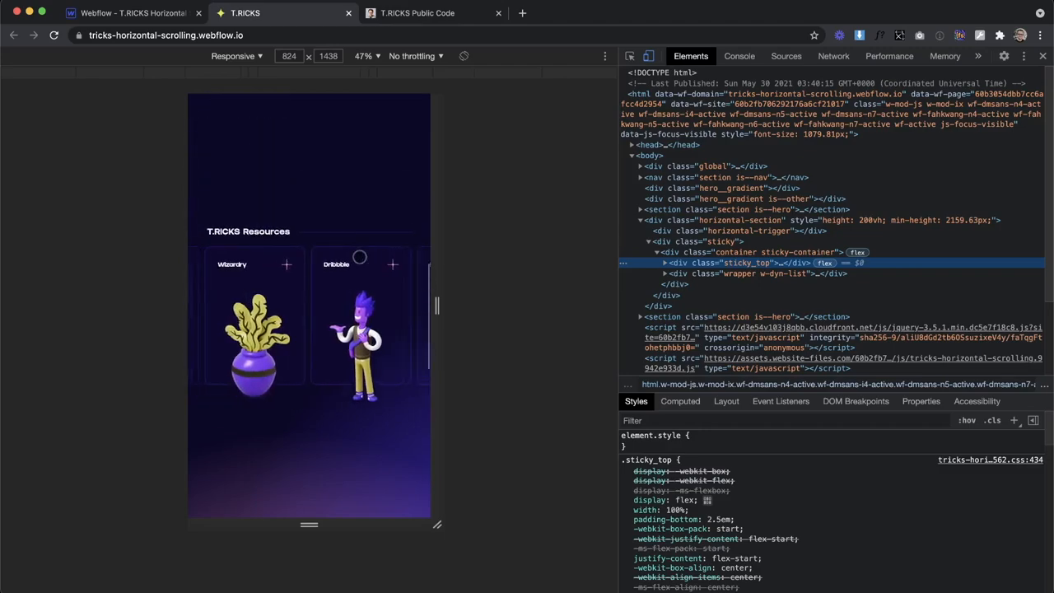
scroll("down", 3)
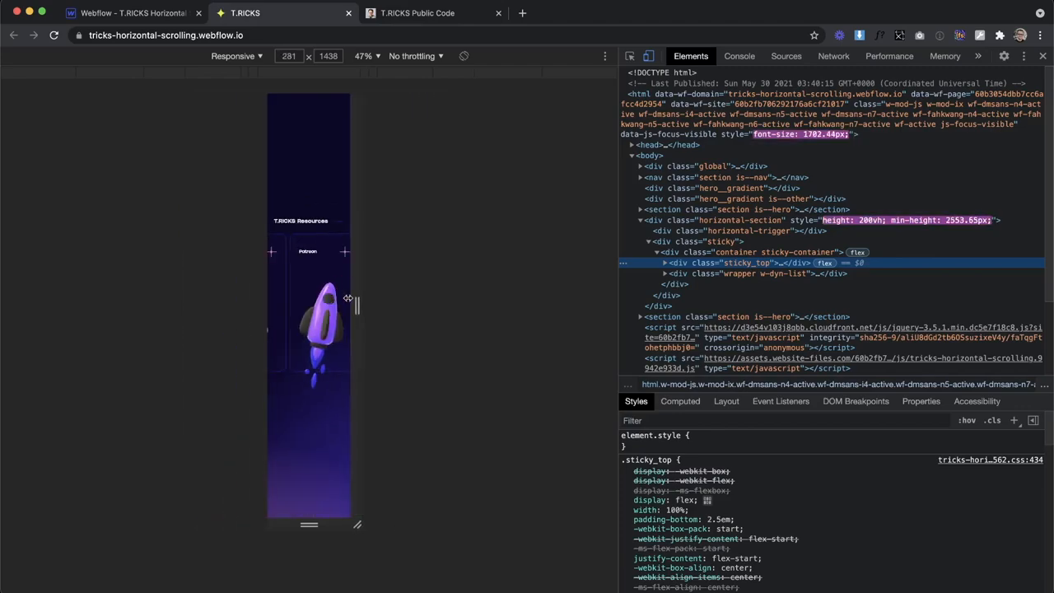
left_click_drag(357, 306, 366, 306)
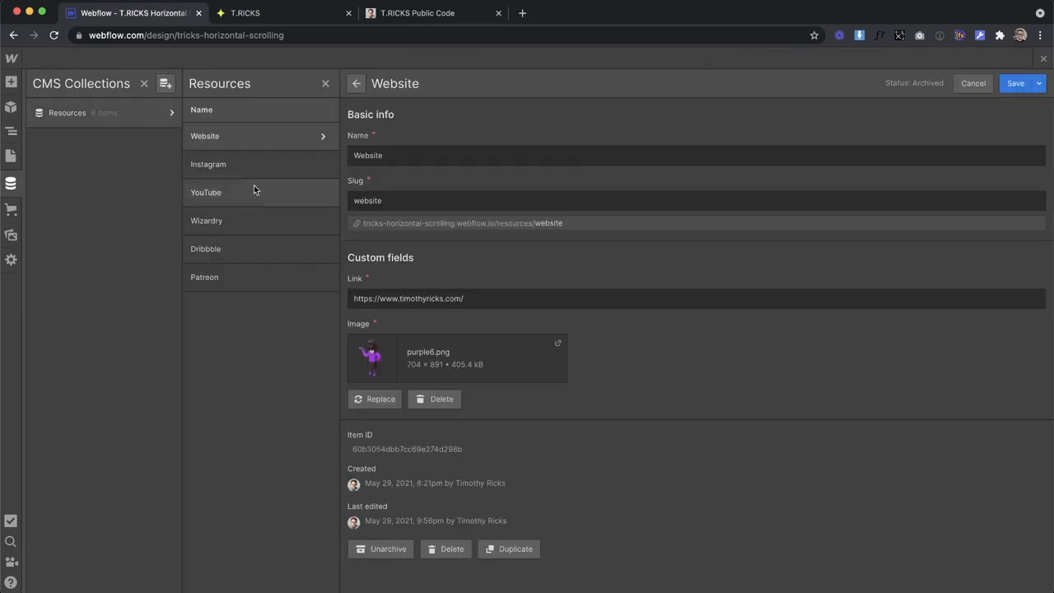
- Check the published site, leave the Resources collection for the canvas, and view the live three-card section starting at Wizardry
left_click(283, 13)
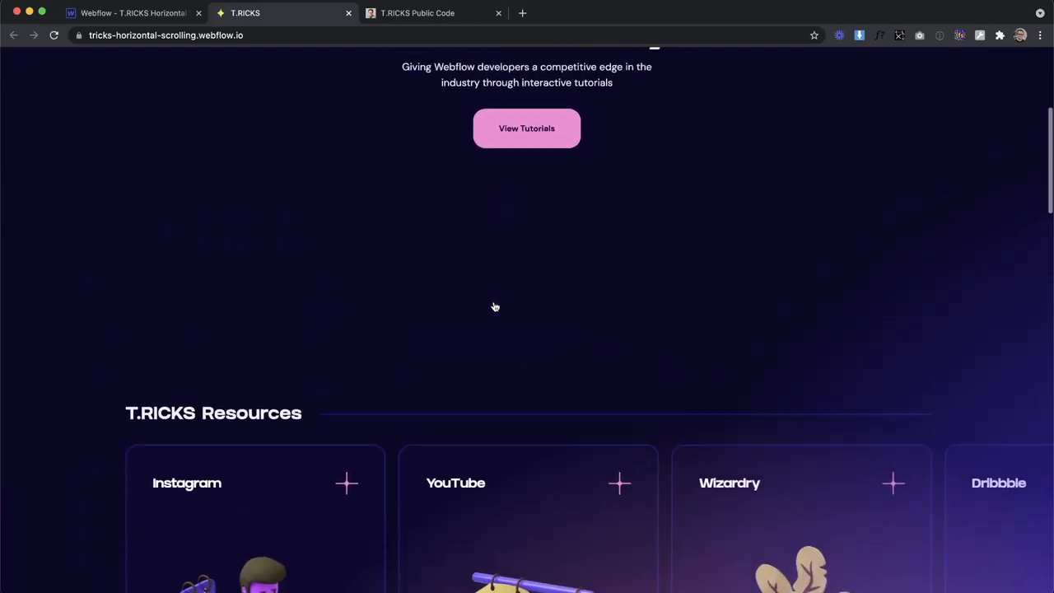
scroll("down", 3)
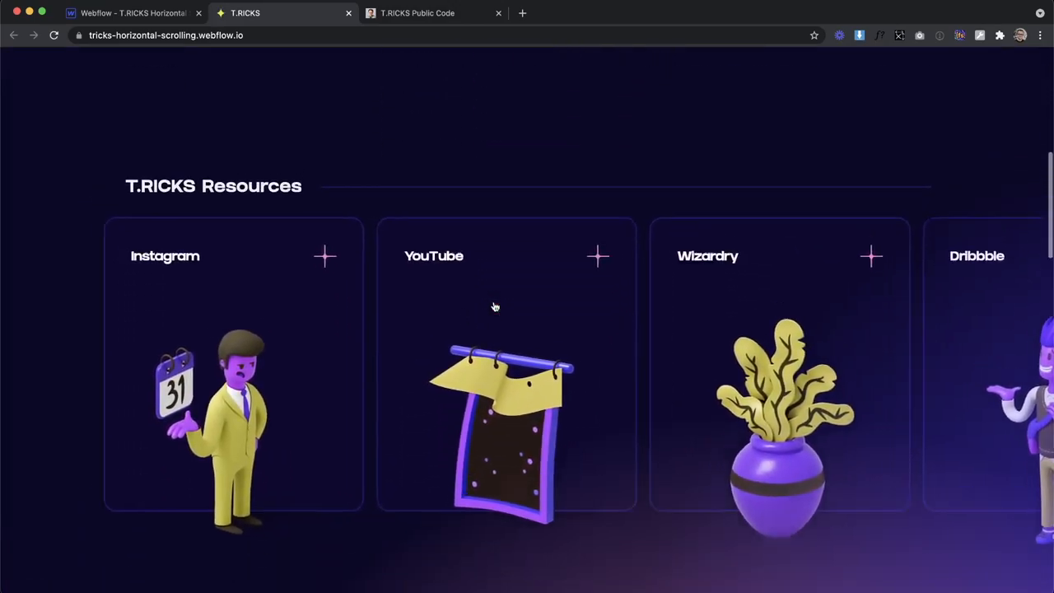
left_click(132, 13)
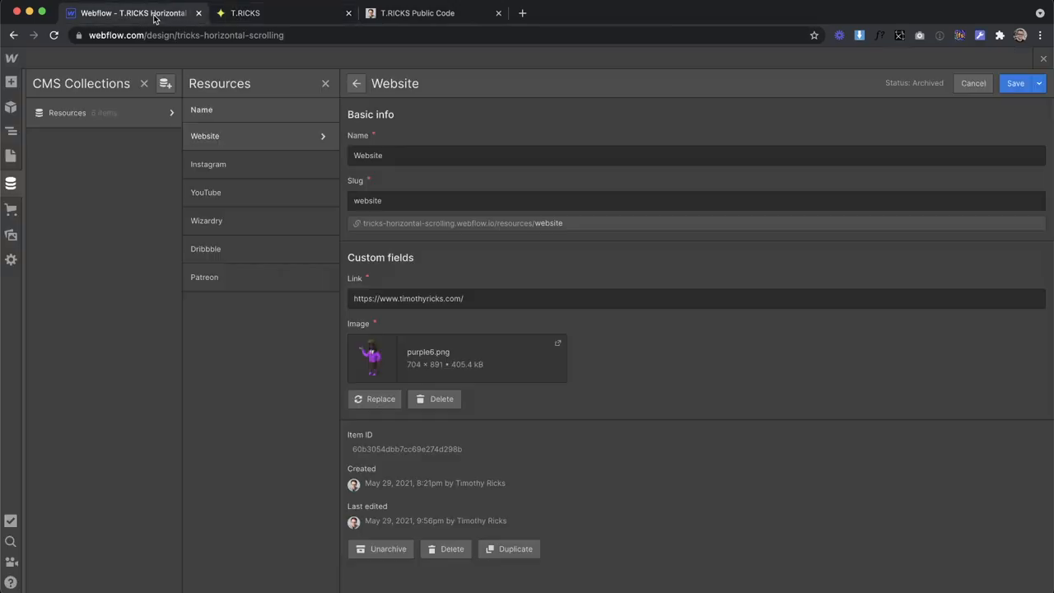
mouse_move(448, 566)
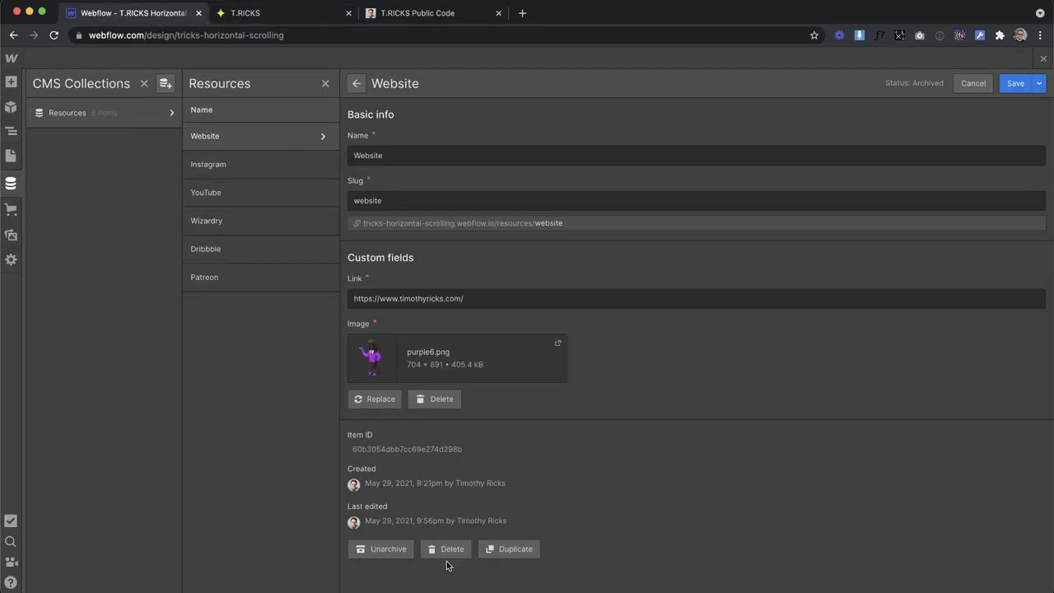
mouse_move(261, 164)
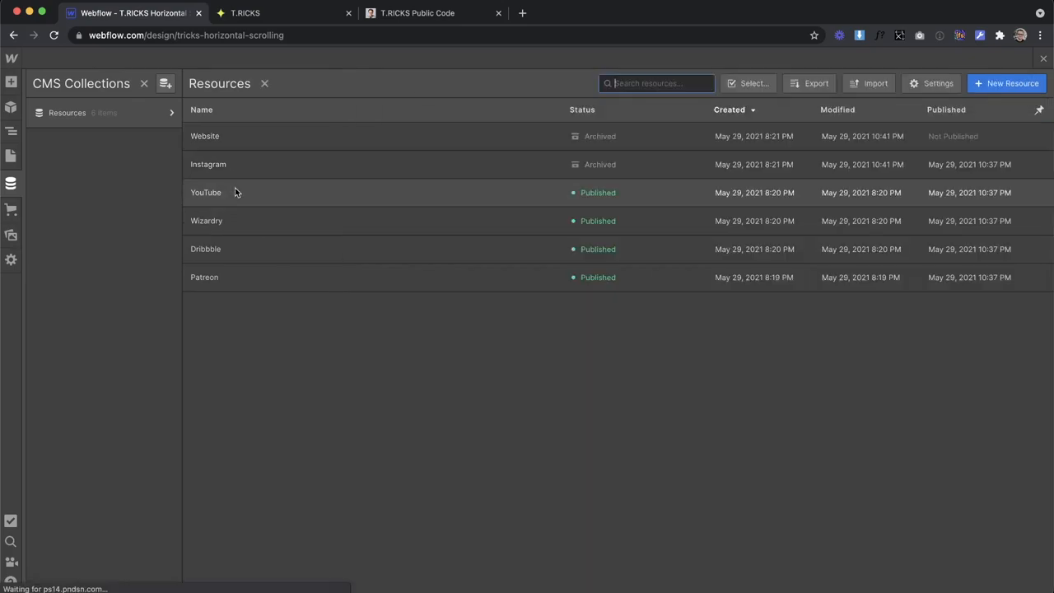
left_click(204, 191)
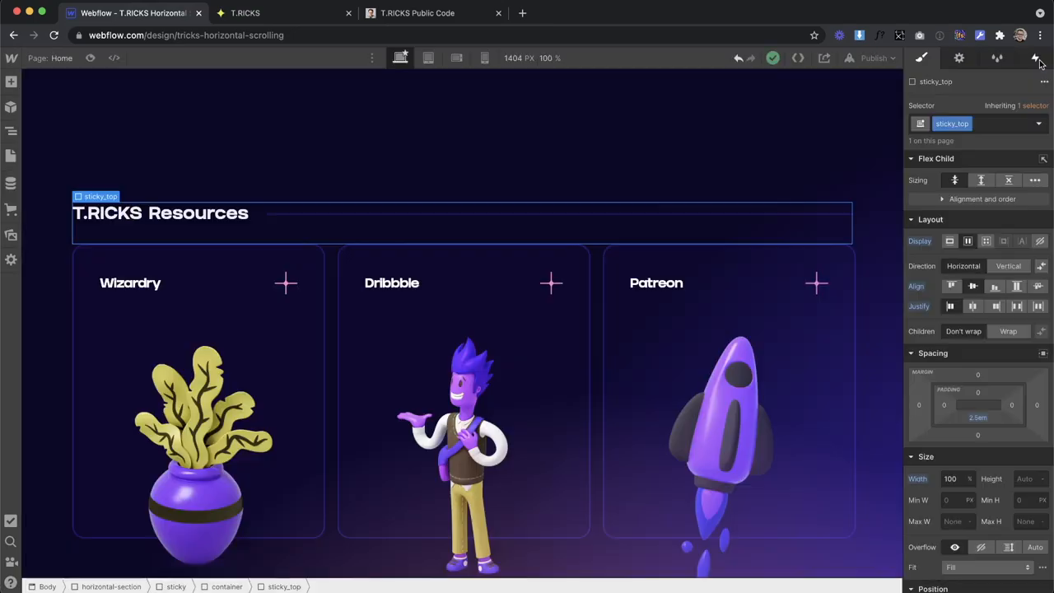
left_click(283, 13)
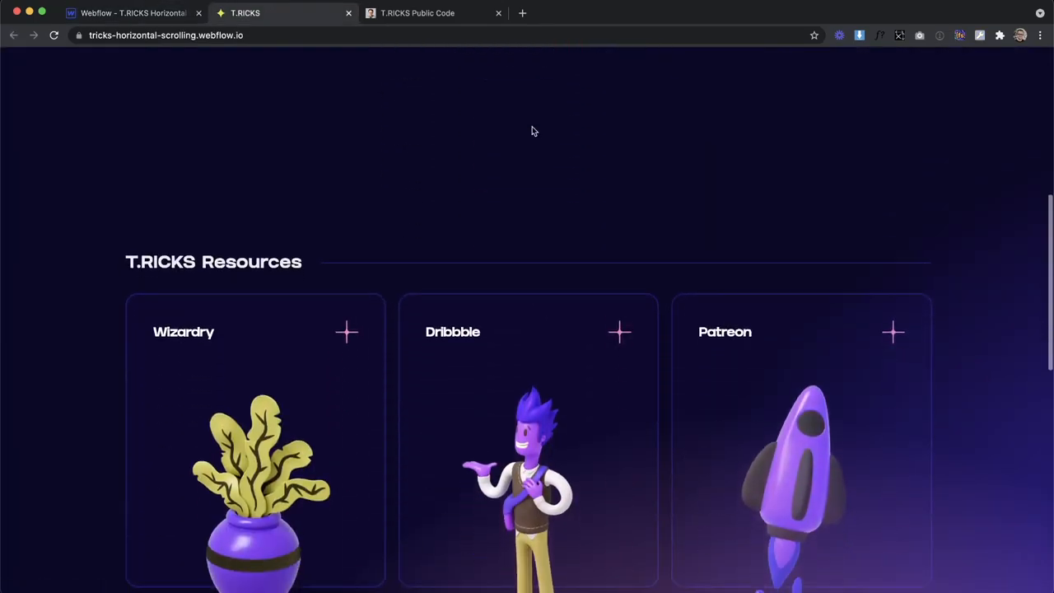
- Scroll the live page to watch the Wizardry, Dribbble and Patreon cards lock in view
scroll("down", 3)
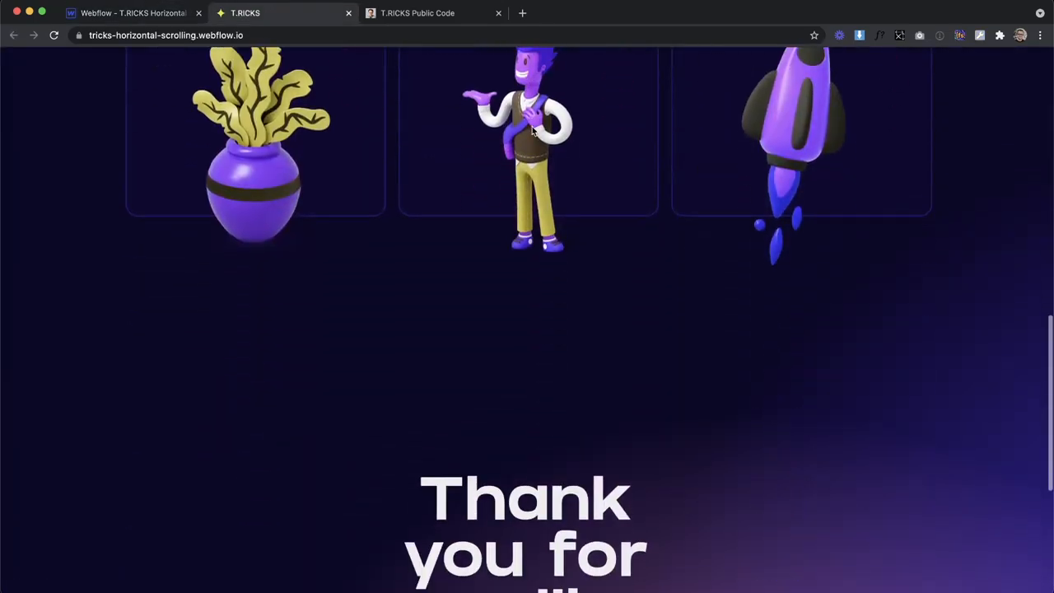
scroll("up", 3)
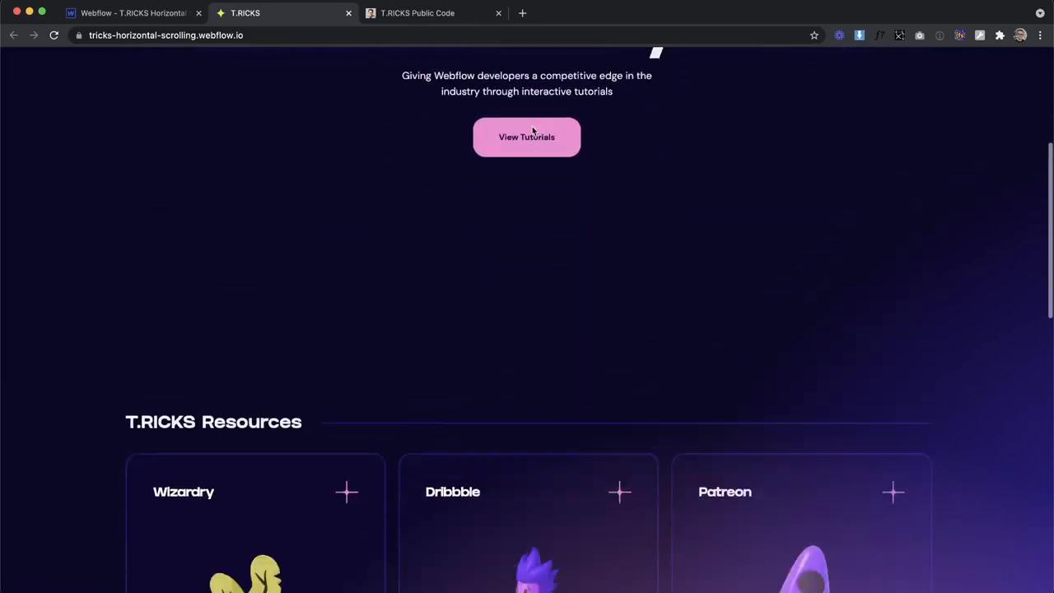
scroll("down", 3)
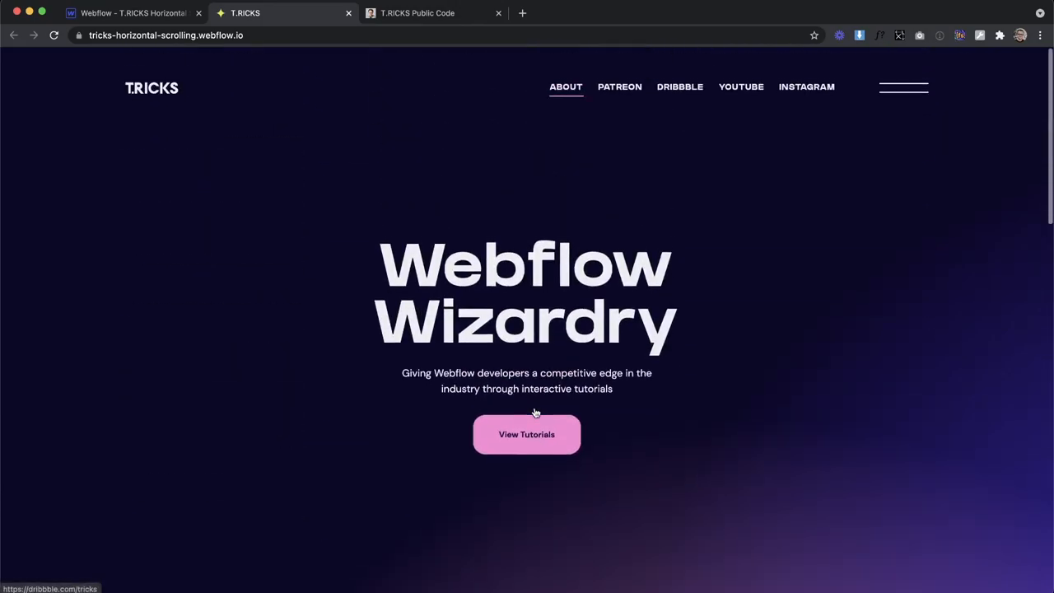
scroll("down", 3)
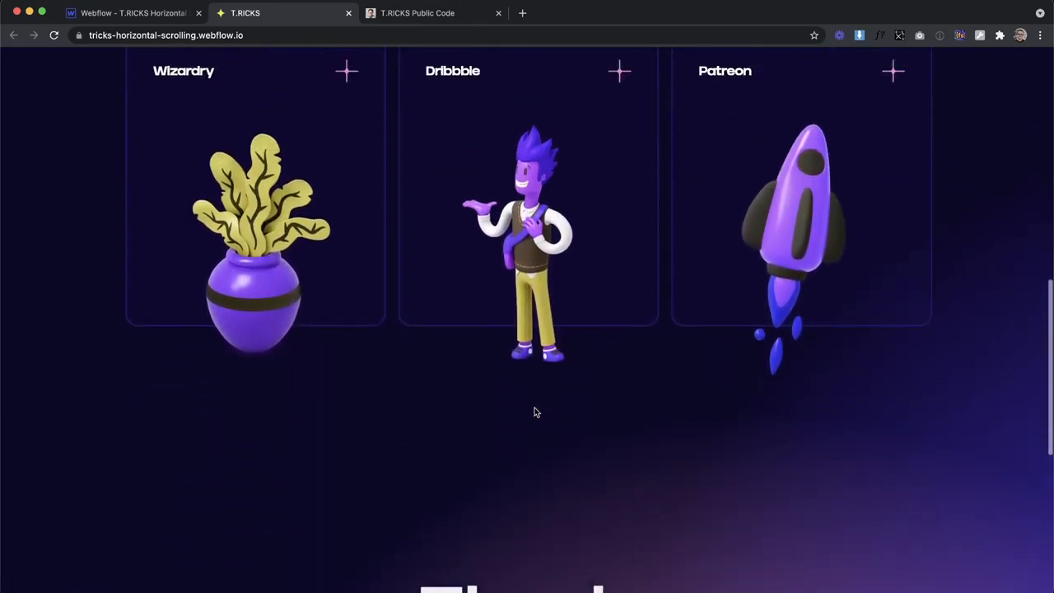
scroll("up", 3)
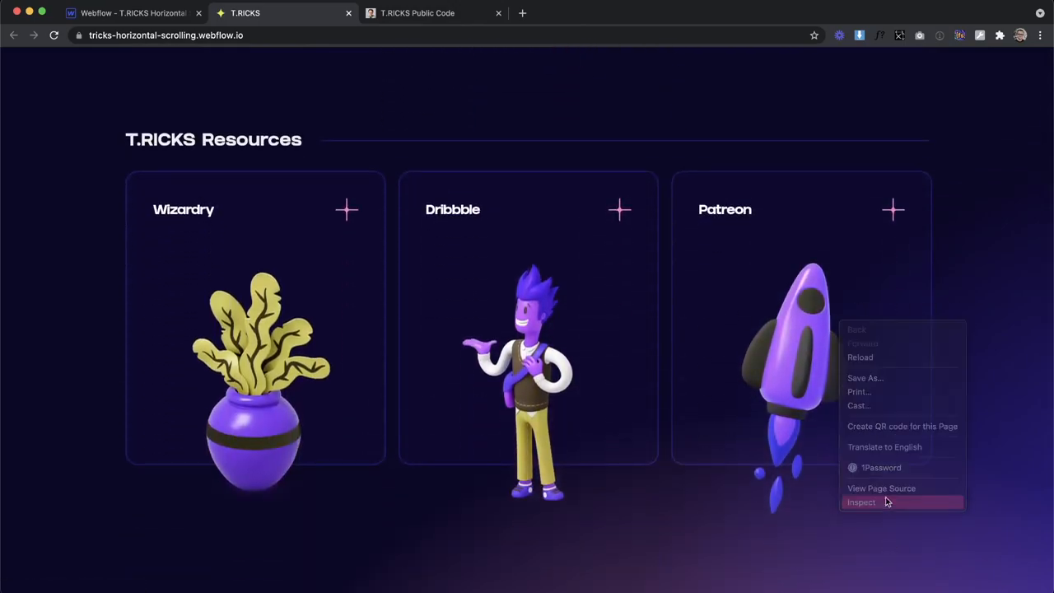
- Inspect the card section in DevTools, then return to the Webflow designer to publish again
left_click(861, 502)
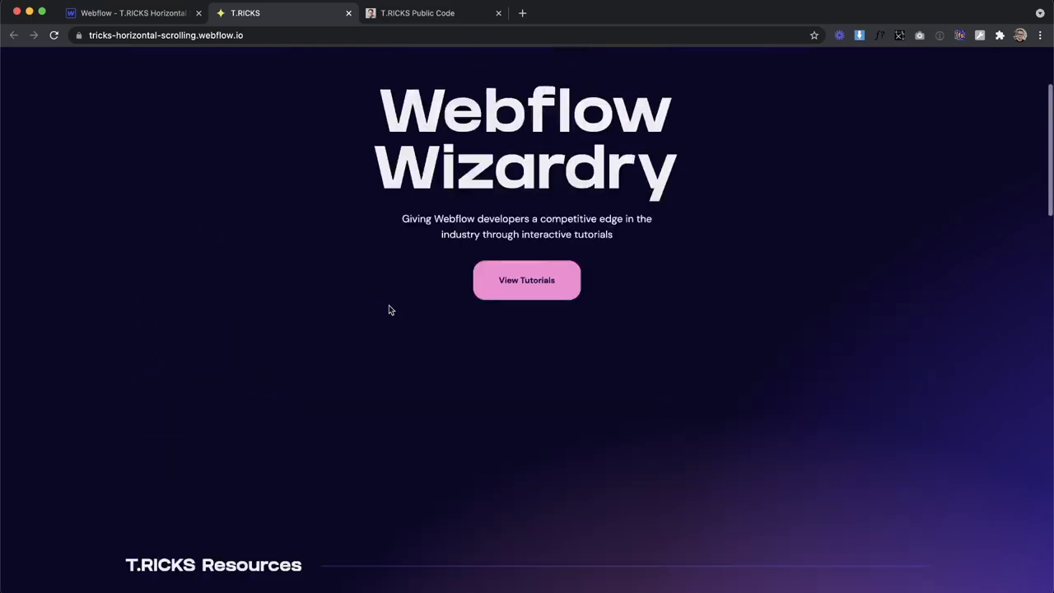
scroll("down", 3)
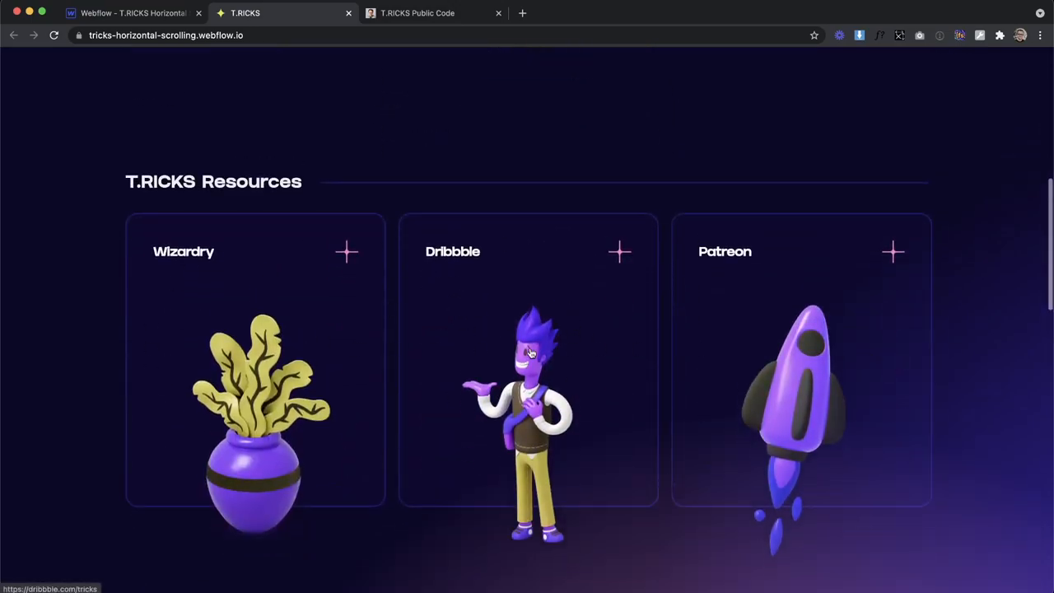
scroll("down", 3)
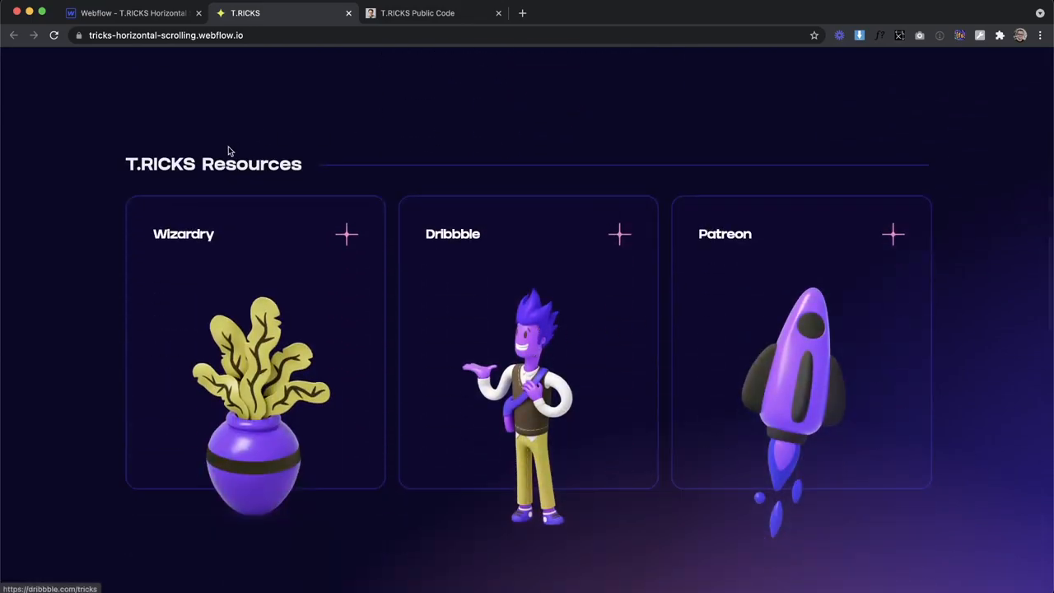
left_click(132, 13)
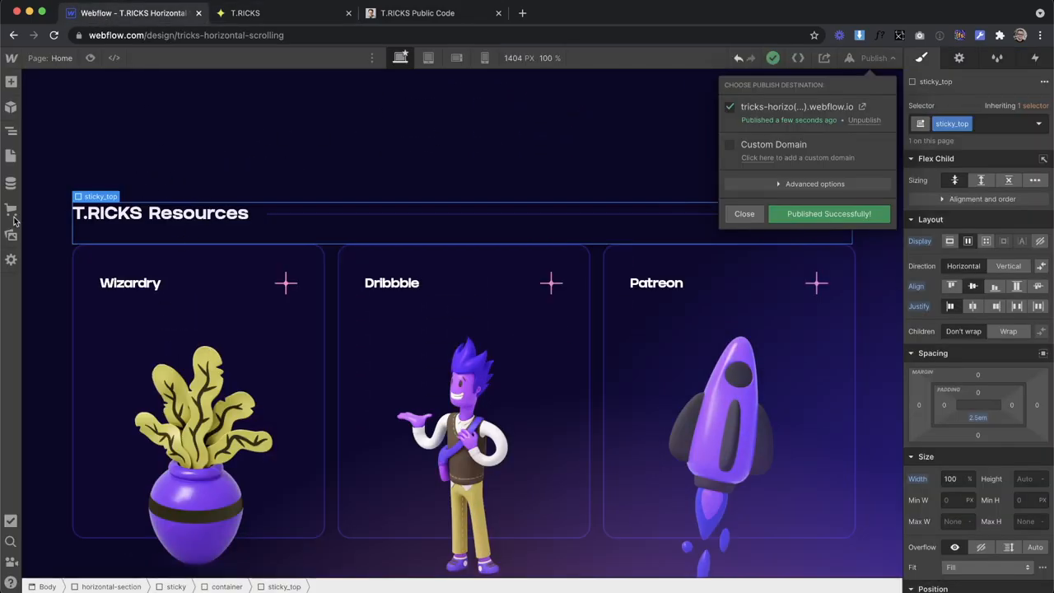